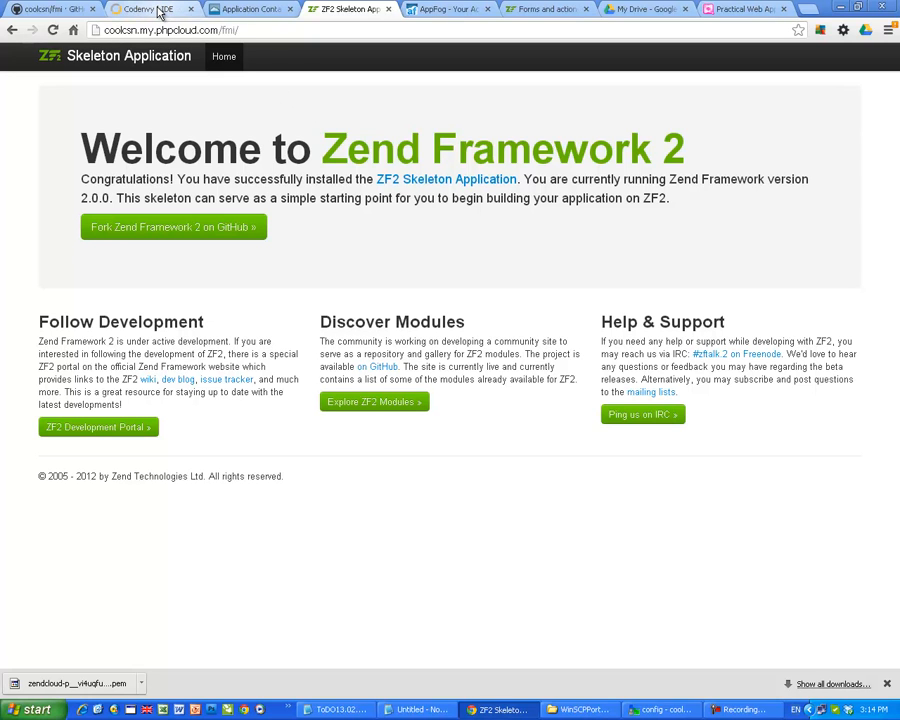
# Step: Switch from the ZF2 welcome page back to the Codenvy project workspace
pyautogui.click(148, 8)
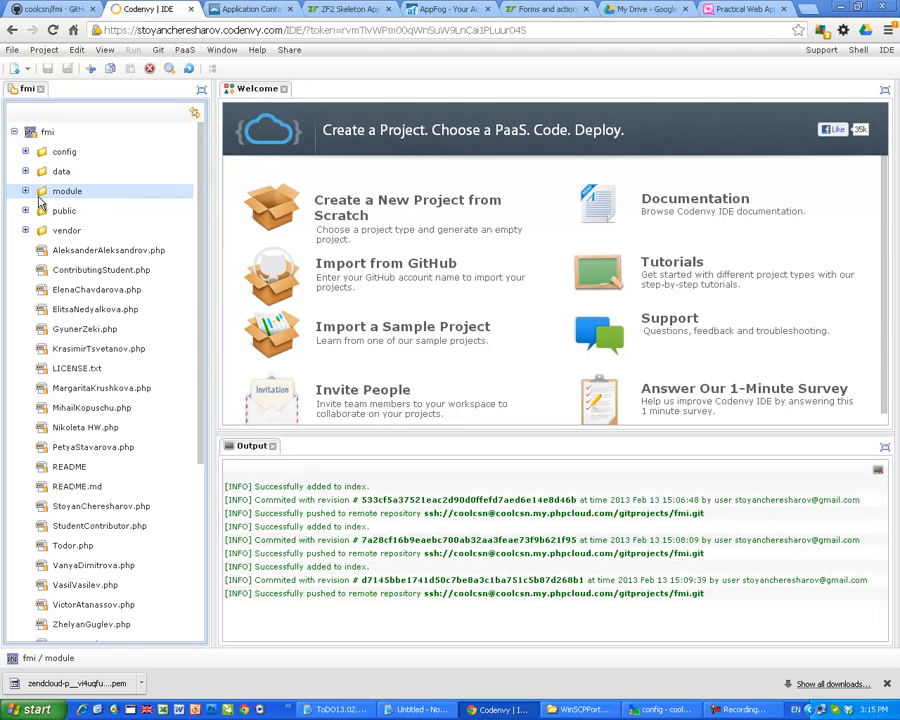
# Step: Expand module > Application and bring up module.config.php's router configuration, then select Module.php
pyautogui.click(36, 192)
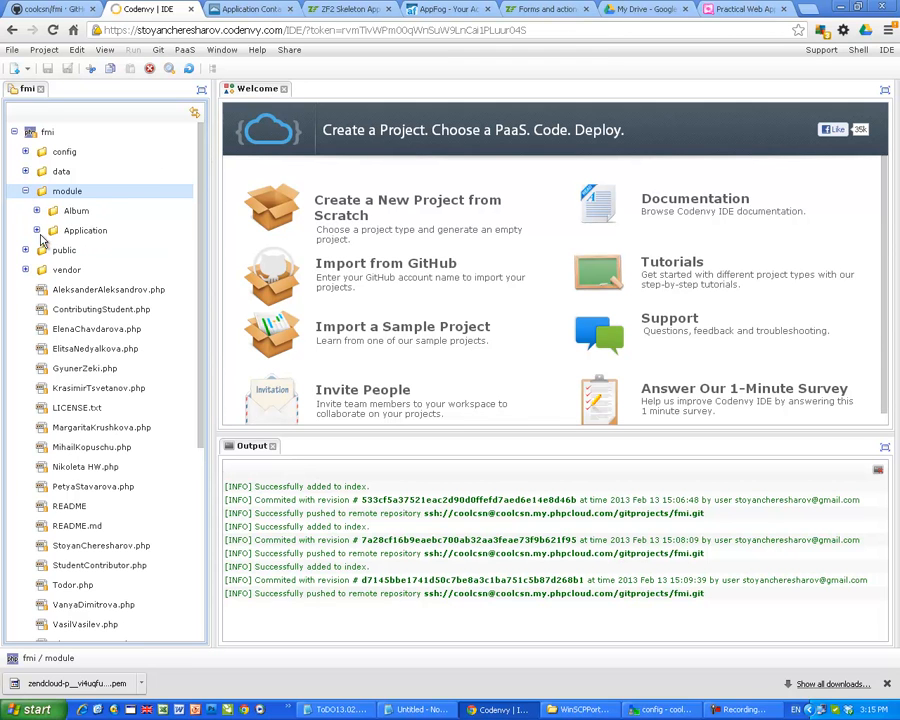
pyautogui.click(52, 230)
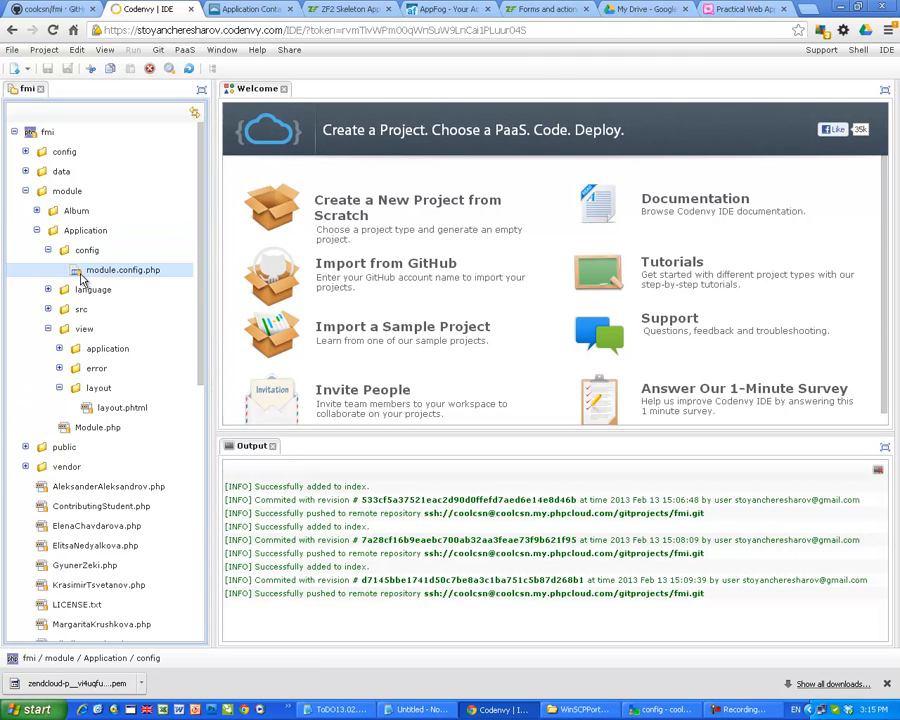
pyautogui.doubleClick(122, 270)
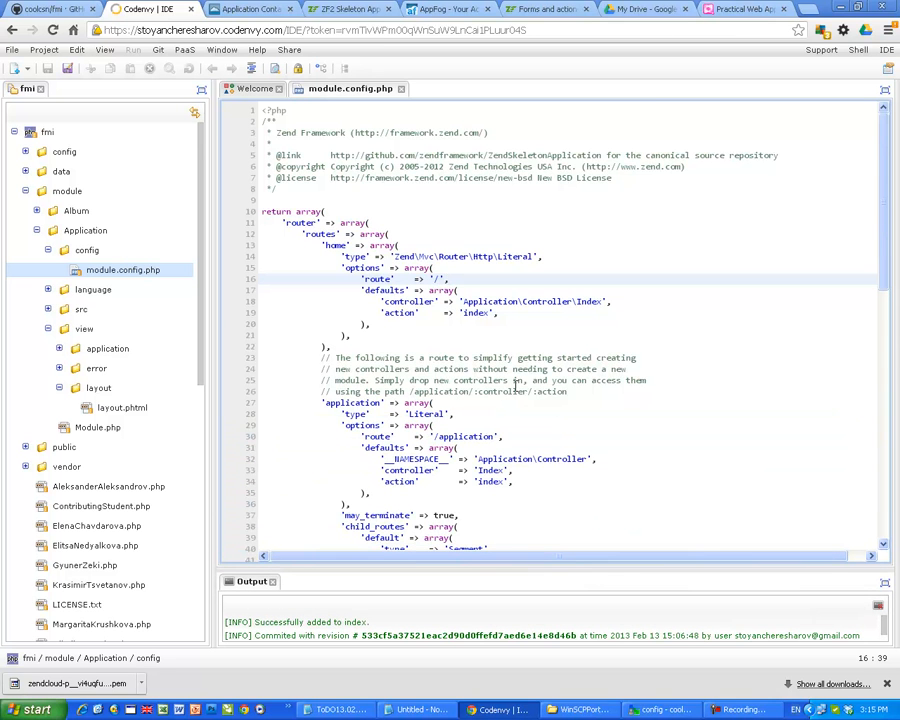
pyautogui.scroll(-3)
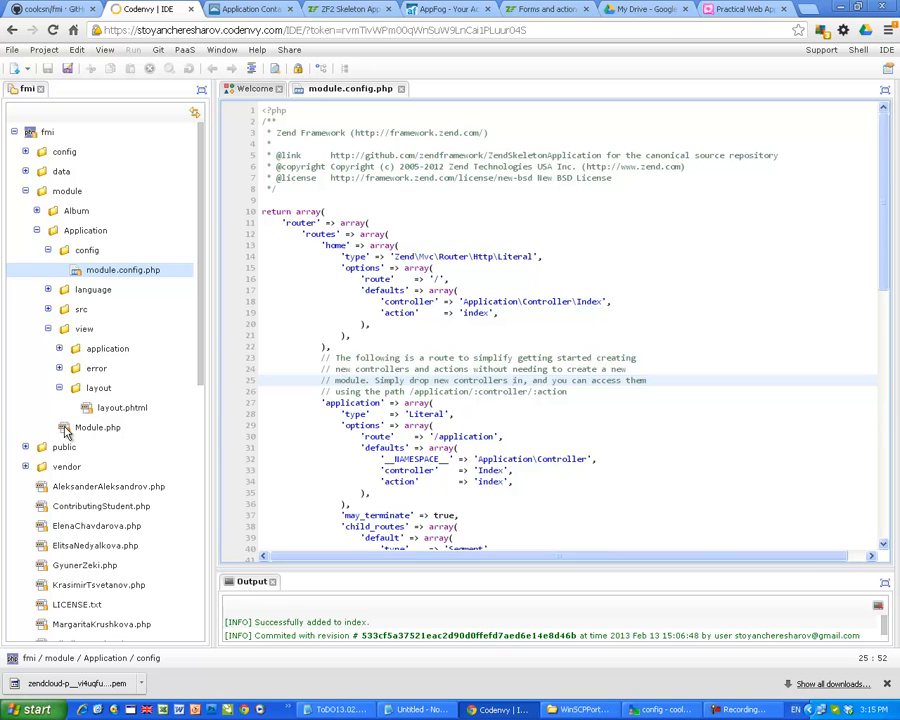
pyautogui.click(98, 428)
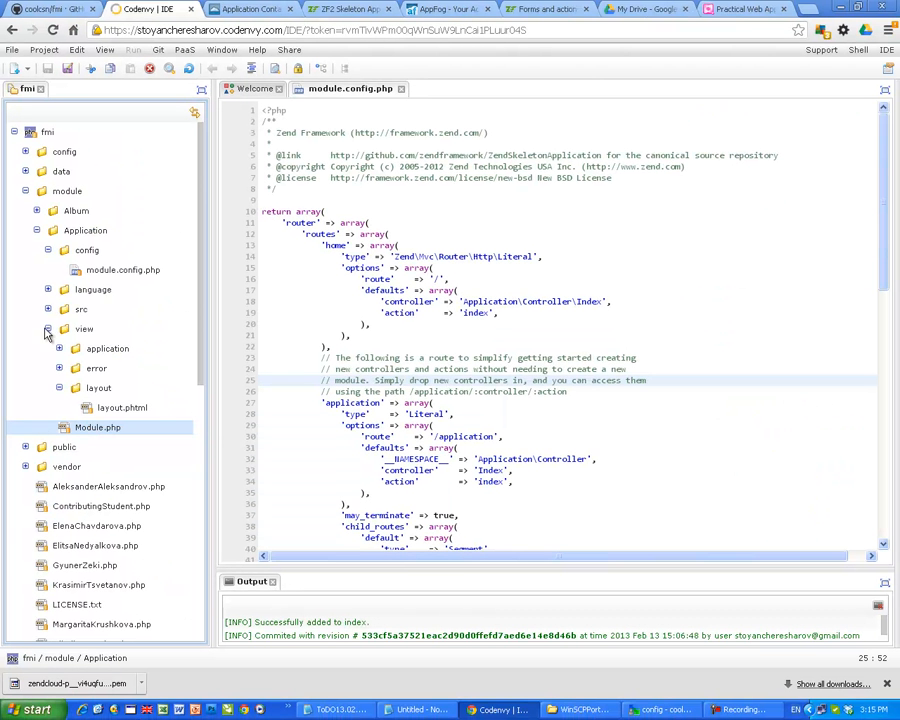
# Step: Via Rename, give Module.php the application/php mime type so it opens as PHP
pyautogui.rightClick(96, 428)
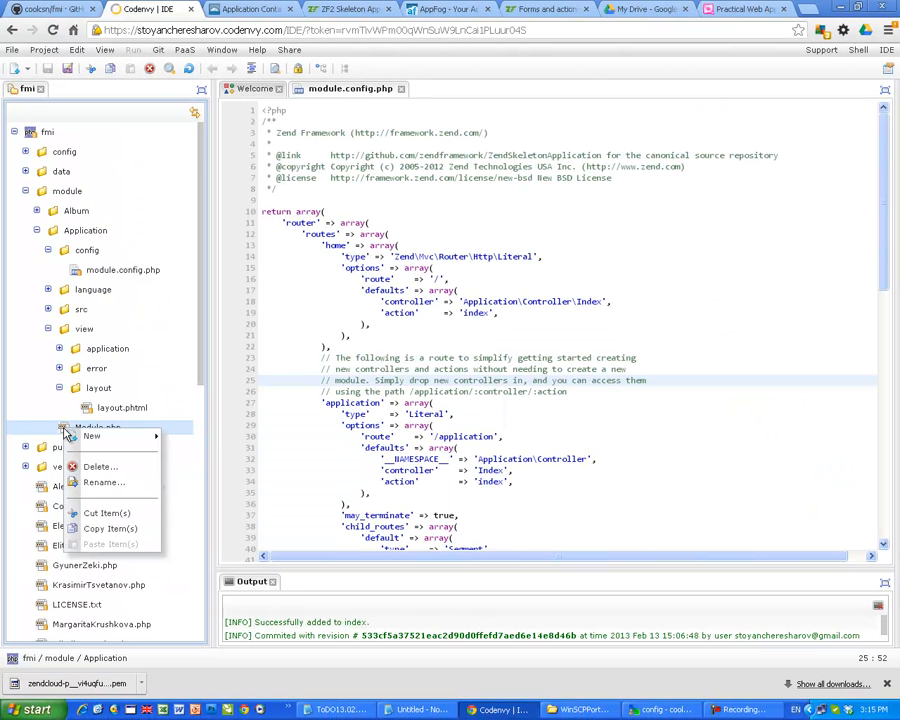
pyautogui.click(104, 482)
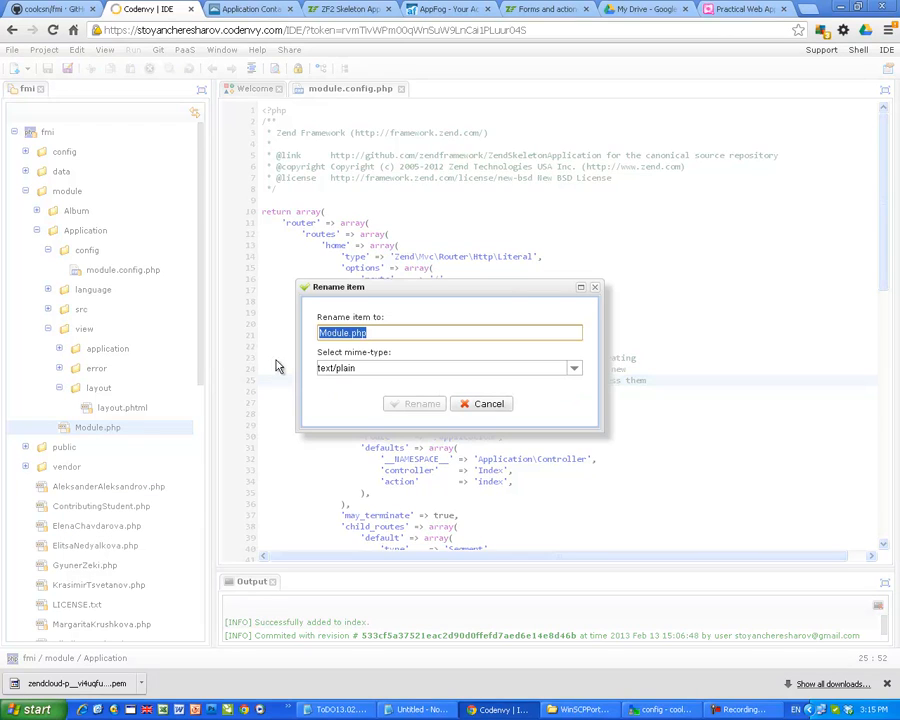
pyautogui.moveTo(584, 378)
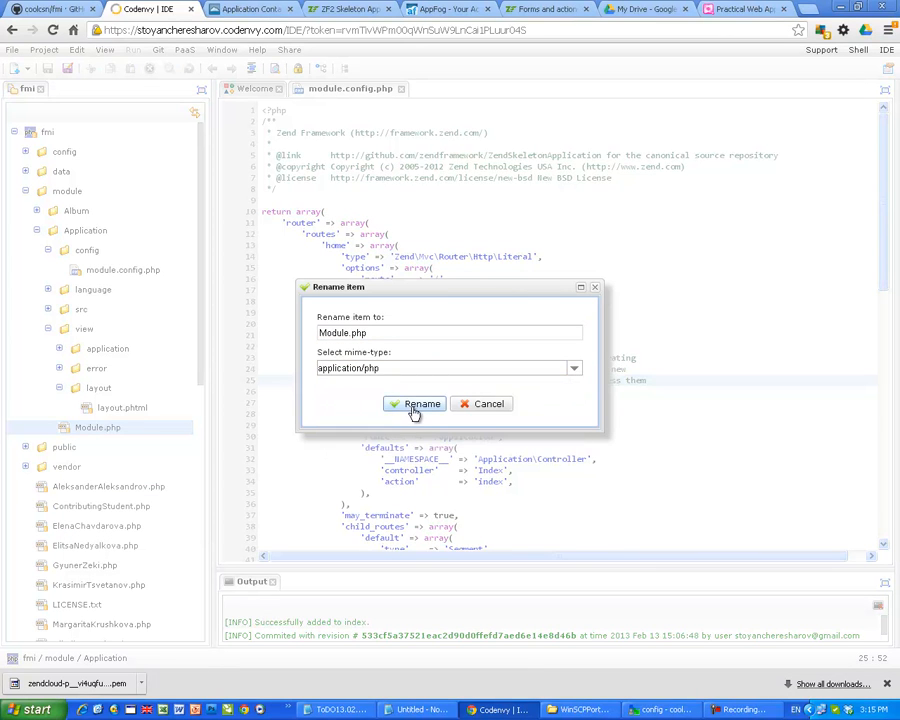
pyautogui.click(414, 404)
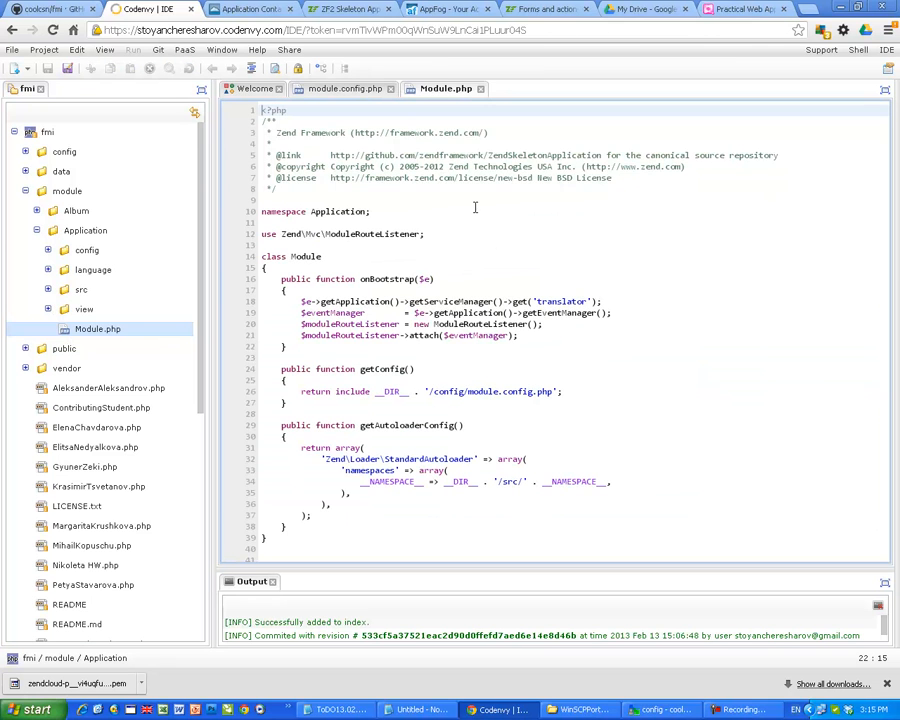
# Step: Review the Application route's default controller and child routes in module.config.php
pyautogui.click(344, 88)
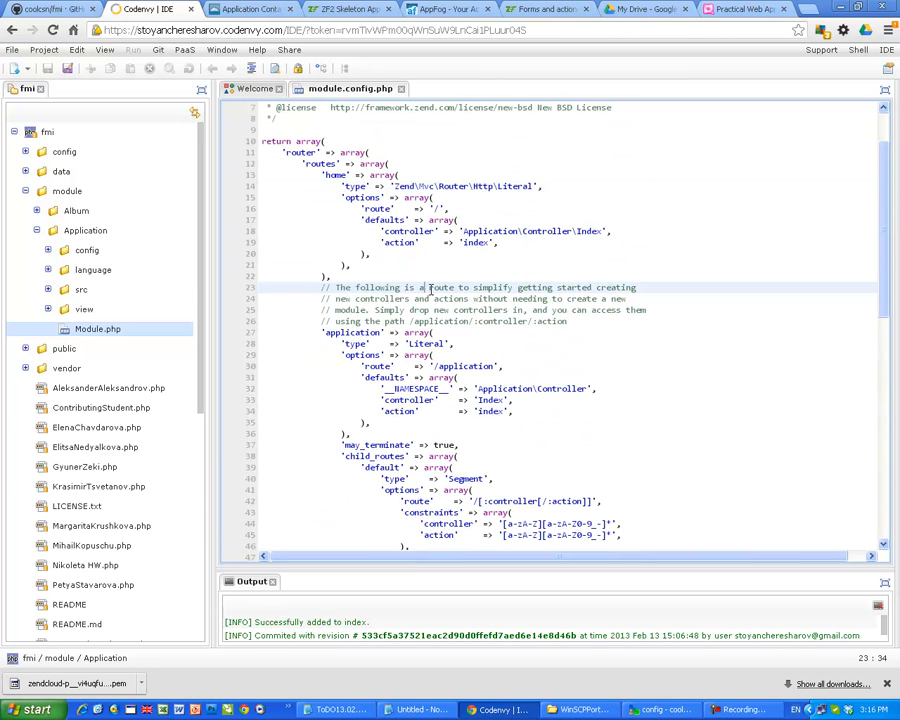
pyautogui.click(516, 288)
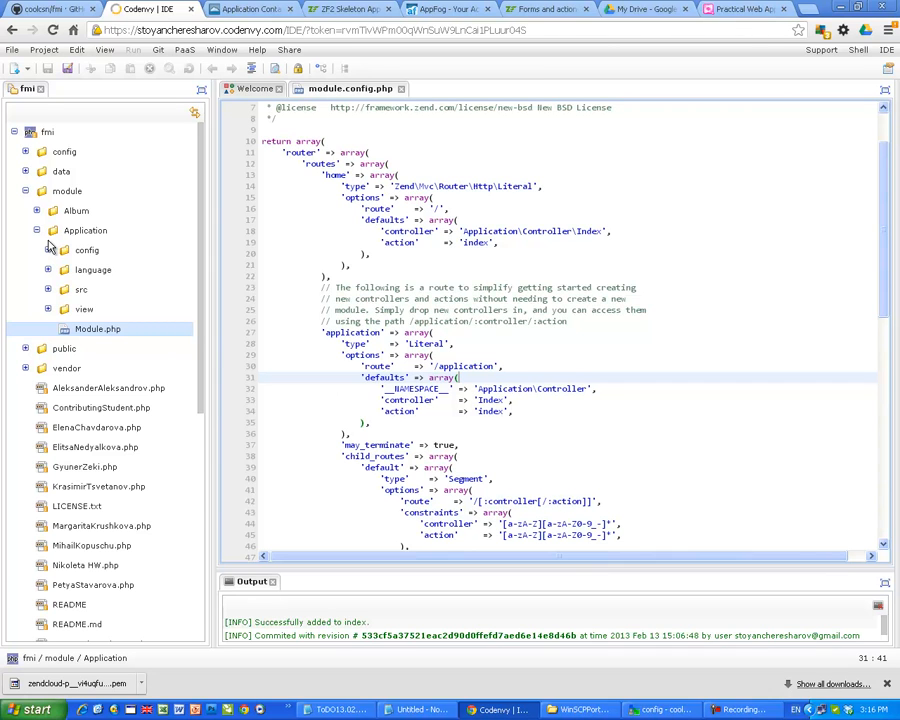
pyautogui.moveTo(48, 248)
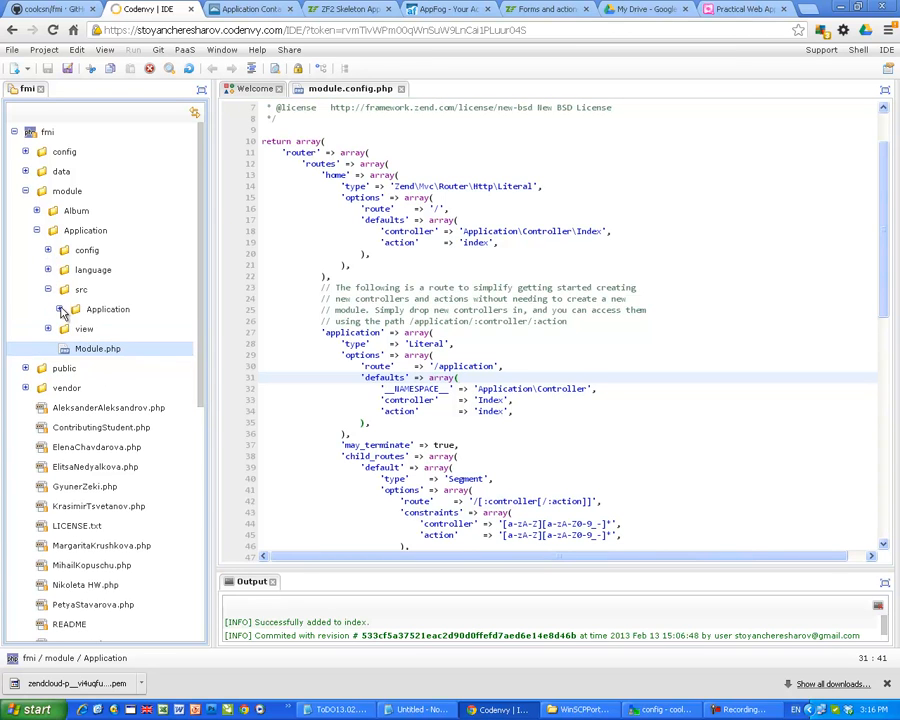
# Step: Create a new PHP file FmiStudentController.php in the Application Controller folder
pyautogui.click(60, 308)
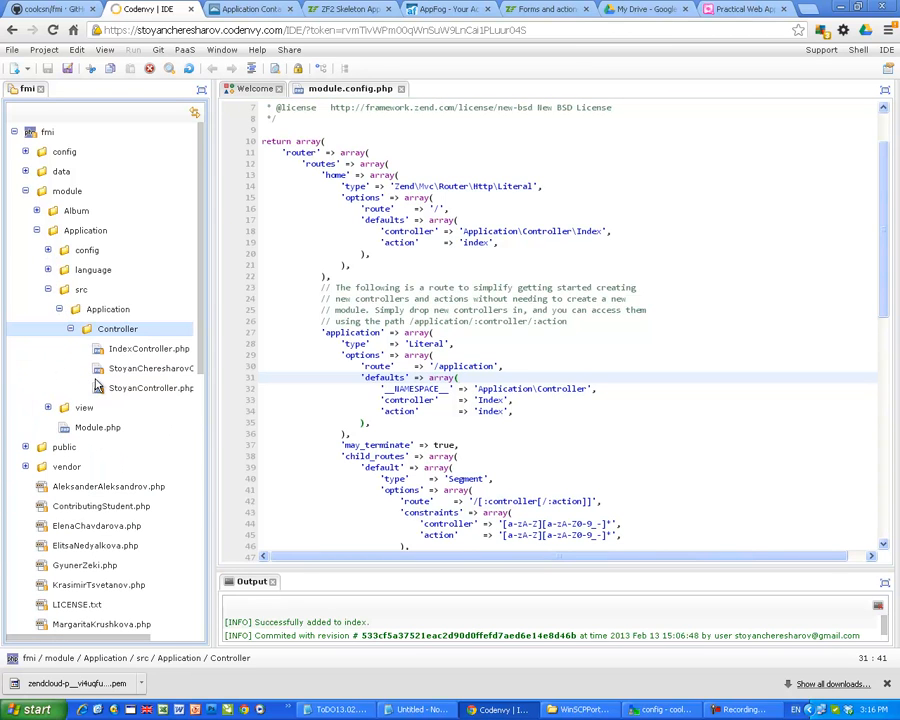
pyautogui.rightClick(116, 328)
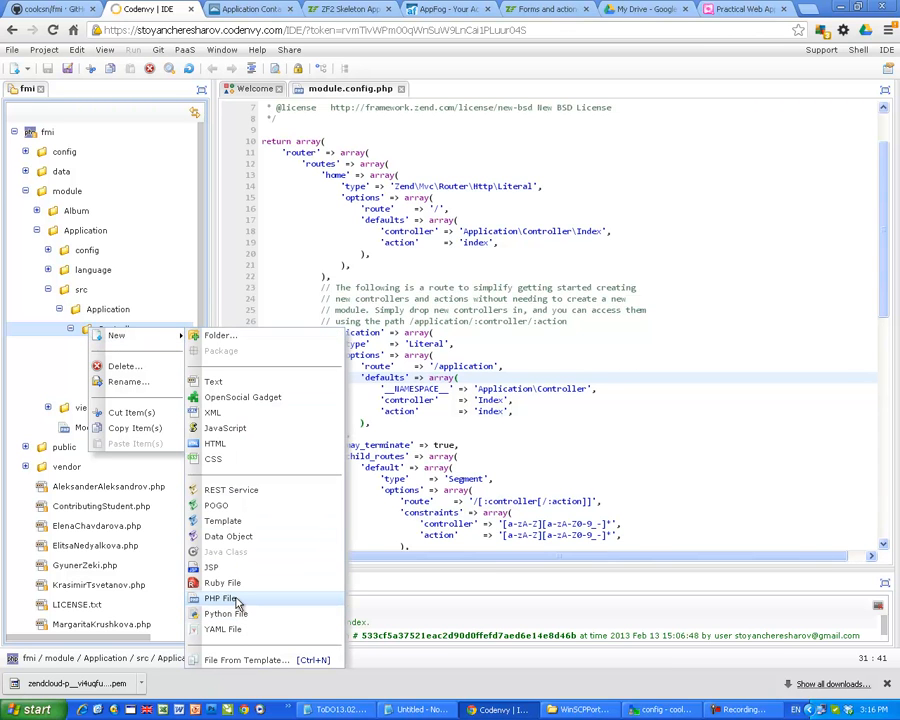
pyautogui.click(218, 598)
pyautogui.write('FmiStudent.php')
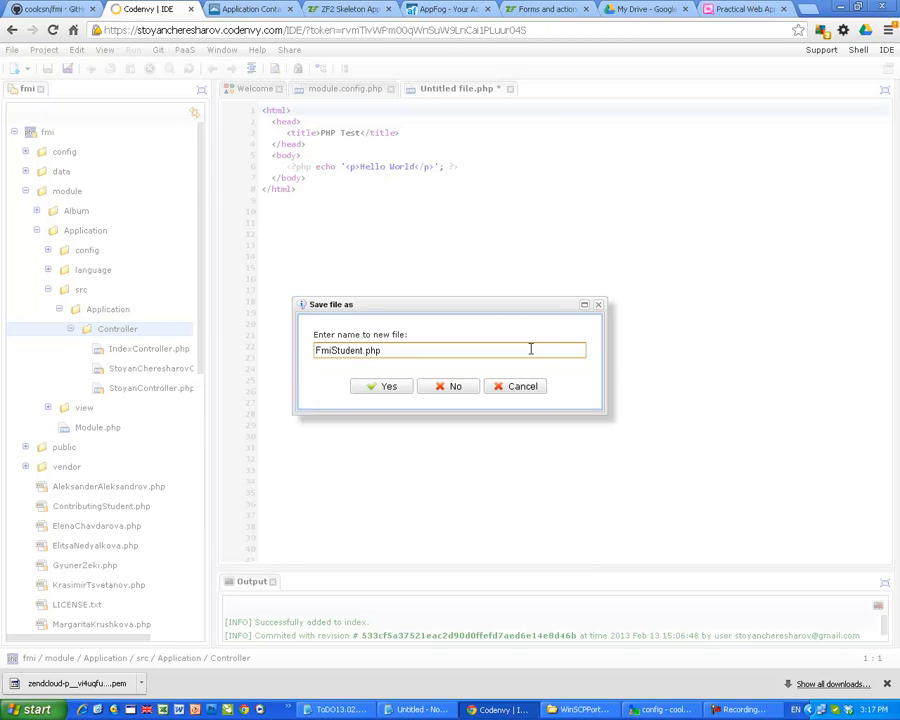
pyautogui.write('Controller')
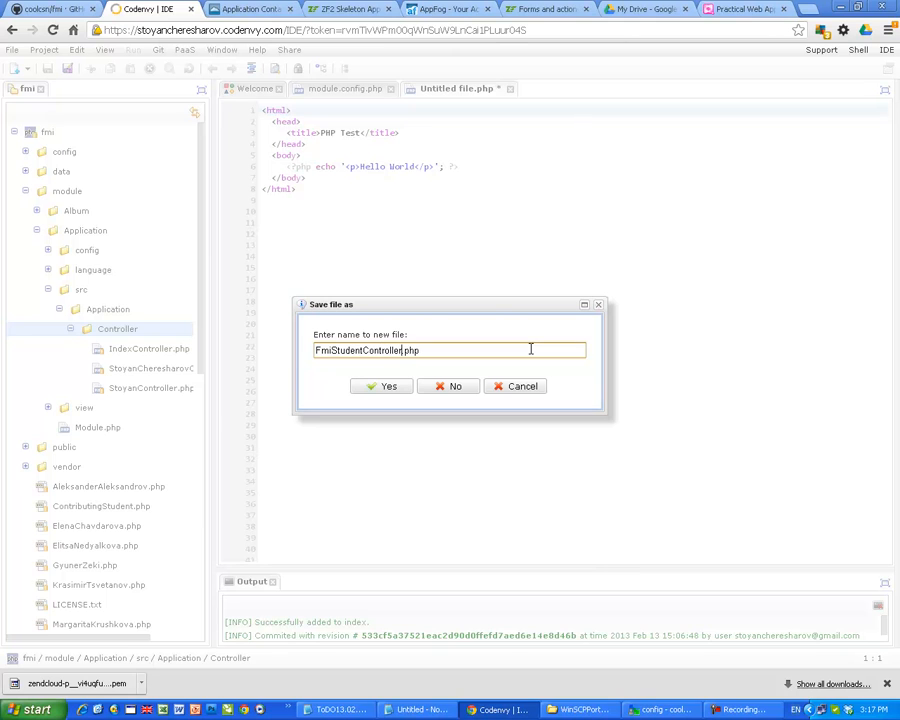
pyautogui.click(316, 350)
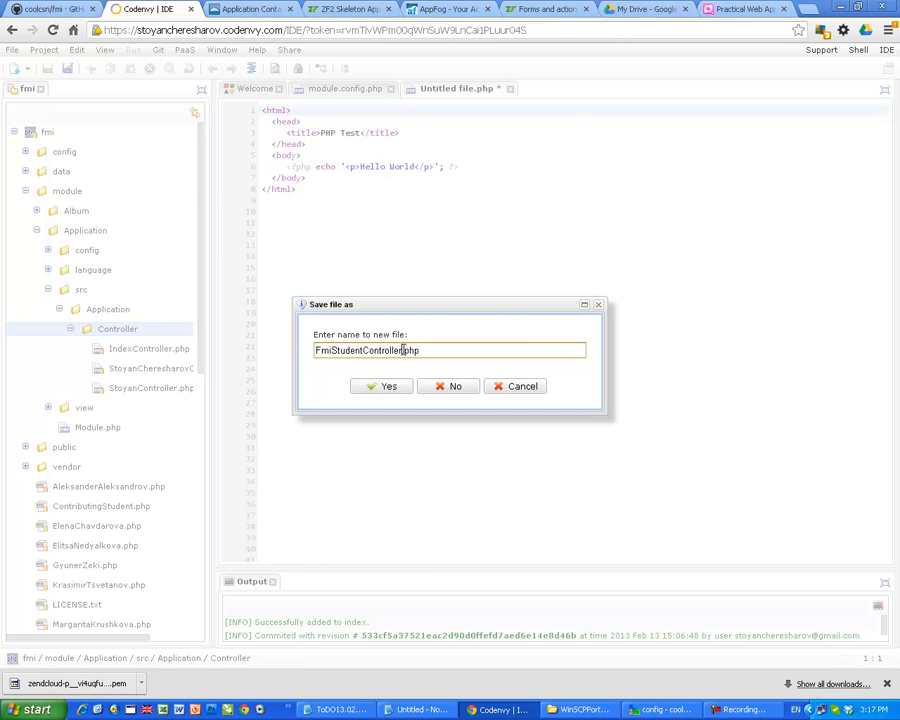
pyautogui.doubleClick(324, 350)
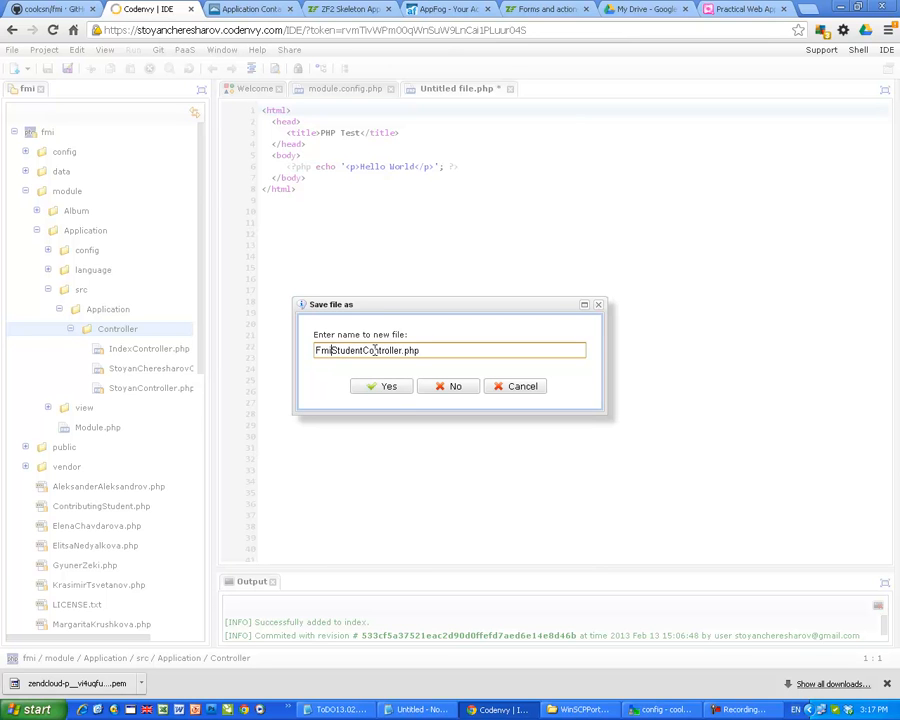
pyautogui.click(382, 386)
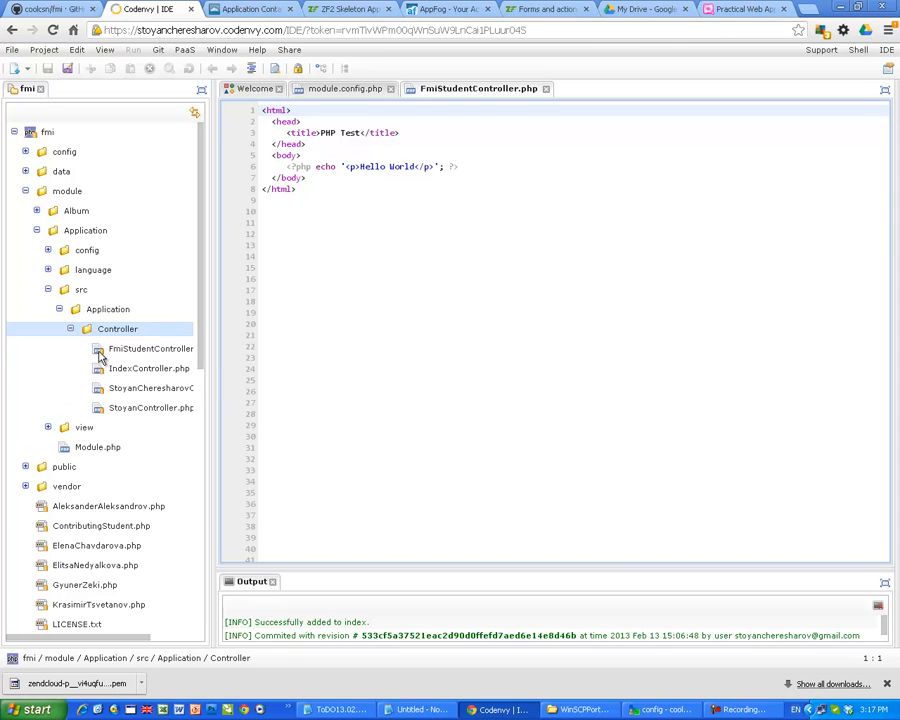
# Step: Copy IndexController.php's code into the new file and rename the class to FmiStudentController
pyautogui.click(152, 348)
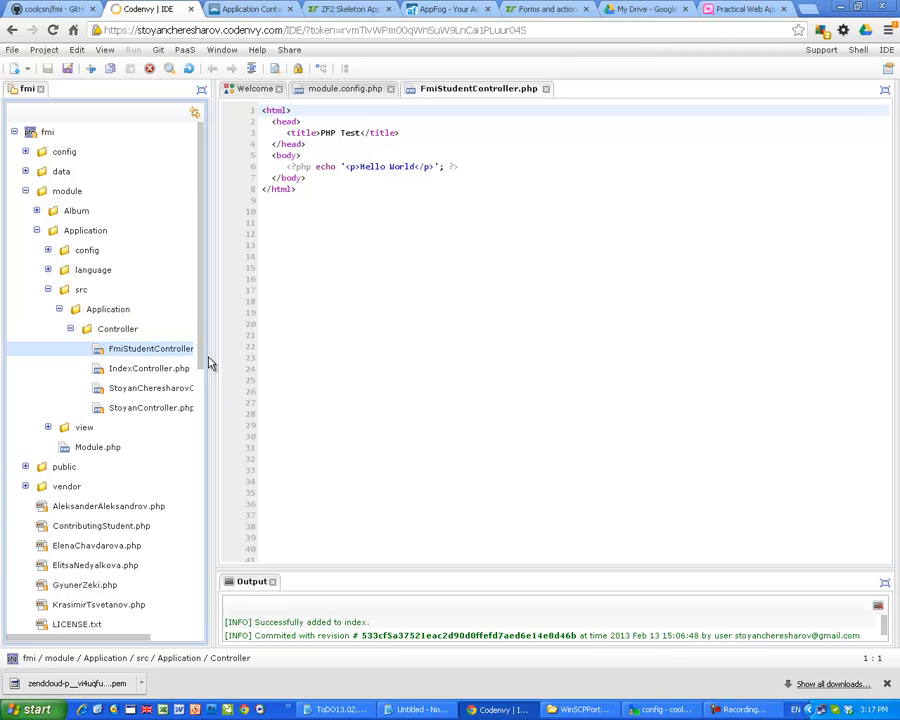
pyautogui.click(148, 368)
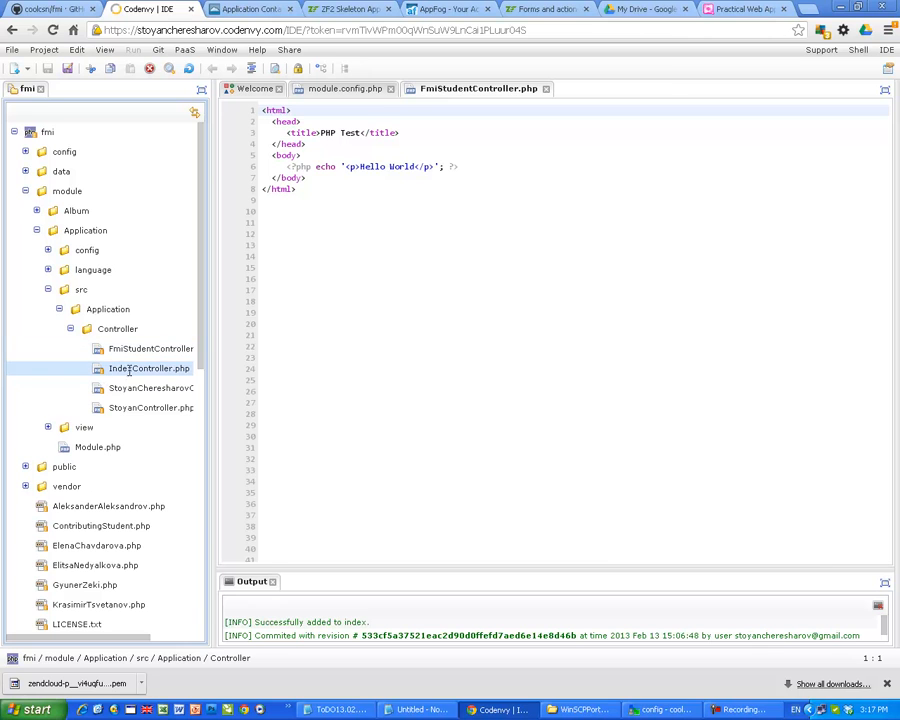
pyautogui.doubleClick(148, 368)
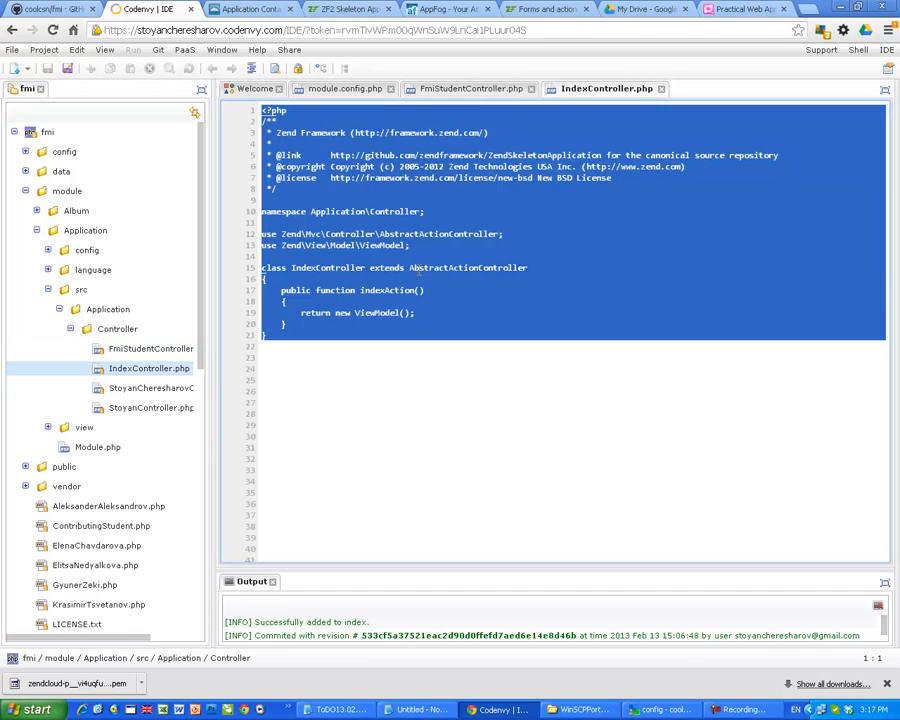
pyautogui.click(476, 88)
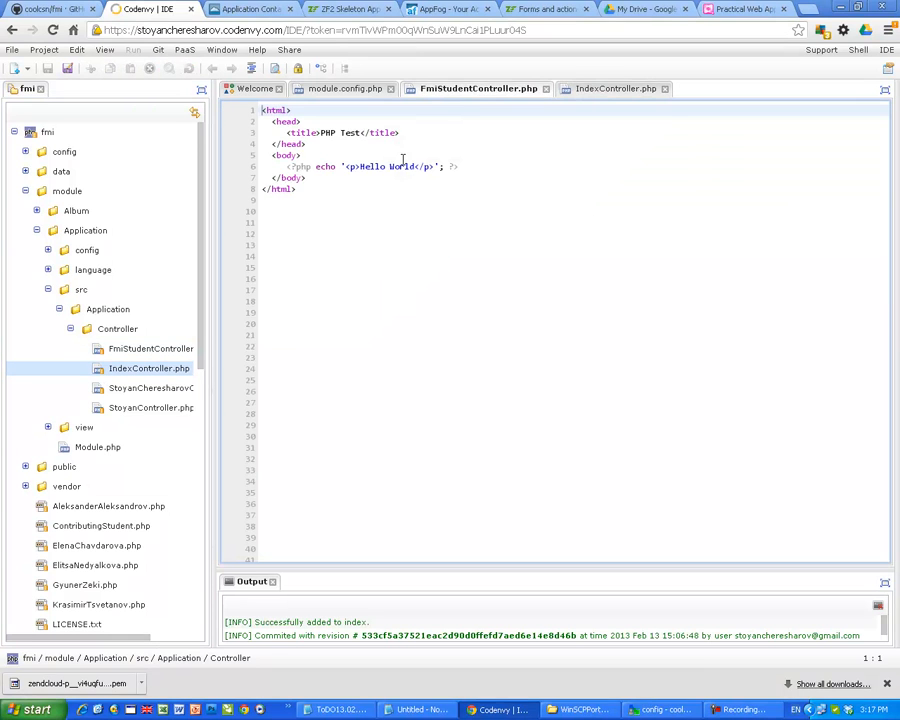
pyautogui.click(624, 88)
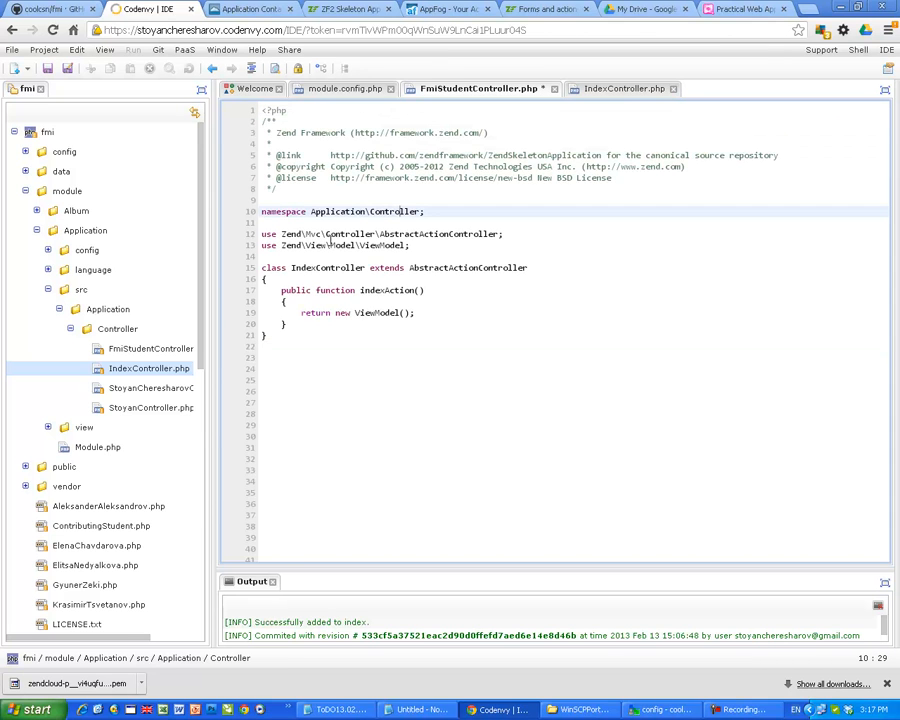
pyautogui.doubleClick(300, 268)
pyautogui.write('F')
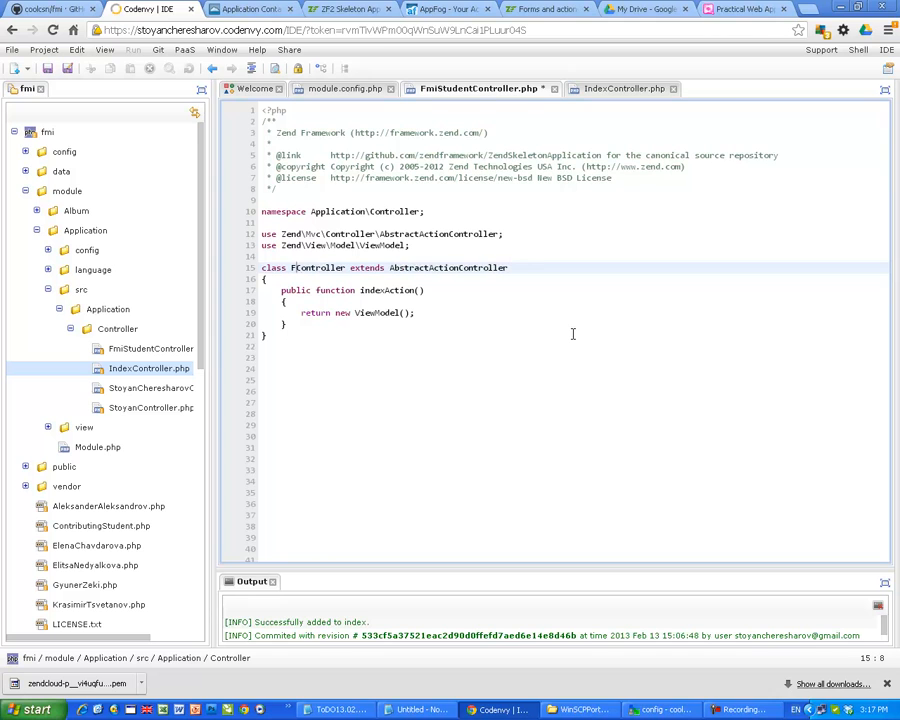
pyautogui.write('miStudent')
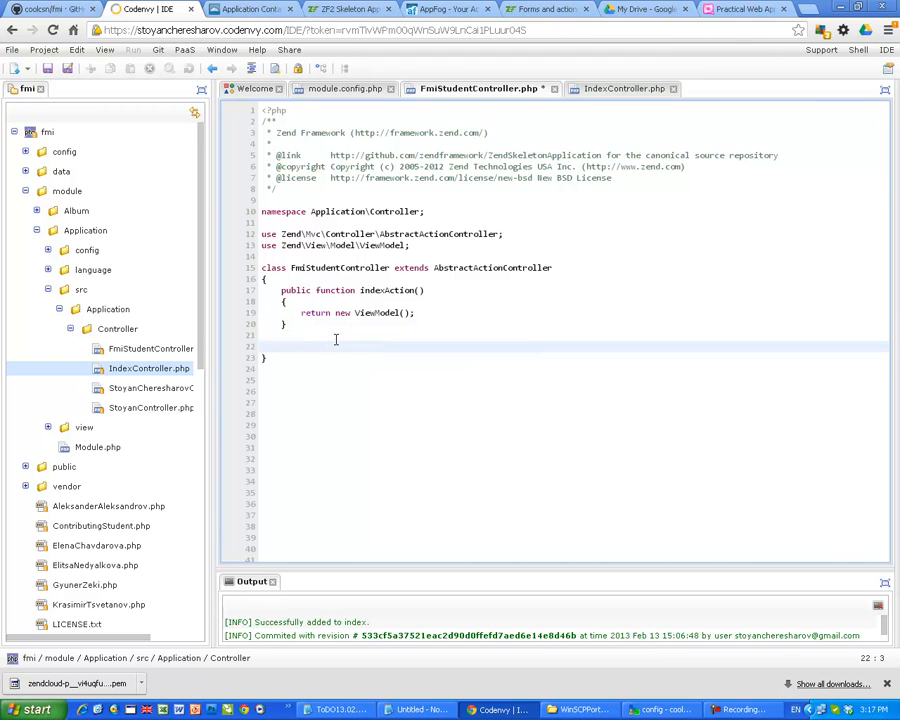
# Step: Declare a public function addAction() in FmiStudentController
pyautogui.write('pu')
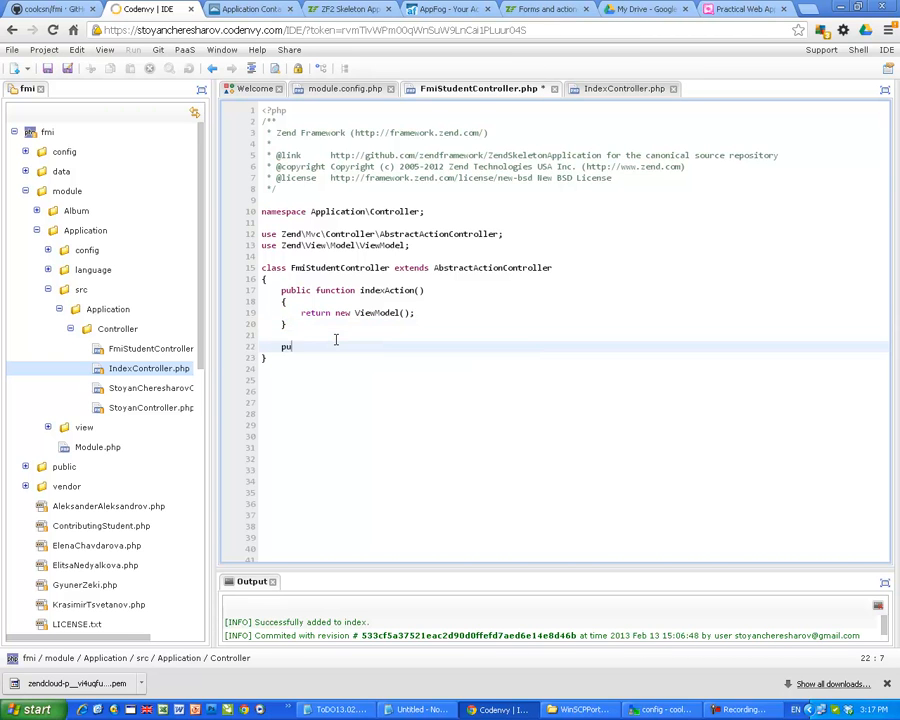
pyautogui.write('blic')
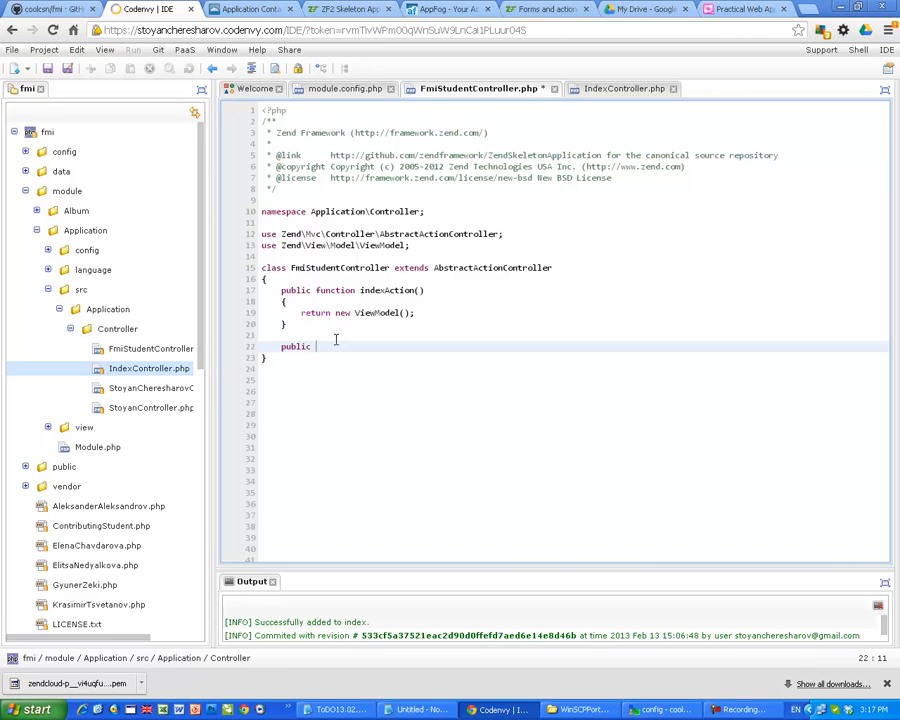
pyautogui.write('function a')
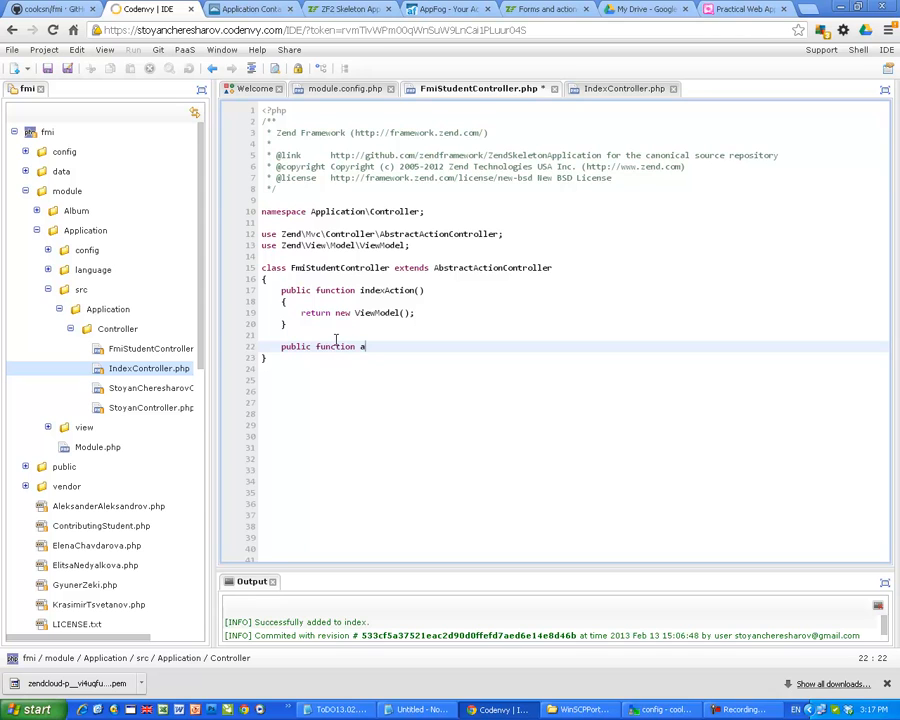
pyautogui.write('dd')
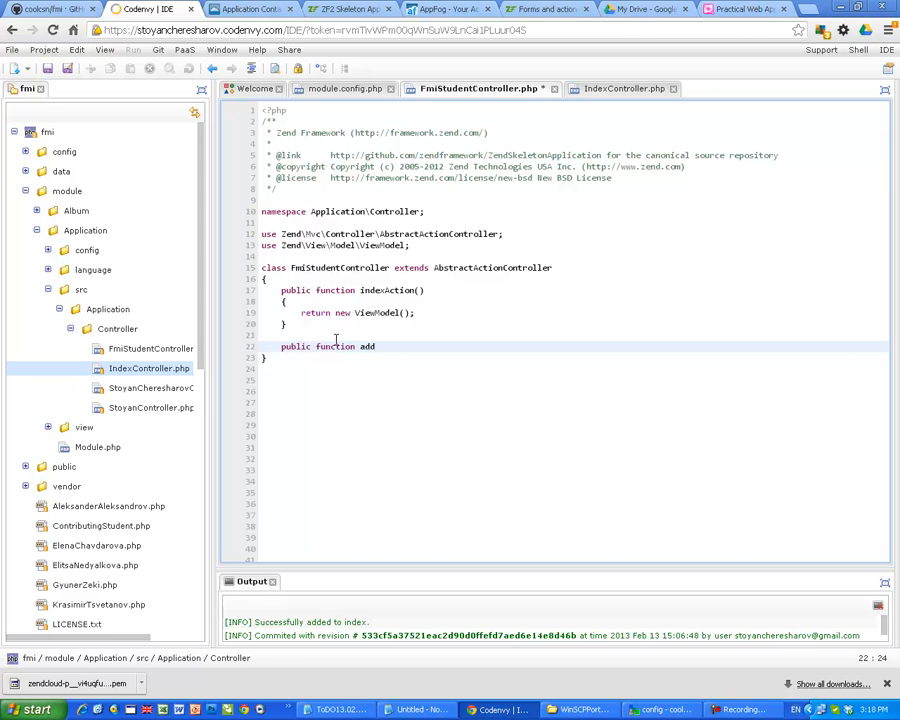
pyautogui.write('Action')
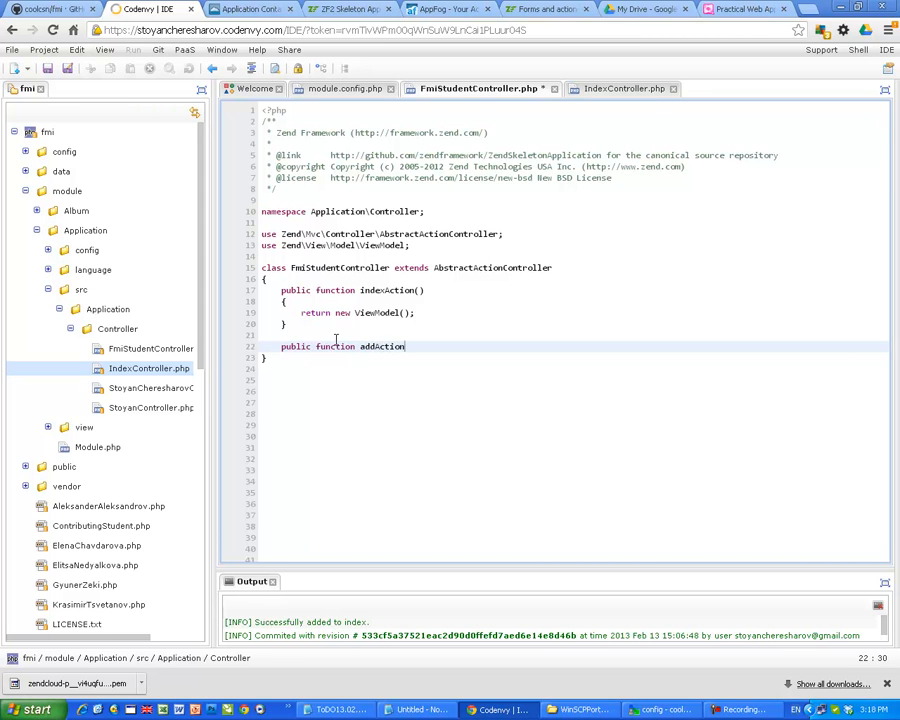
pyautogui.write('()')
pyautogui.write('{')
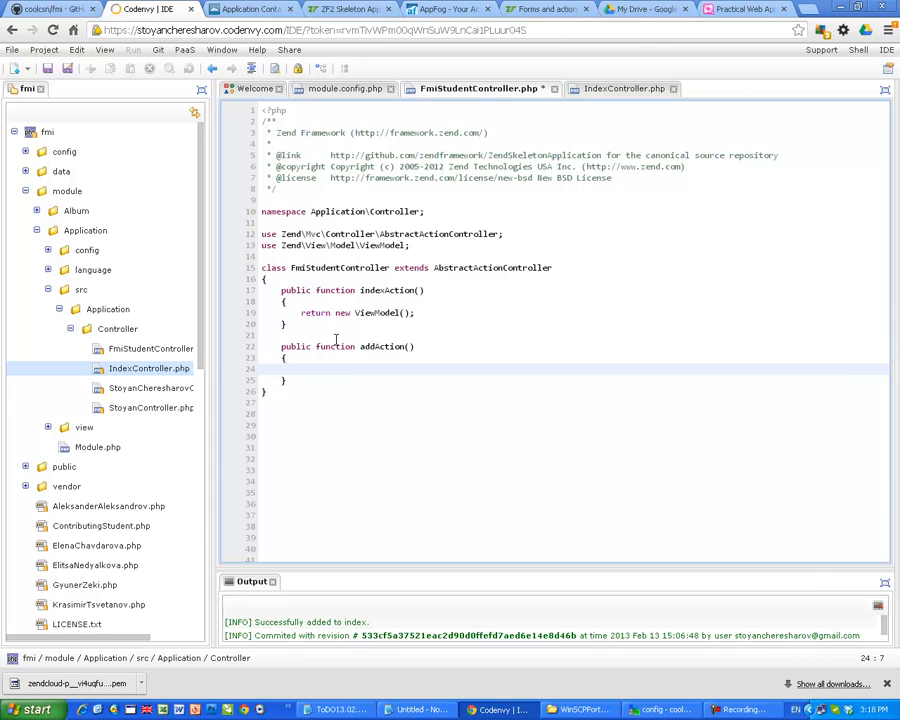
# Step: Return array('id' => 1, 'title' => 'FMI Student') from addAction, with the entries lined up
pyautogui.write('return')
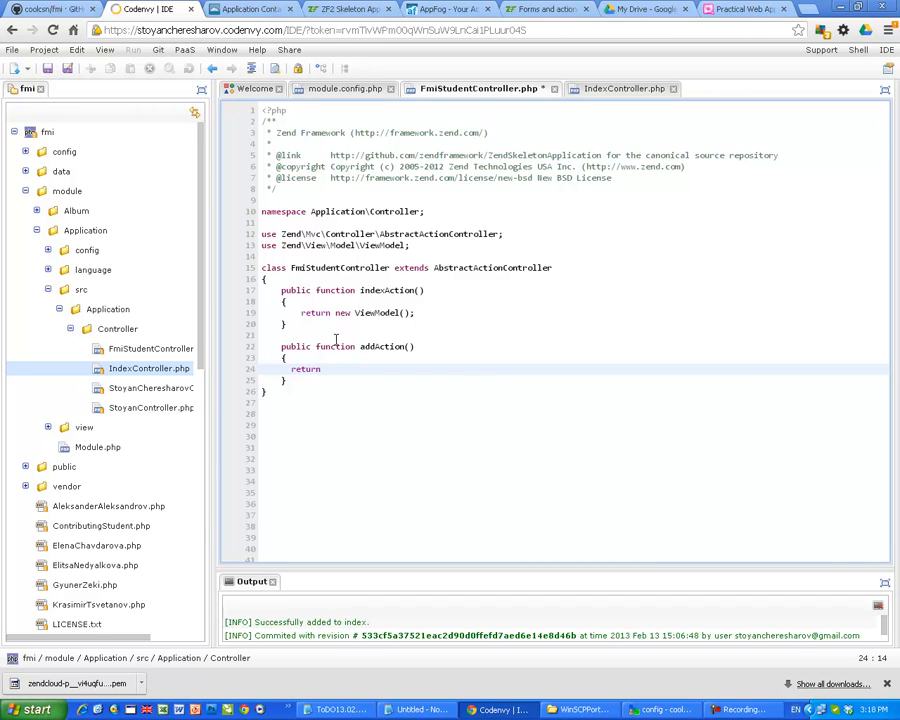
pyautogui.write('array(')
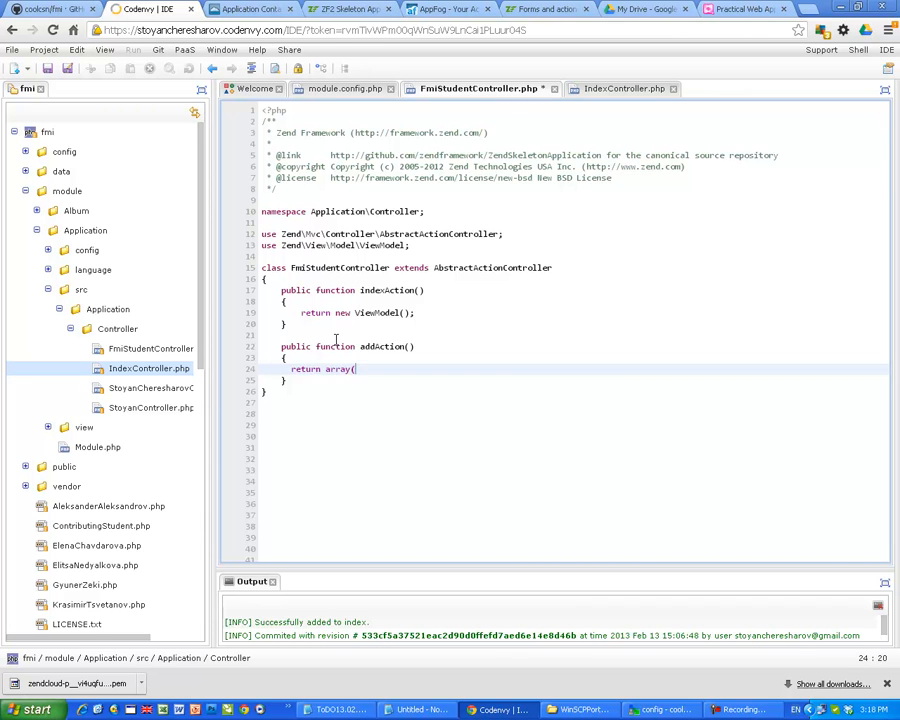
pyautogui.write(');')
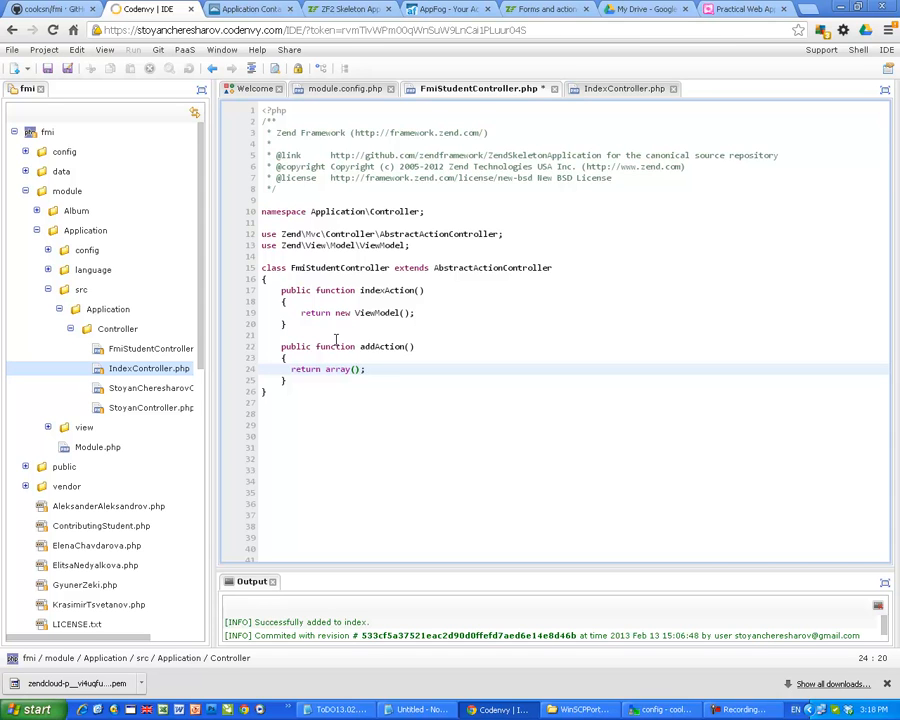
pyautogui.write("'id'")
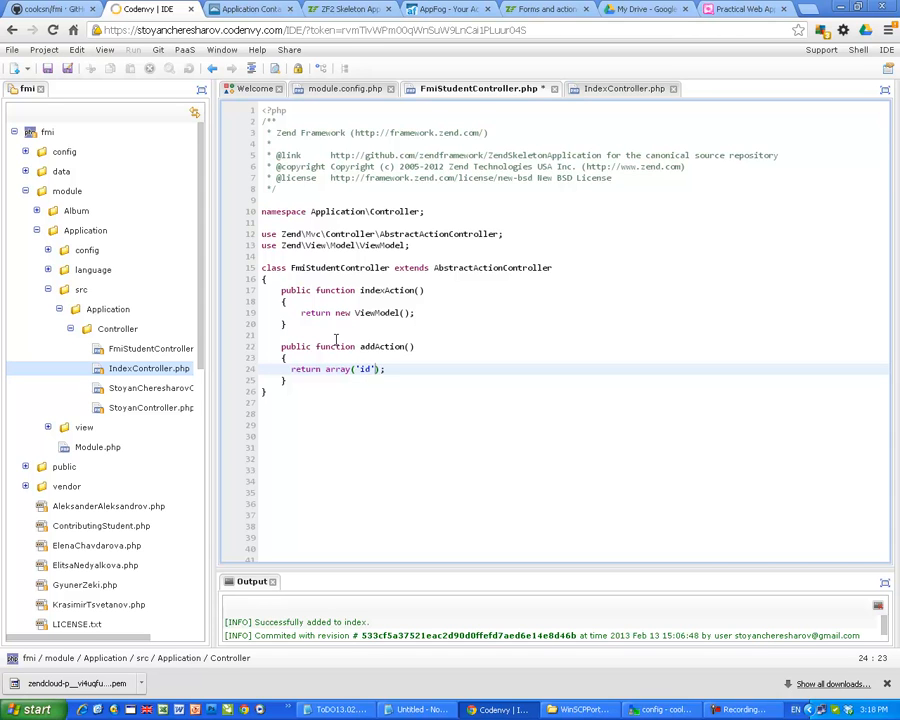
pyautogui.write('=>')
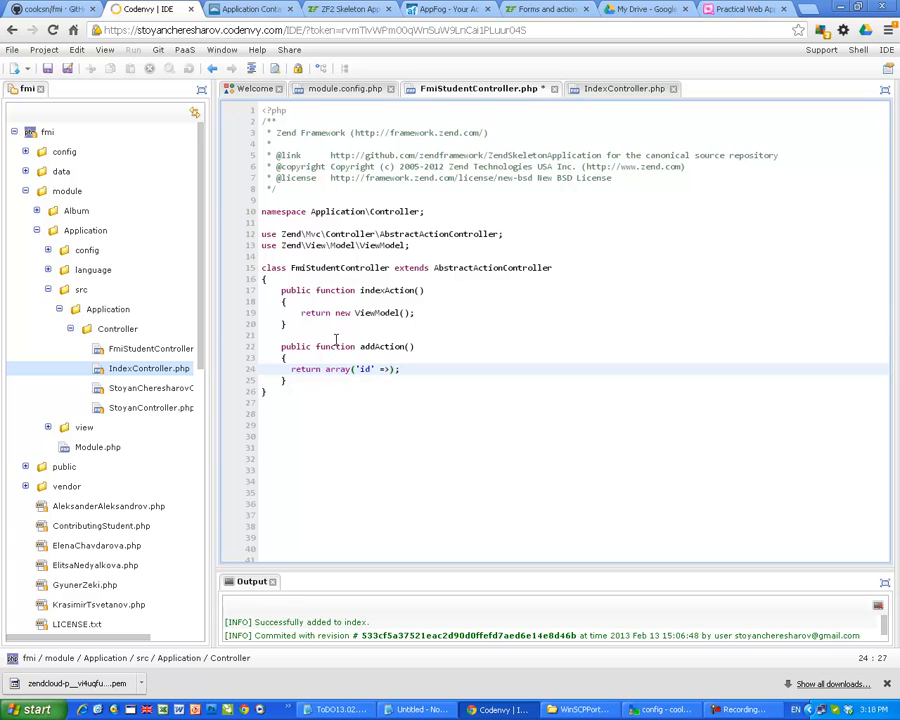
pyautogui.write('1,')
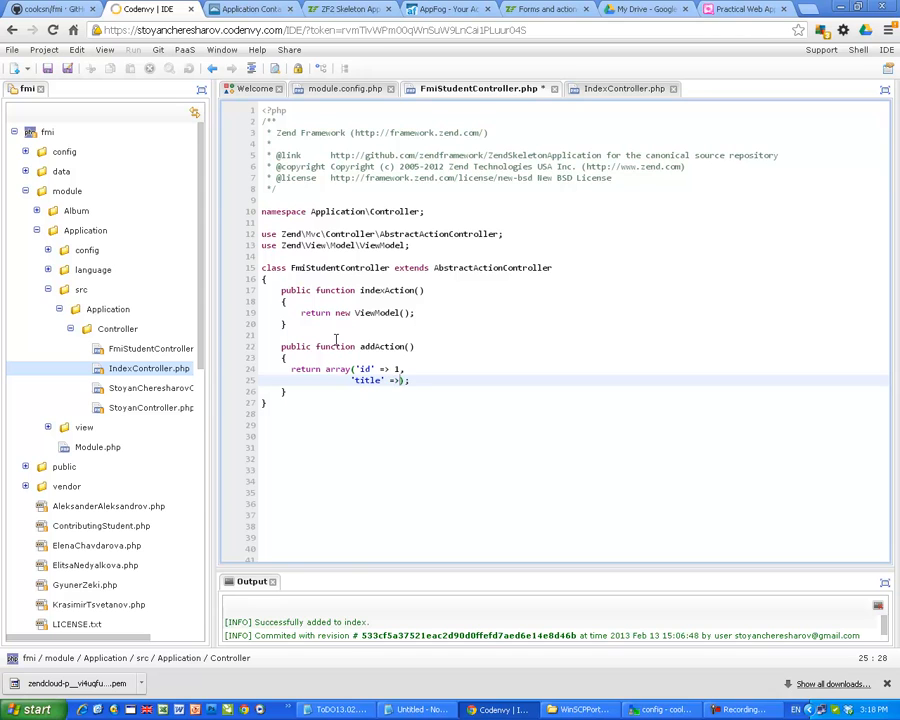
pyautogui.write("''")
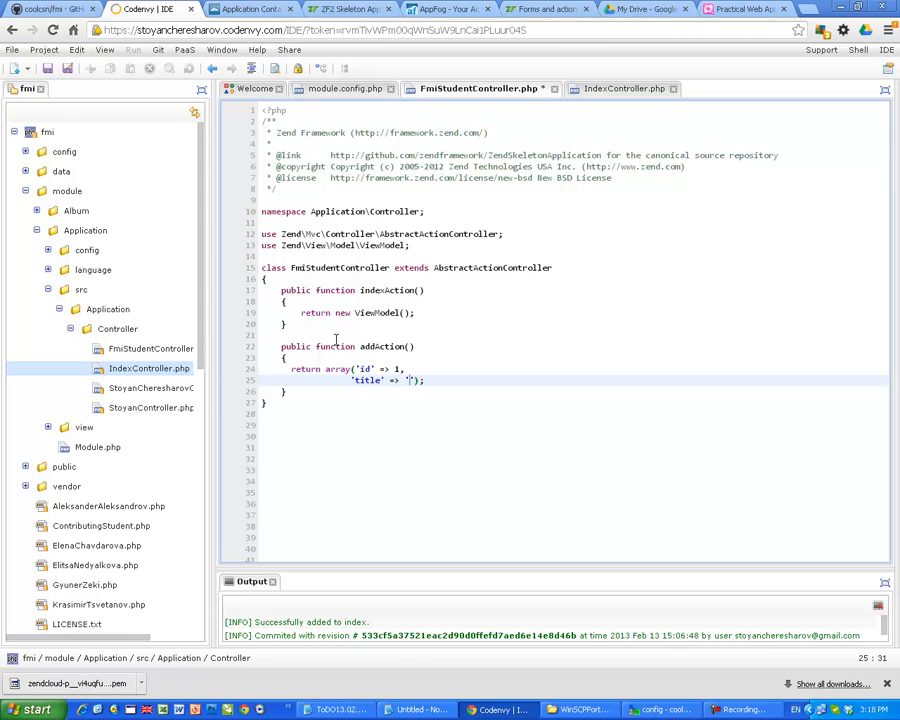
pyautogui.write('FMI Student')
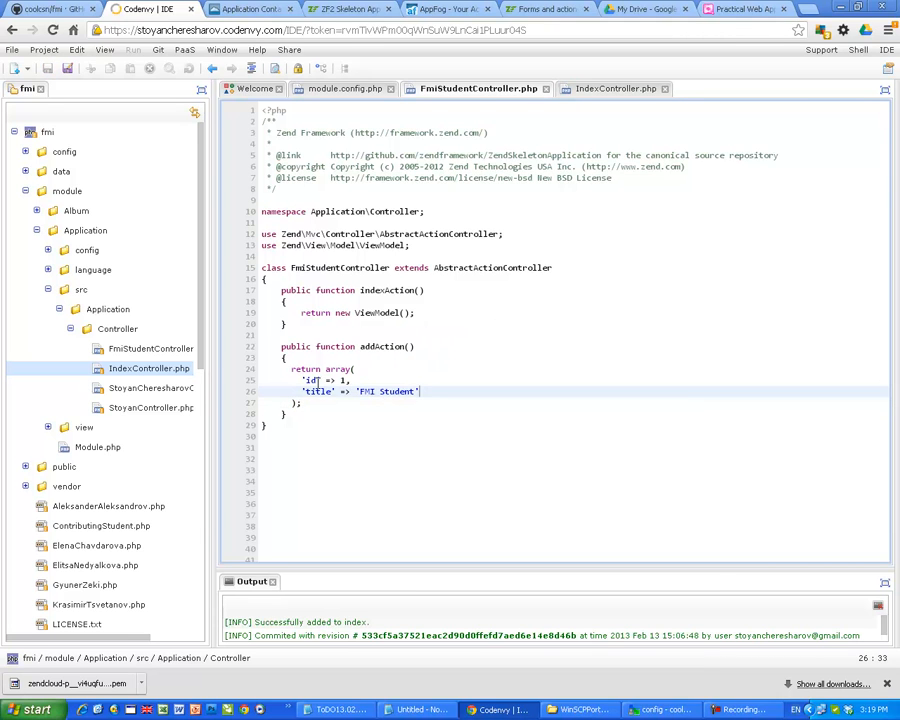
pyautogui.click(310, 390)
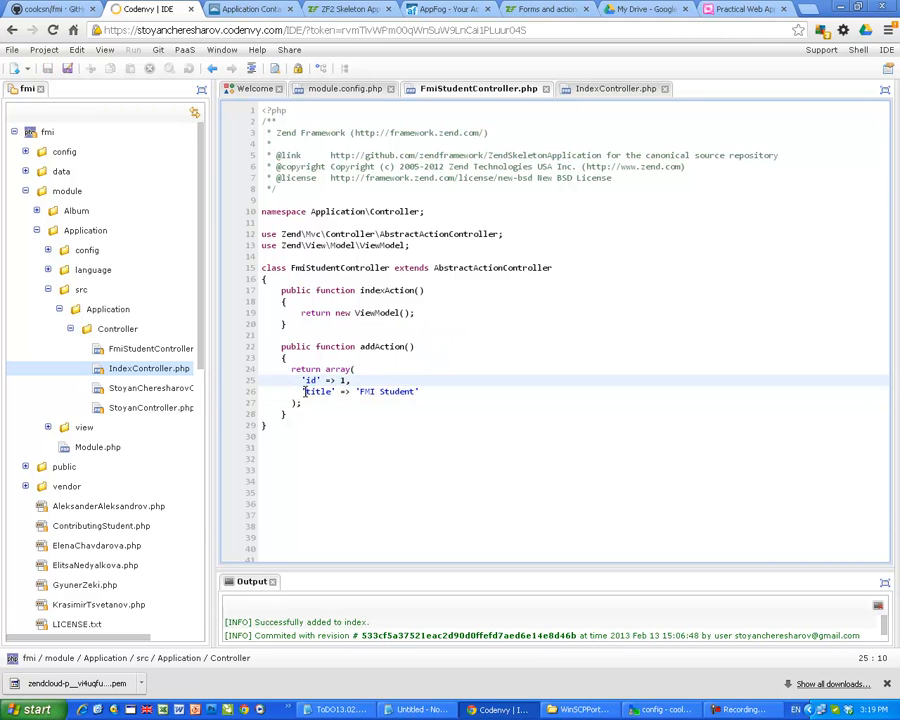
pyautogui.click(432, 390)
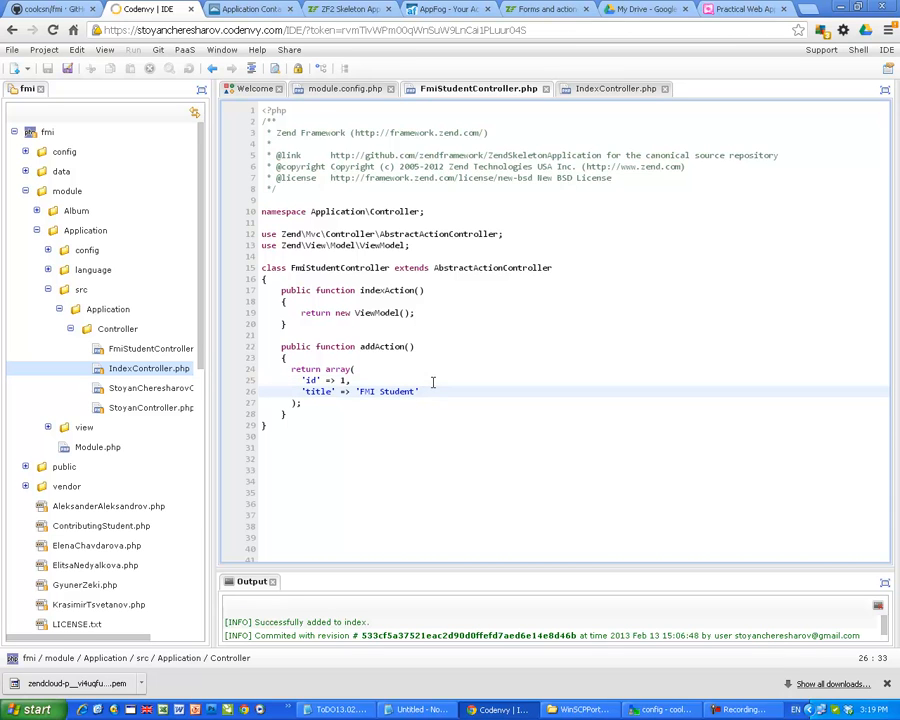
# Step: Create an fmi-student folder under view/application and select it
pyautogui.click(152, 348)
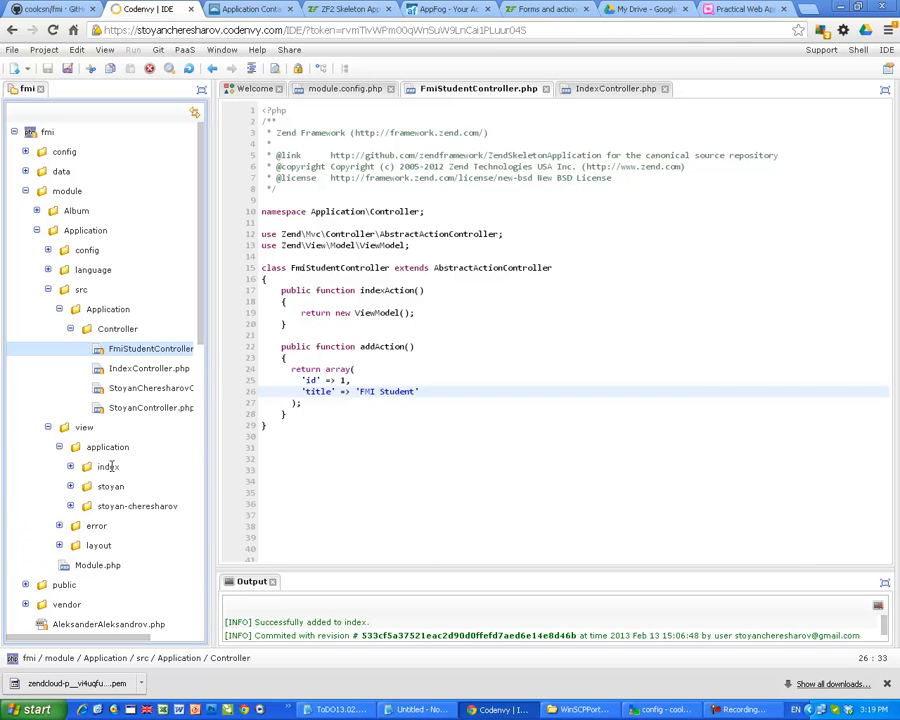
pyautogui.click(108, 448)
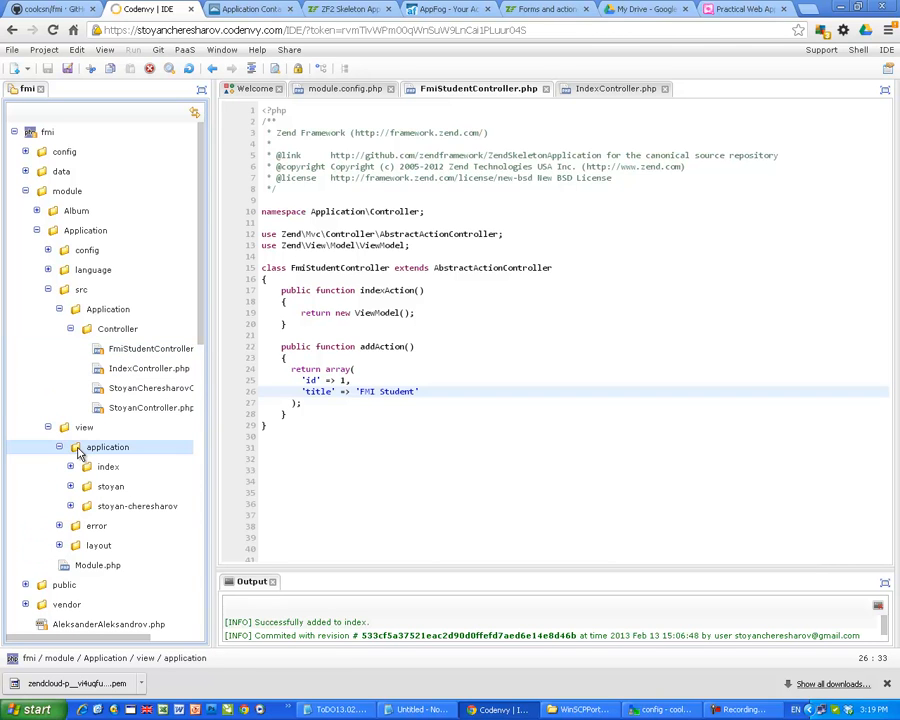
pyautogui.rightClick(108, 448)
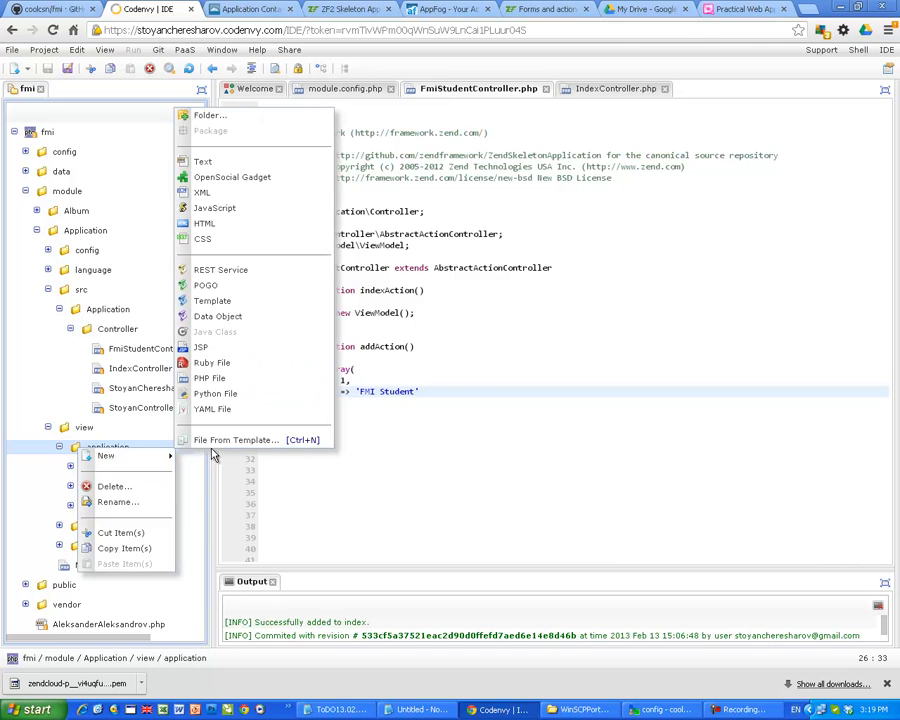
pyautogui.click(208, 114)
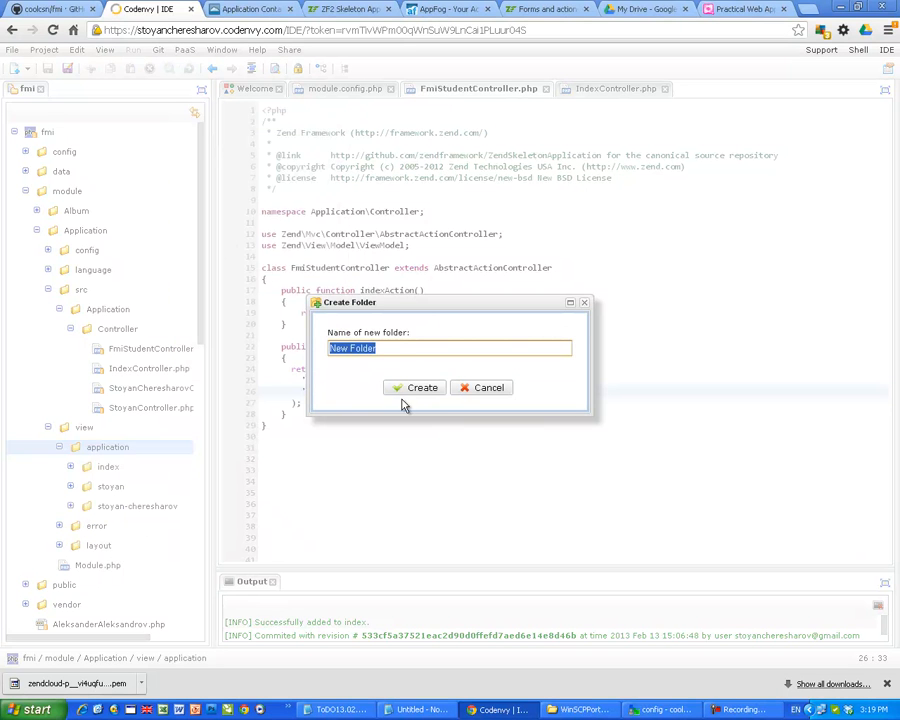
pyautogui.moveTo(520, 448)
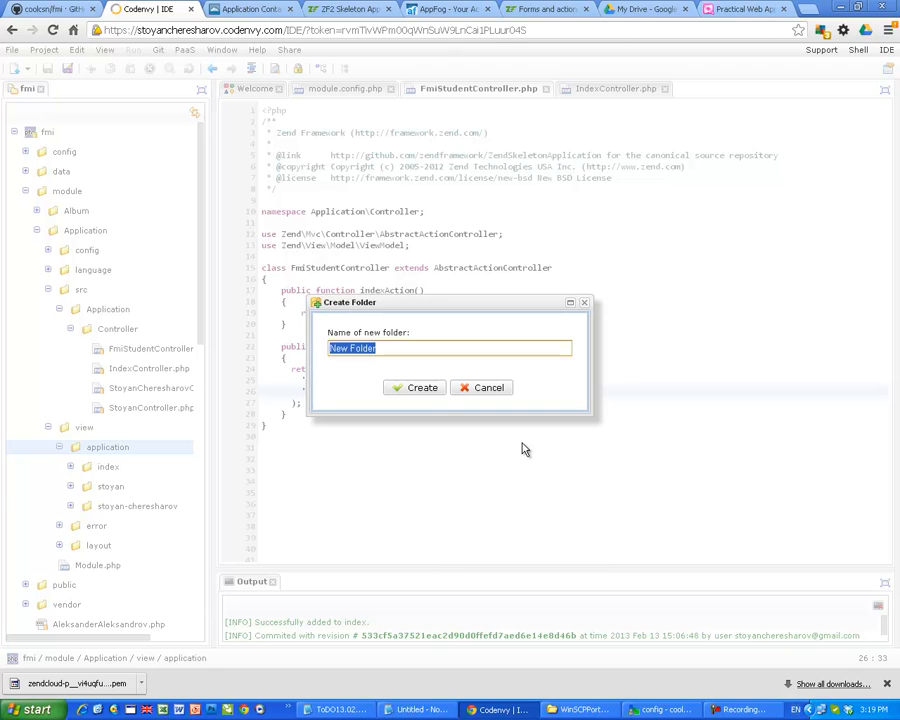
pyautogui.write('fmi')
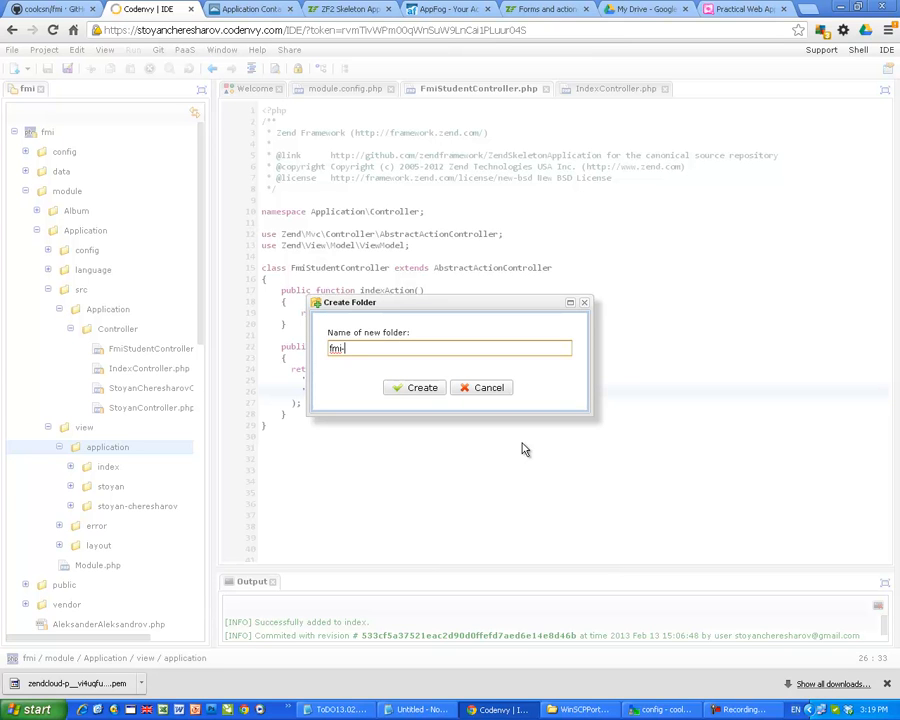
pyautogui.write('-student')
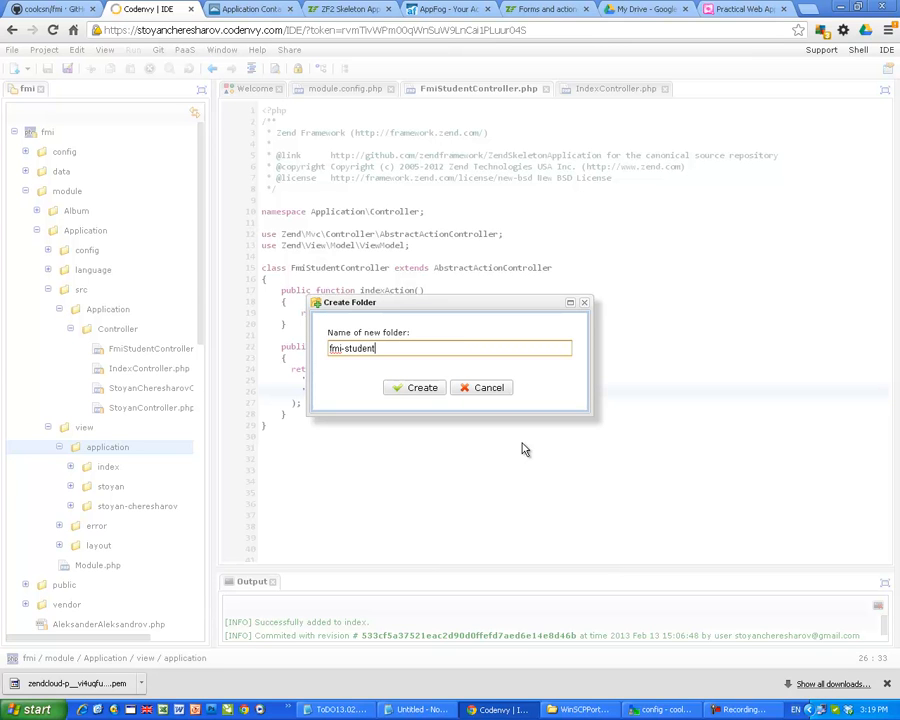
pyautogui.click(414, 388)
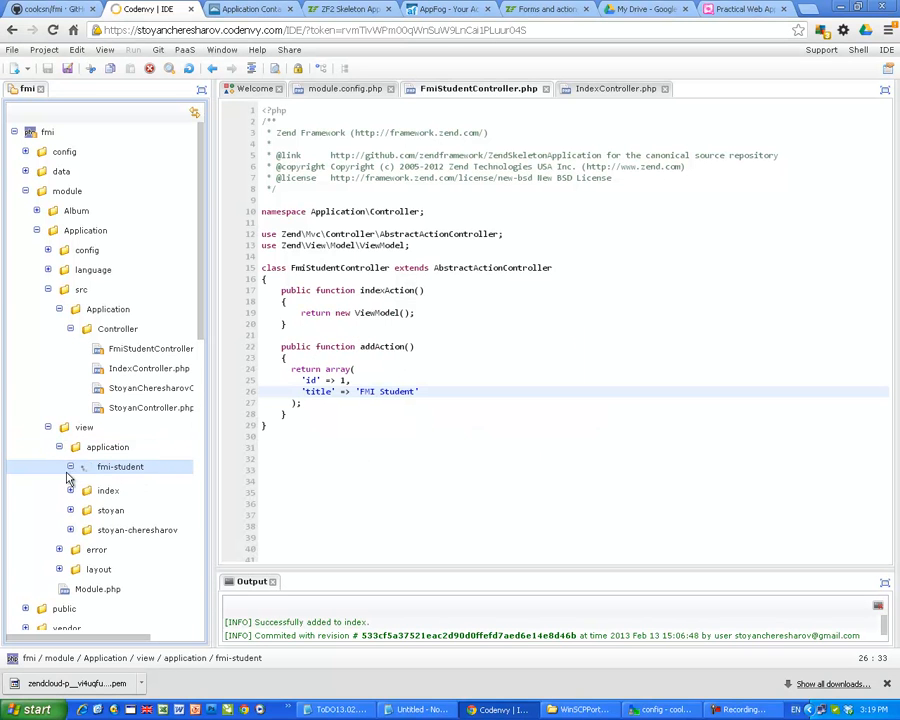
pyautogui.click(70, 468)
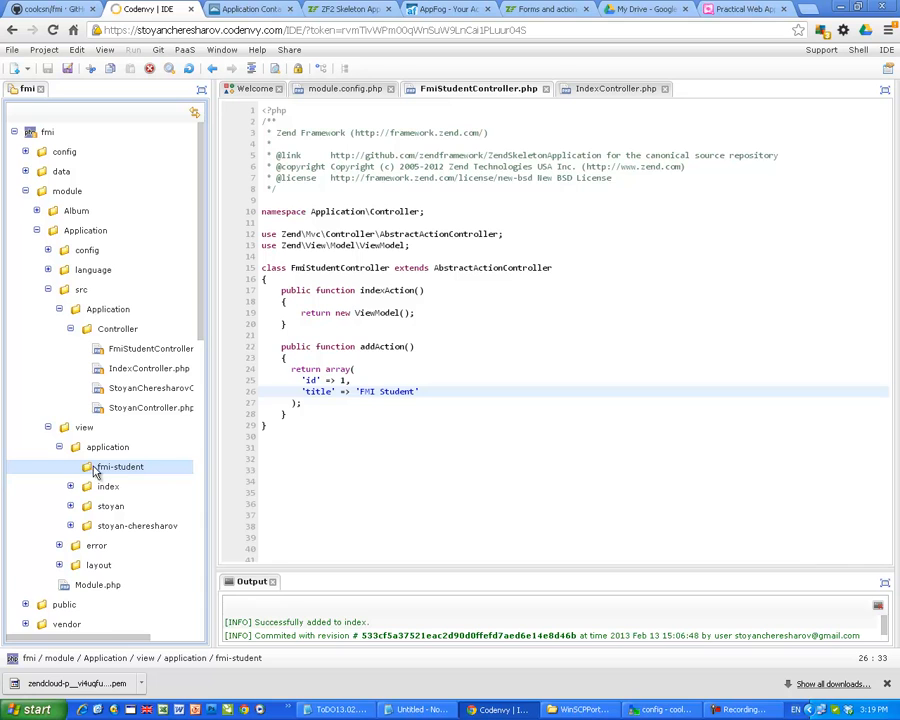
# Step: Create a new file in fmi-student and save it as index.phtml
pyautogui.rightClick(120, 468)
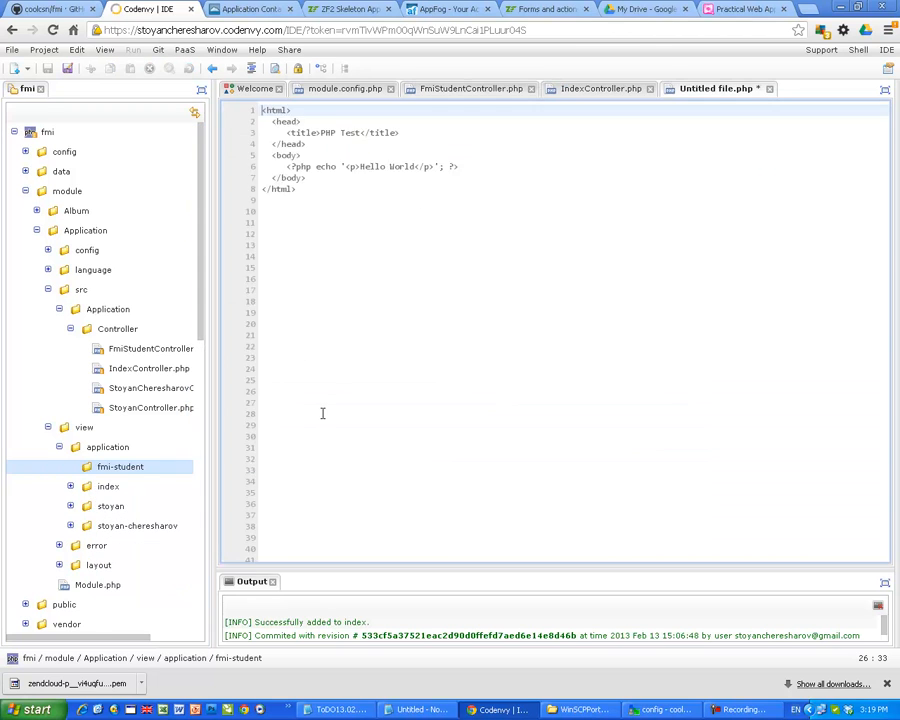
pyautogui.click(262, 110)
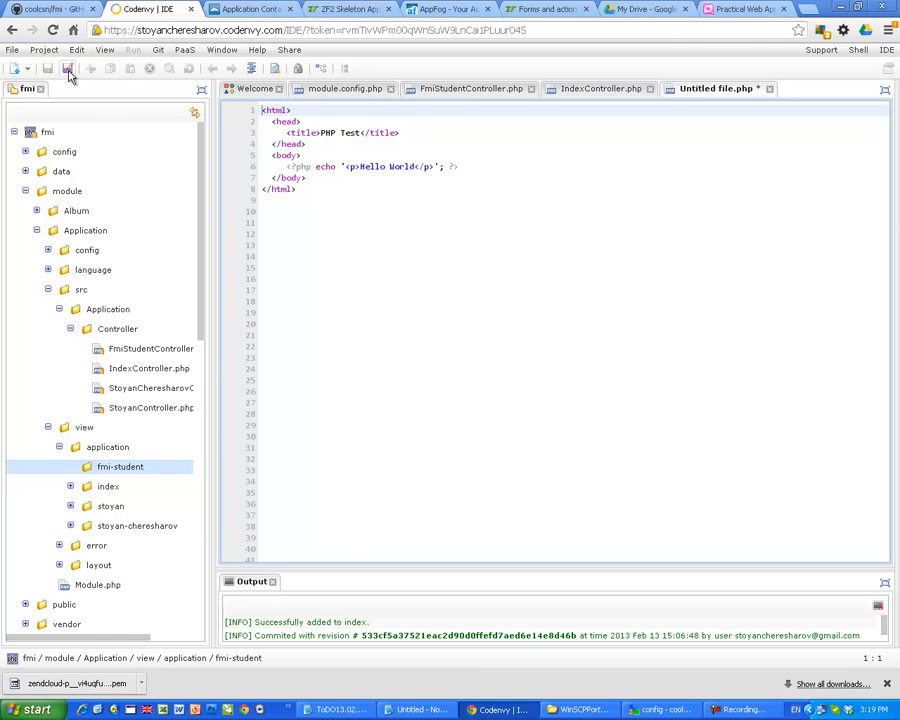
pyautogui.click(68, 68)
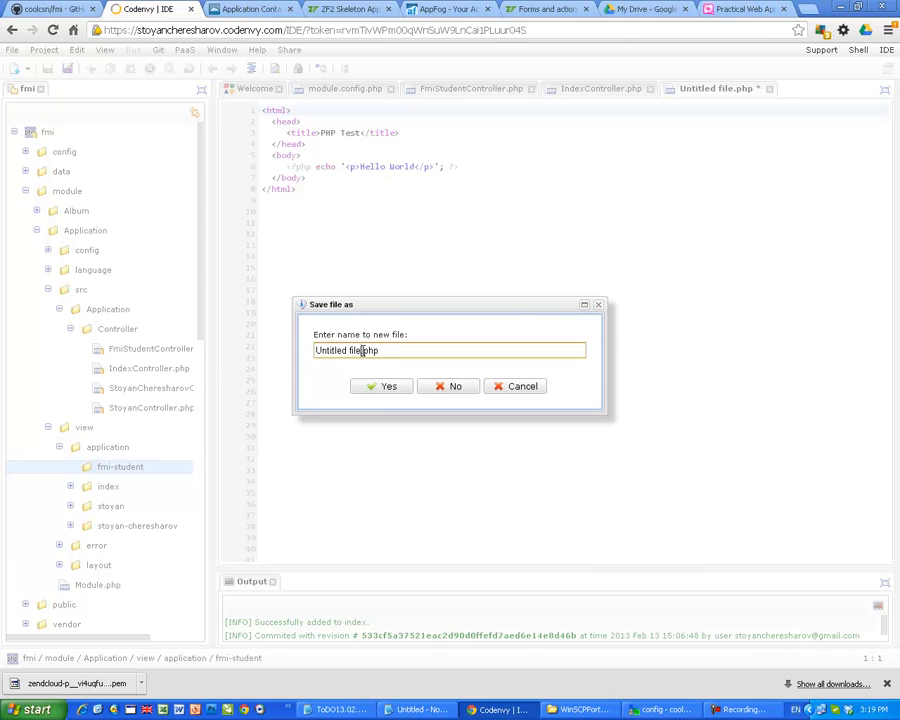
pyautogui.doubleClick(336, 350)
pyautogui.write('index.phtml')
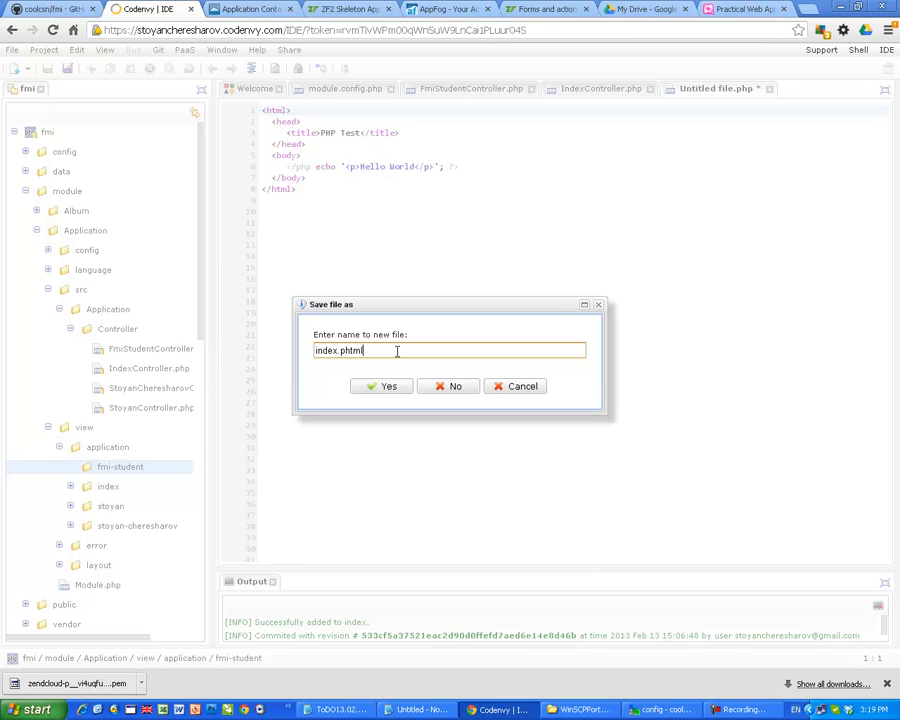
pyautogui.click(380, 386)
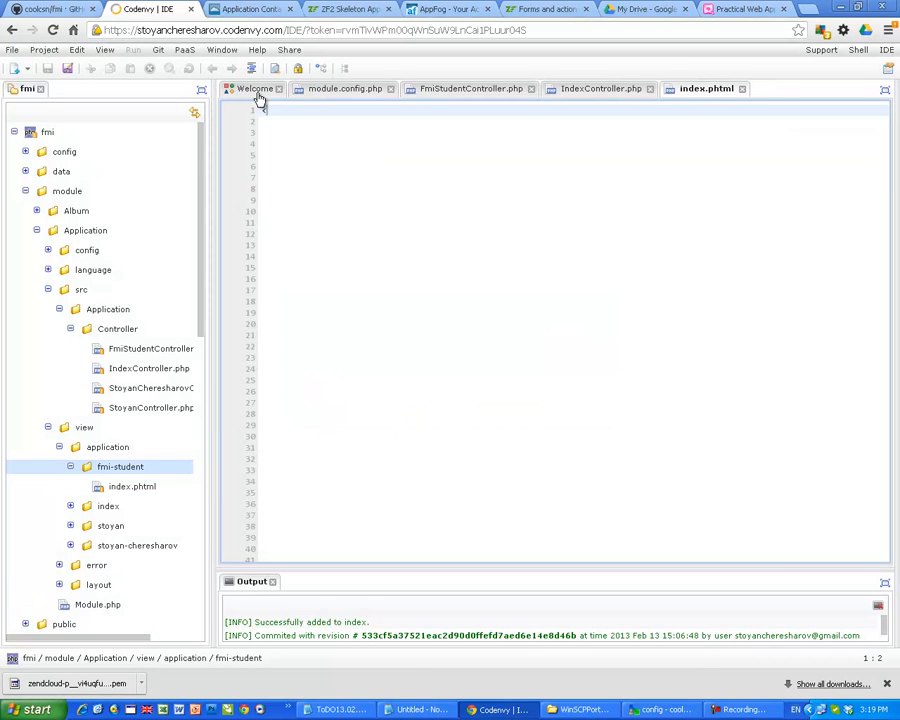
# Step: Write the heading <h1>I am index.phtml</h1> in index.phtml
pyautogui.write('<h1></h1>')
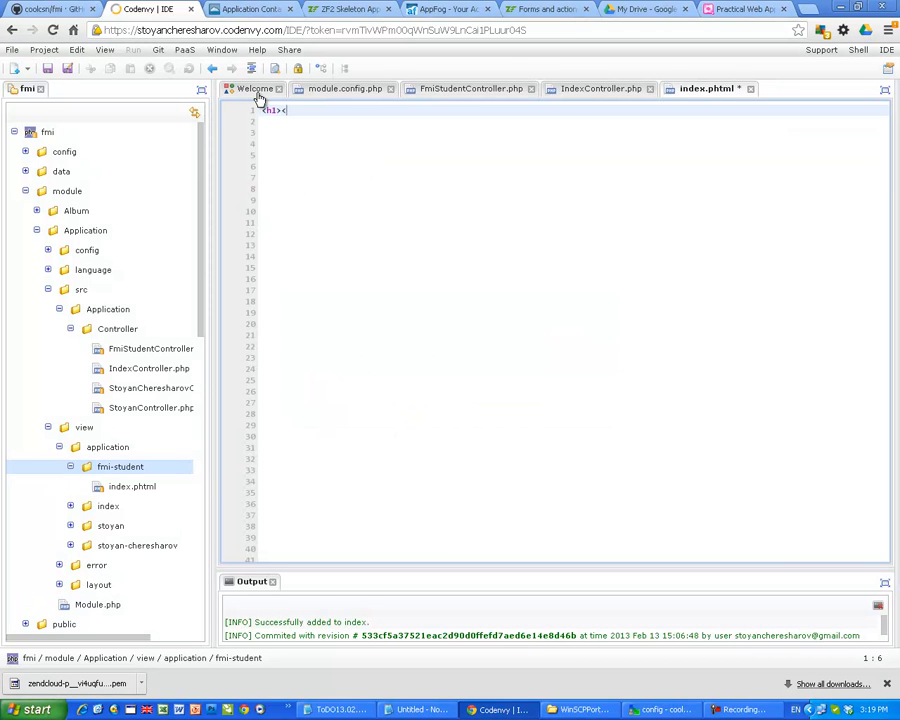
pyautogui.write('/h1>')
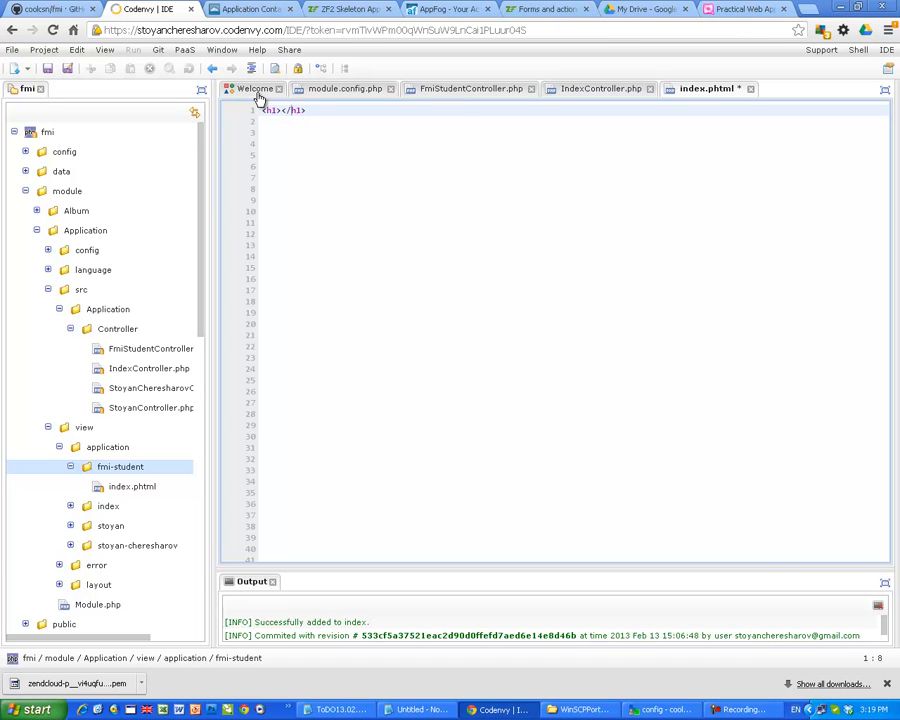
pyautogui.write('I am')
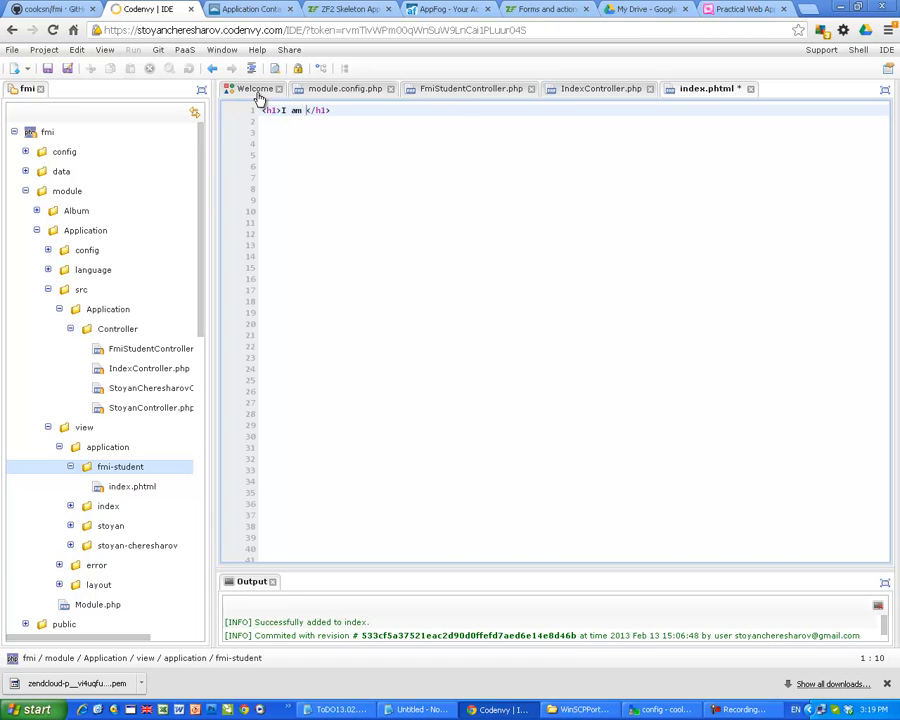
pyautogui.write('index.')
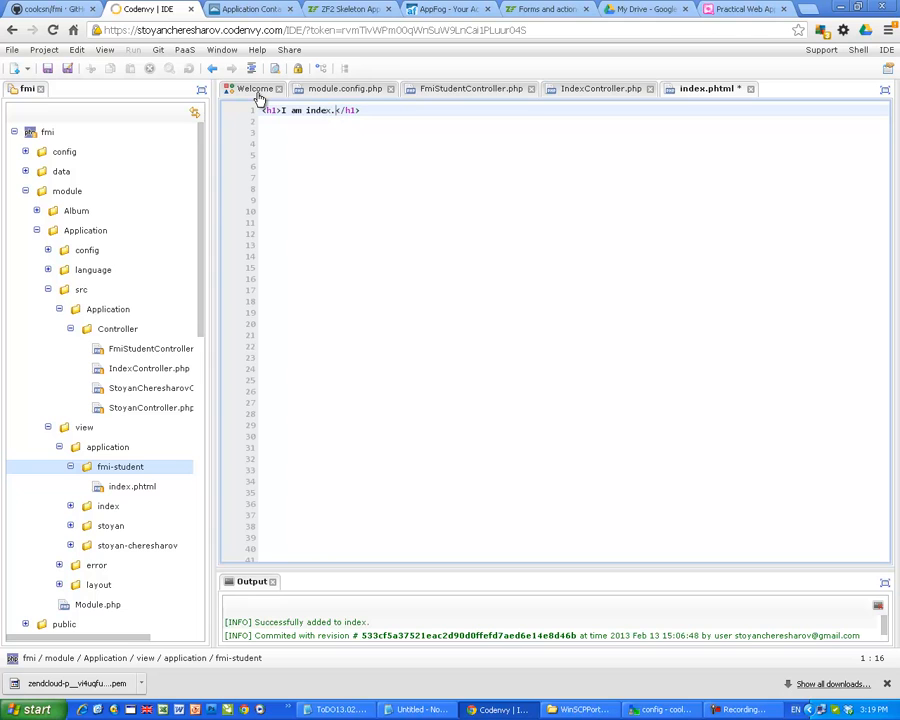
pyautogui.write('phtml')
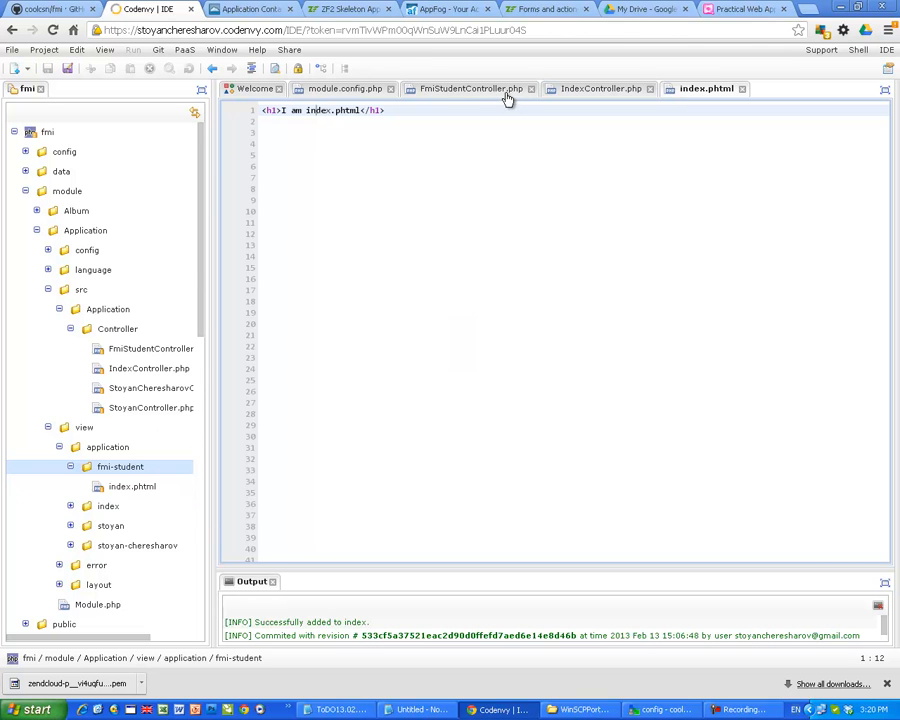
# Step: Create add.phtml in fmi-student and start its <h1> heading naming add.phtml
pyautogui.click(470, 88)
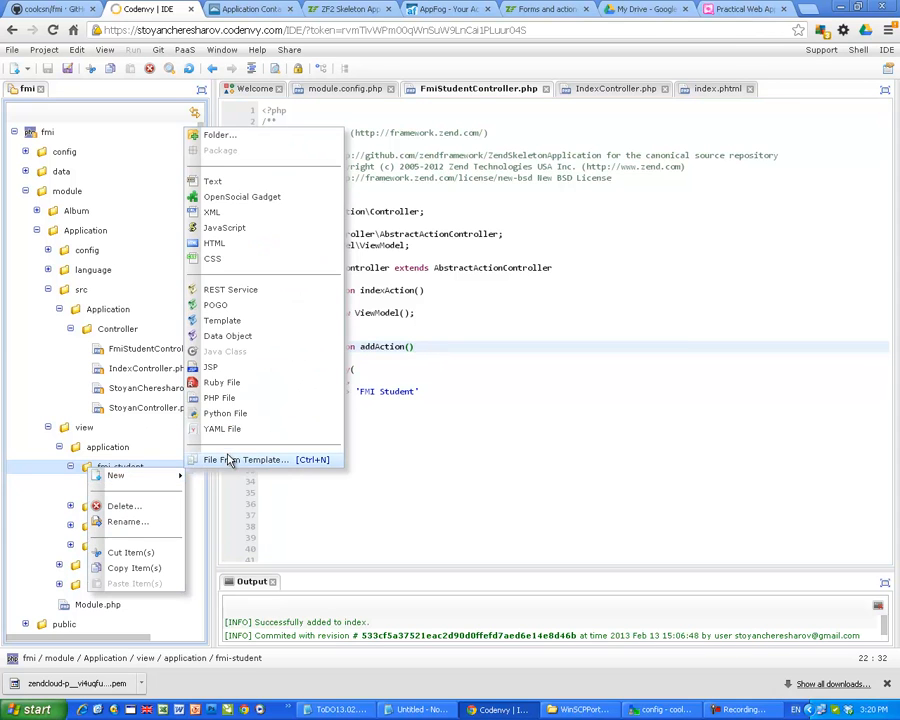
pyautogui.moveTo(220, 398)
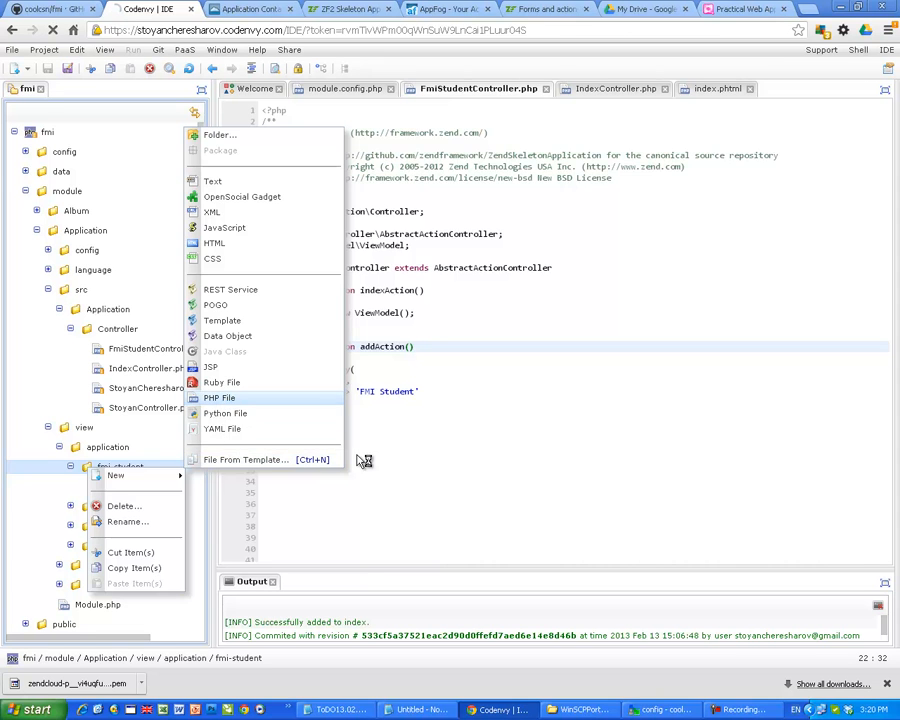
pyautogui.click(218, 398)
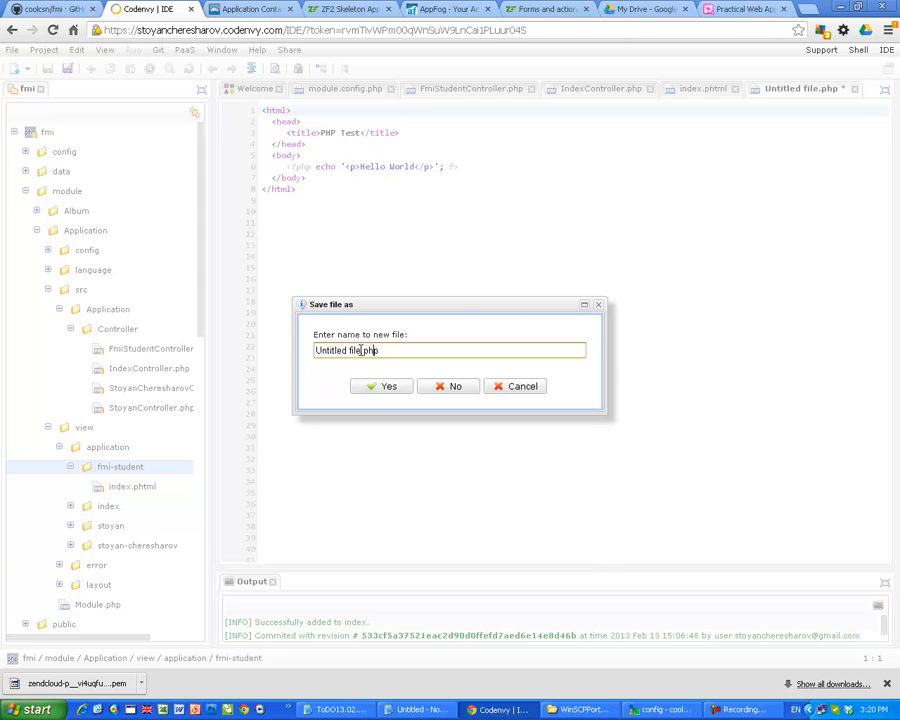
pyautogui.write('add.php')
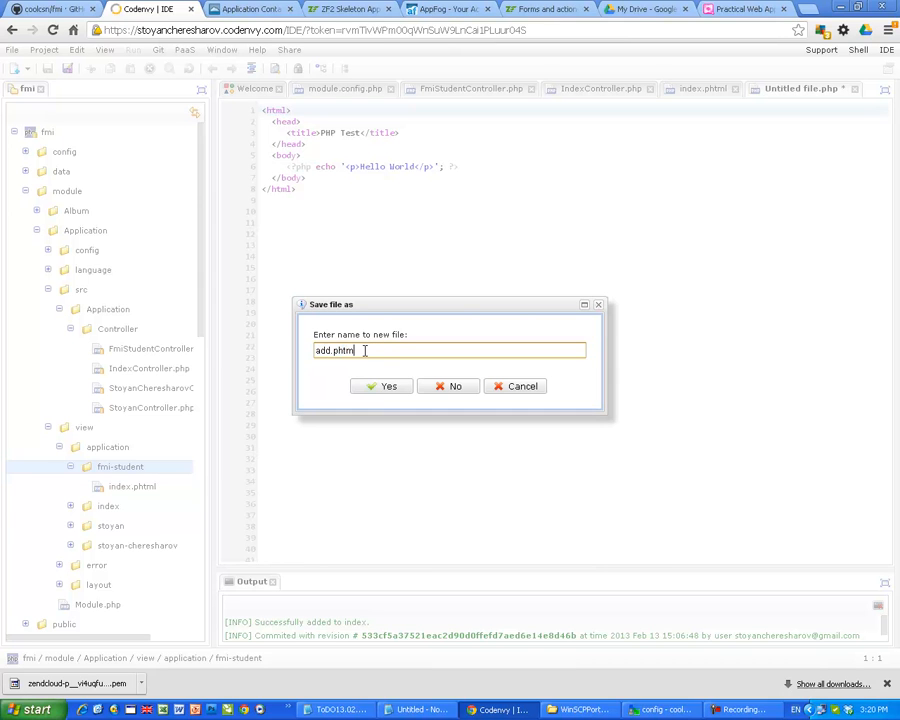
pyautogui.click(382, 386)
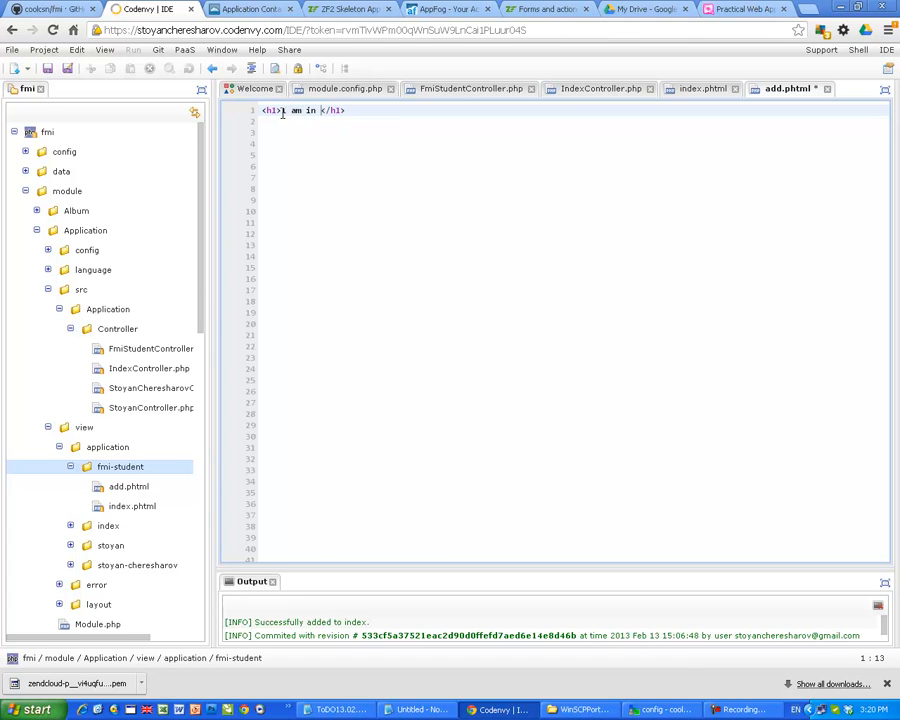
pyautogui.write('add.ph')
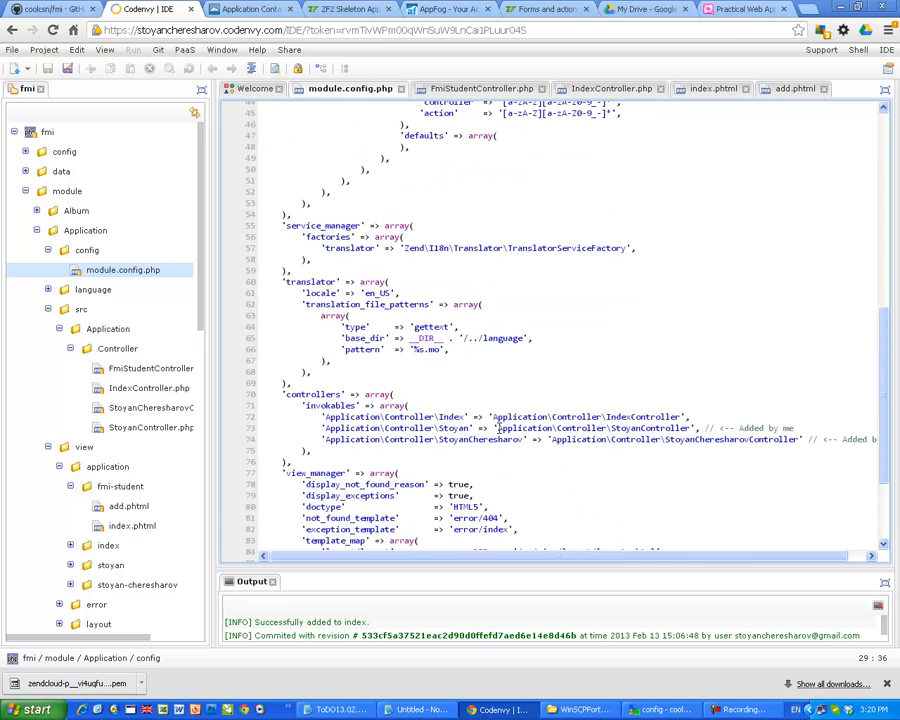
# Step: Rename the duplicated invokable to 'Application\Controller\FmiStudent' => FmiStudentController in module.config.php
pyautogui.scroll(-3)
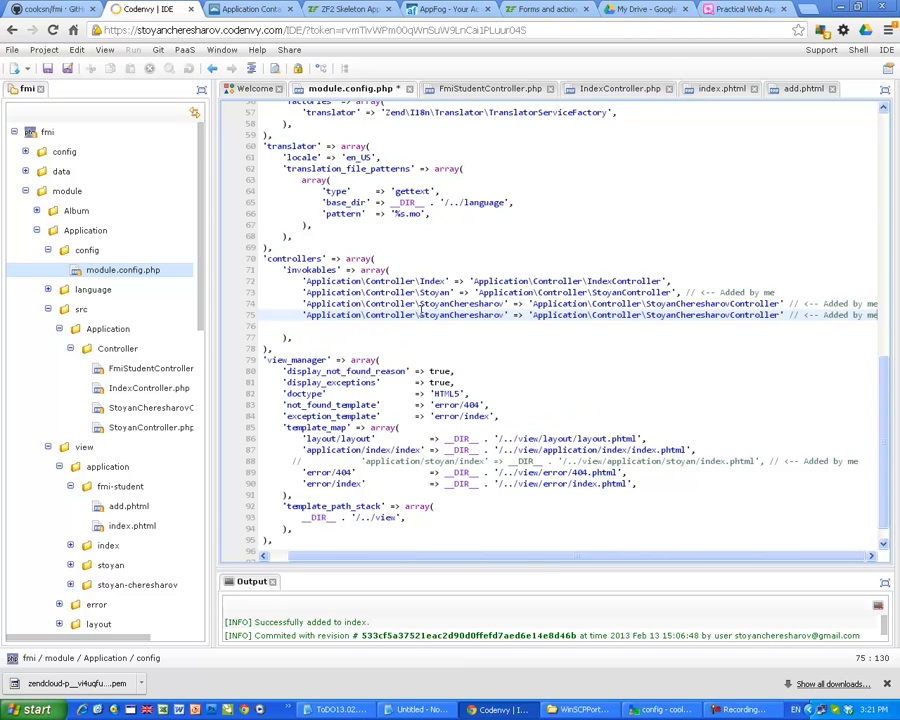
pyautogui.doubleClick(460, 316)
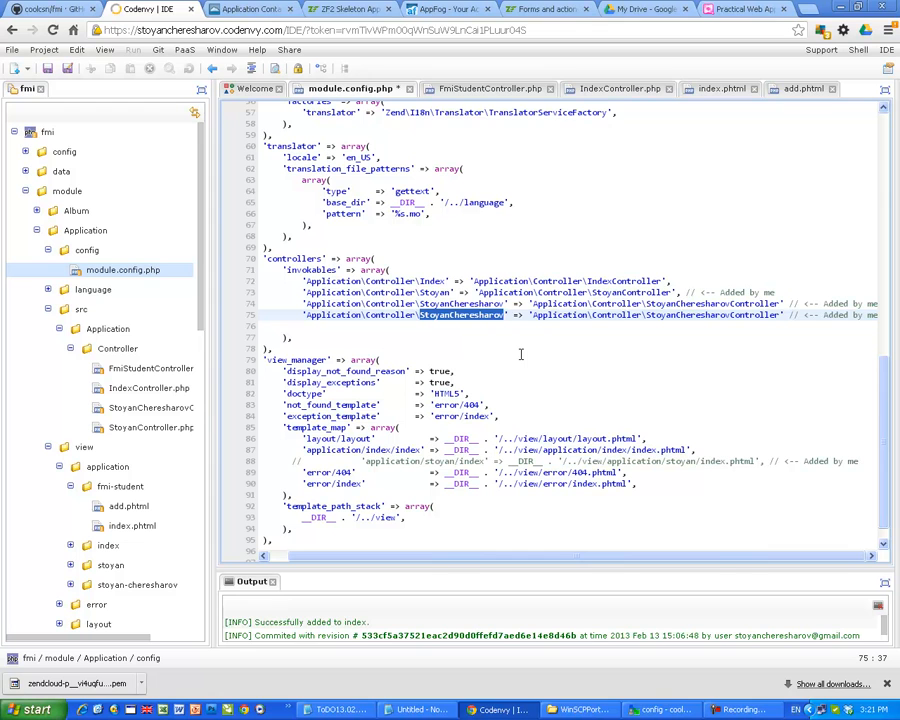
pyautogui.write('Fmi')
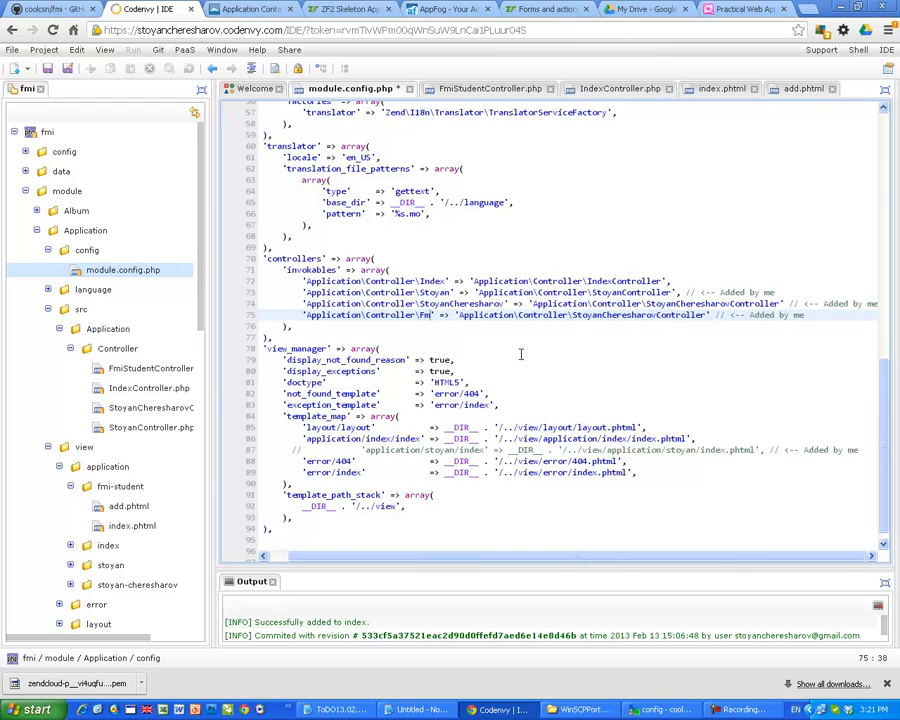
pyautogui.write('Student')
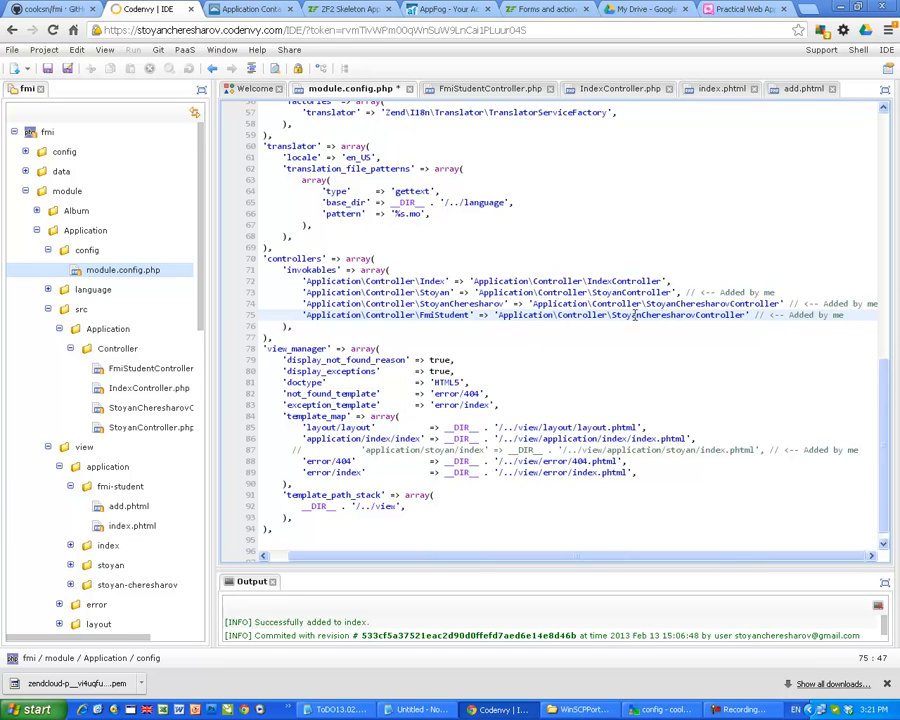
pyautogui.doubleClick(656, 314)
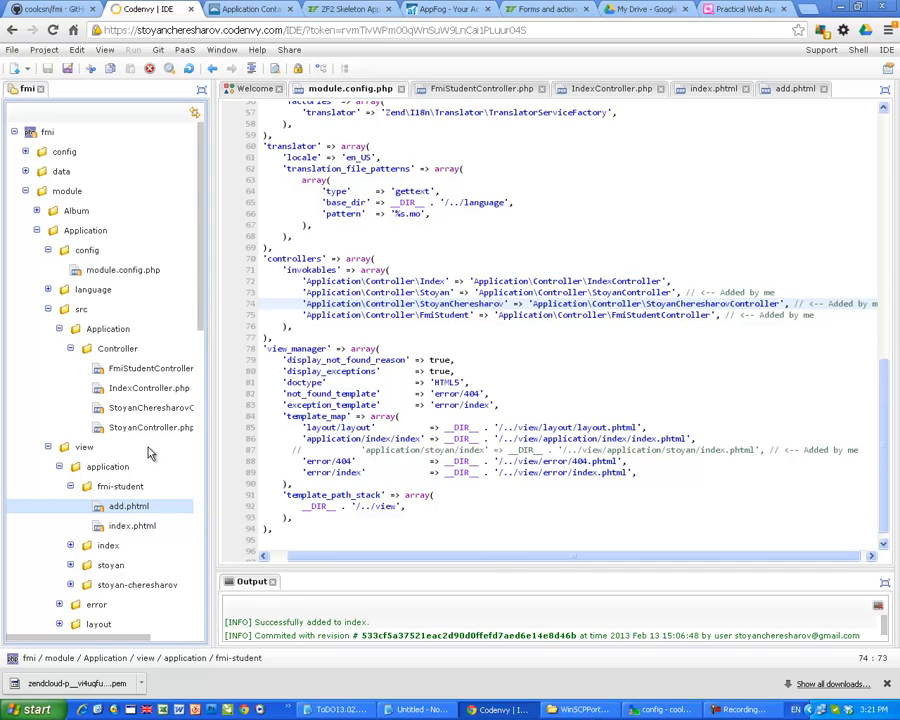
pyautogui.click(152, 368)
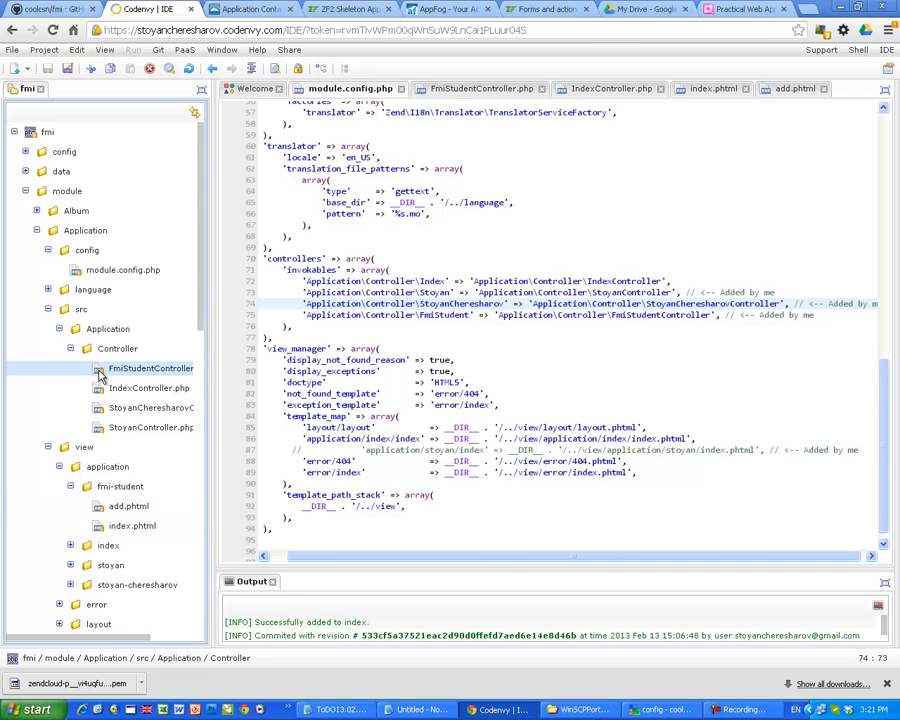
pyautogui.click(150, 368)
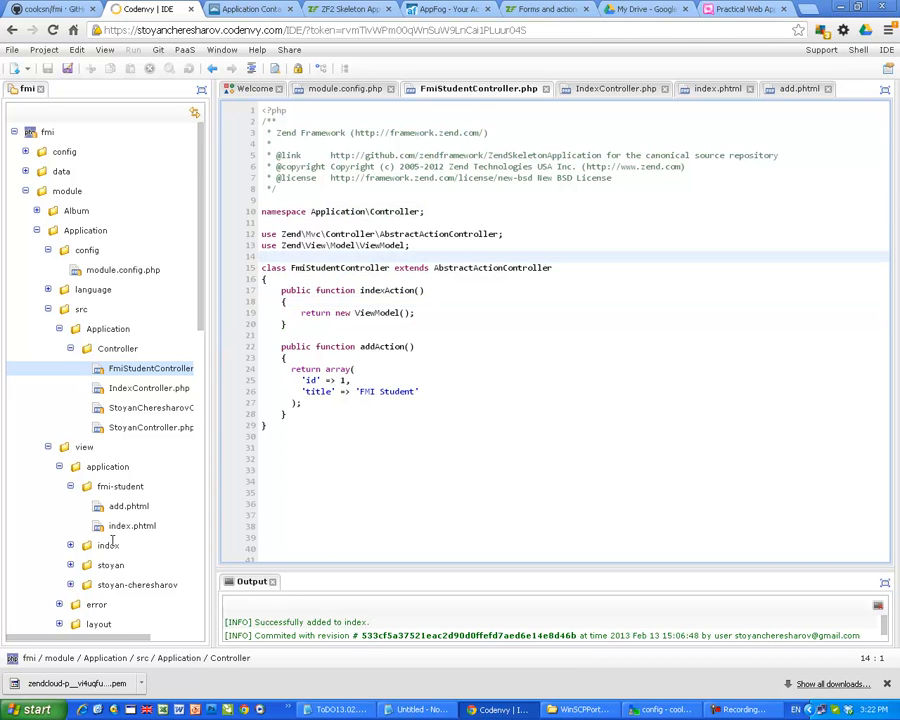
pyautogui.doubleClick(370, 290)
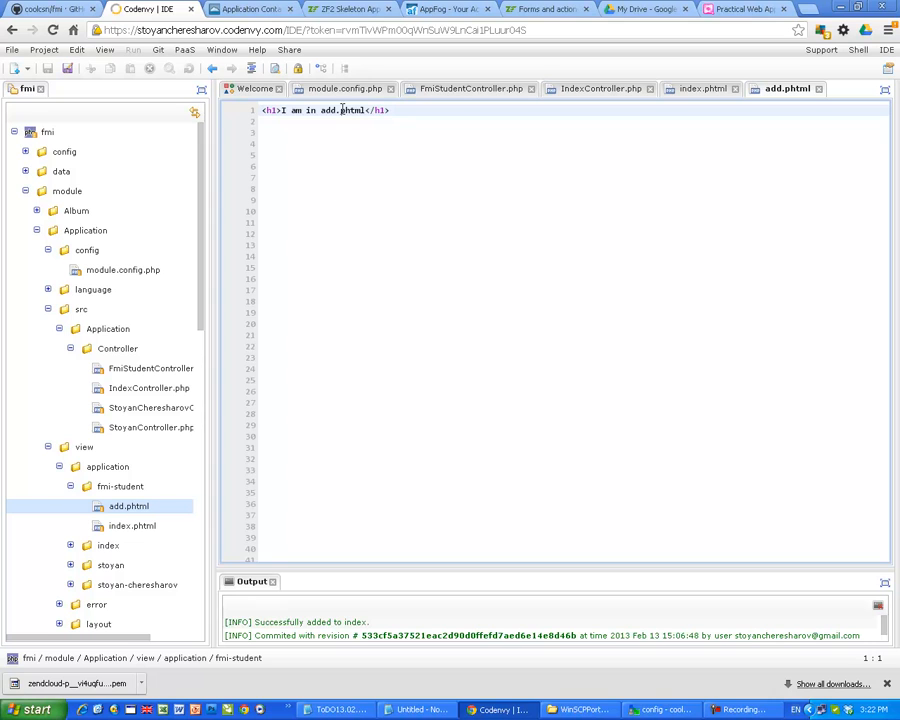
pyautogui.click(132, 524)
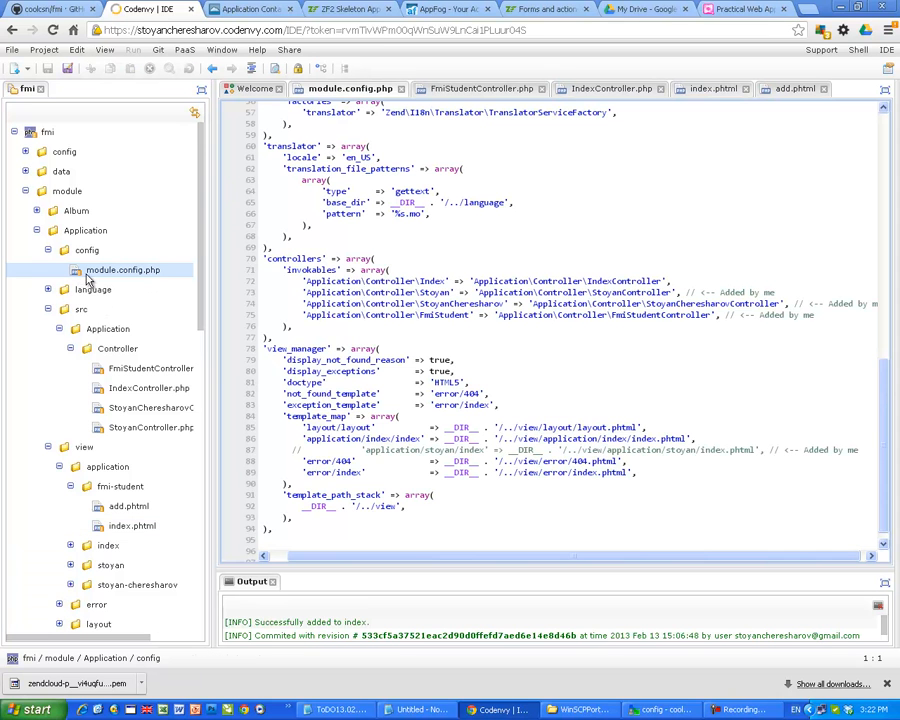
pyautogui.click(836, 316)
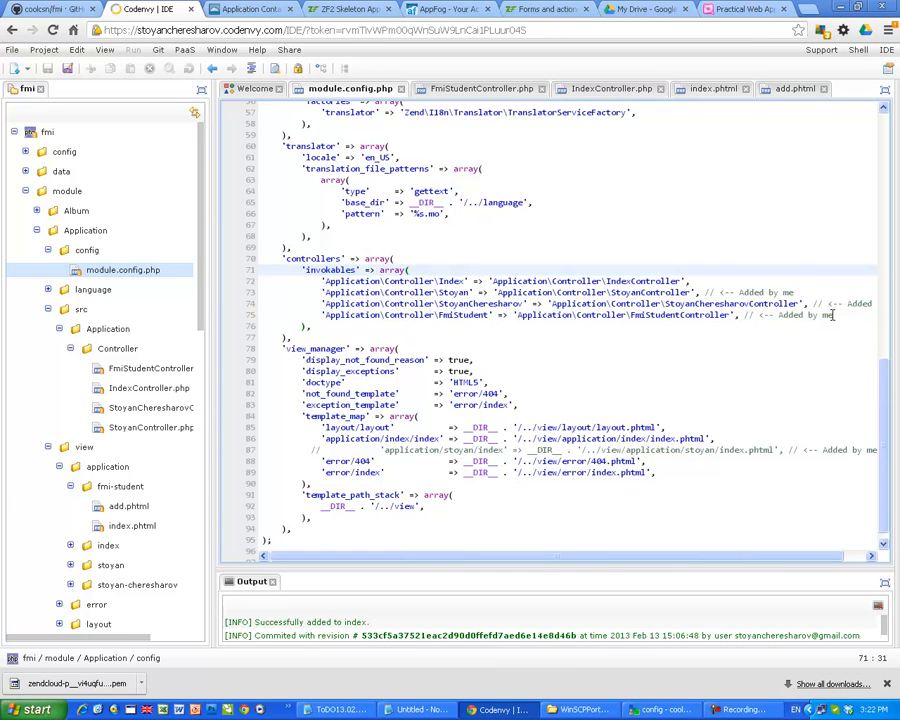
pyautogui.click(400, 314)
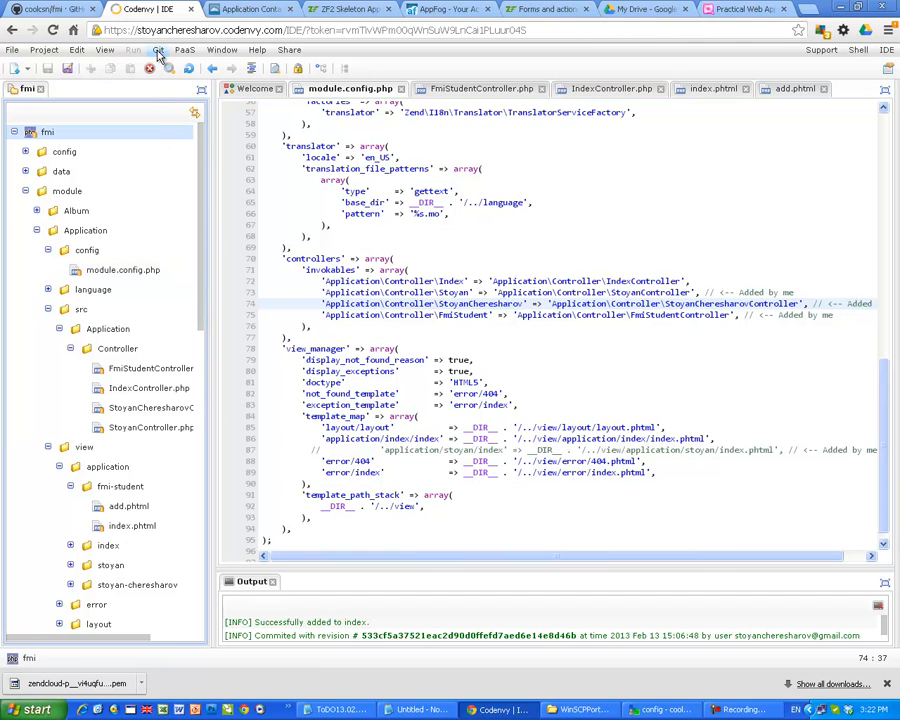
# Step: Stage all project changes via Git > Add to index and confirm
pyautogui.click(156, 50)
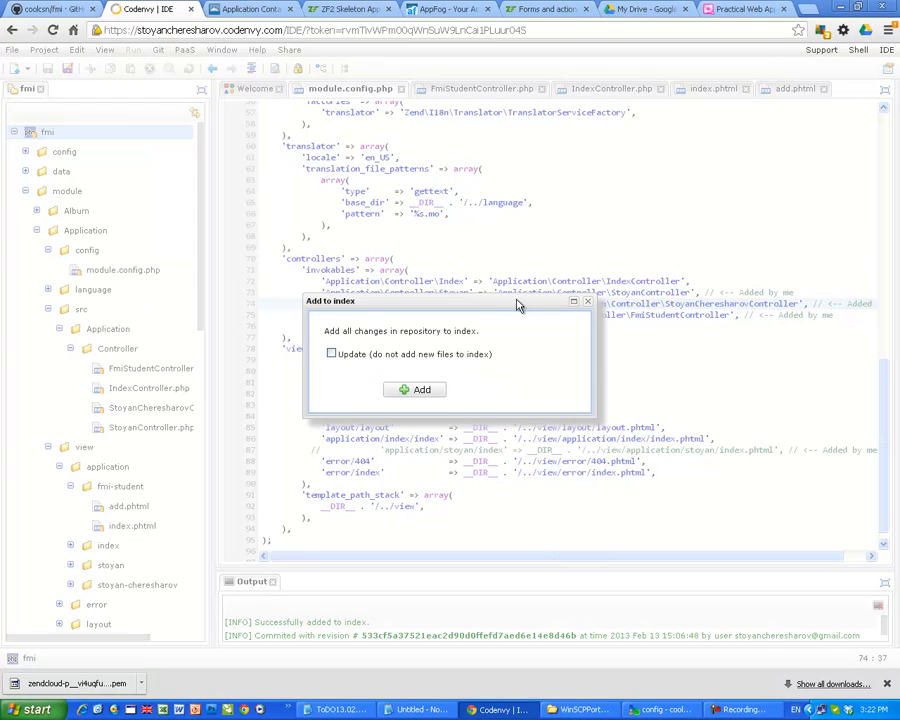
pyautogui.click(416, 388)
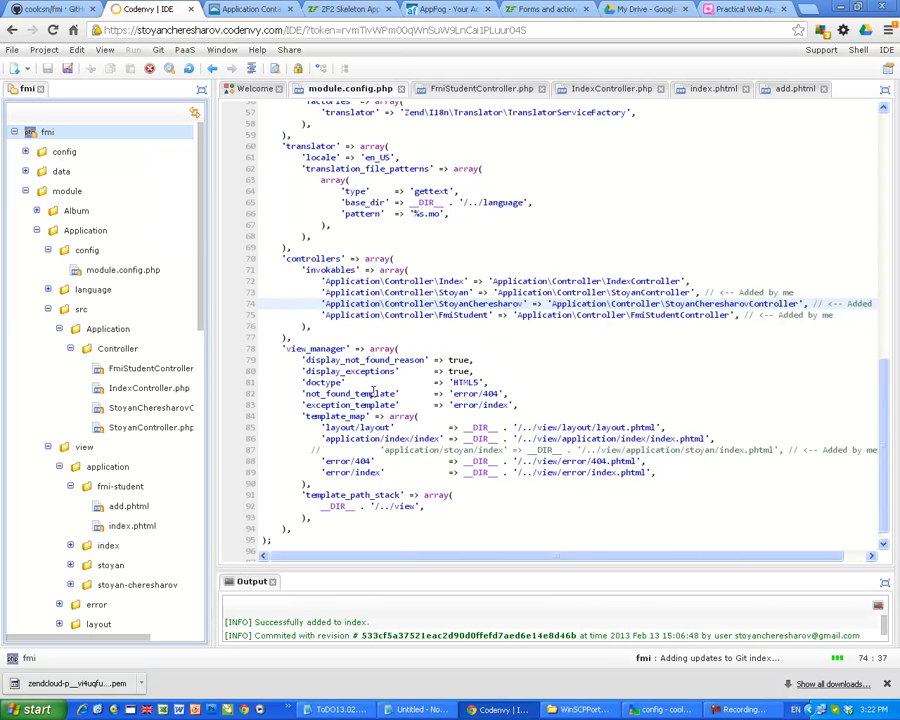
pyautogui.moveTo(738, 536)
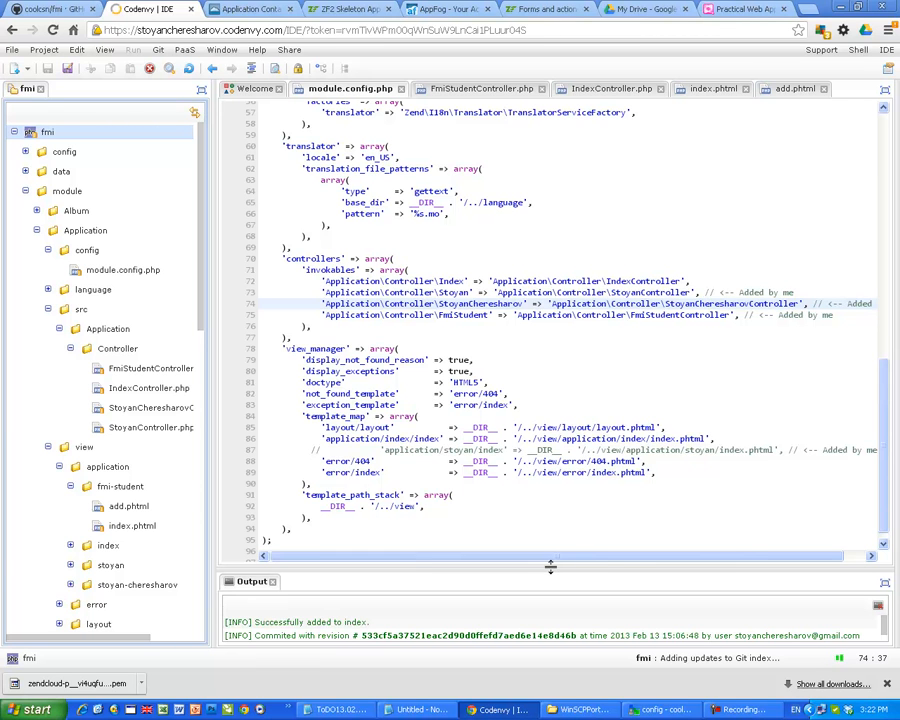
pyautogui.moveTo(530, 320)
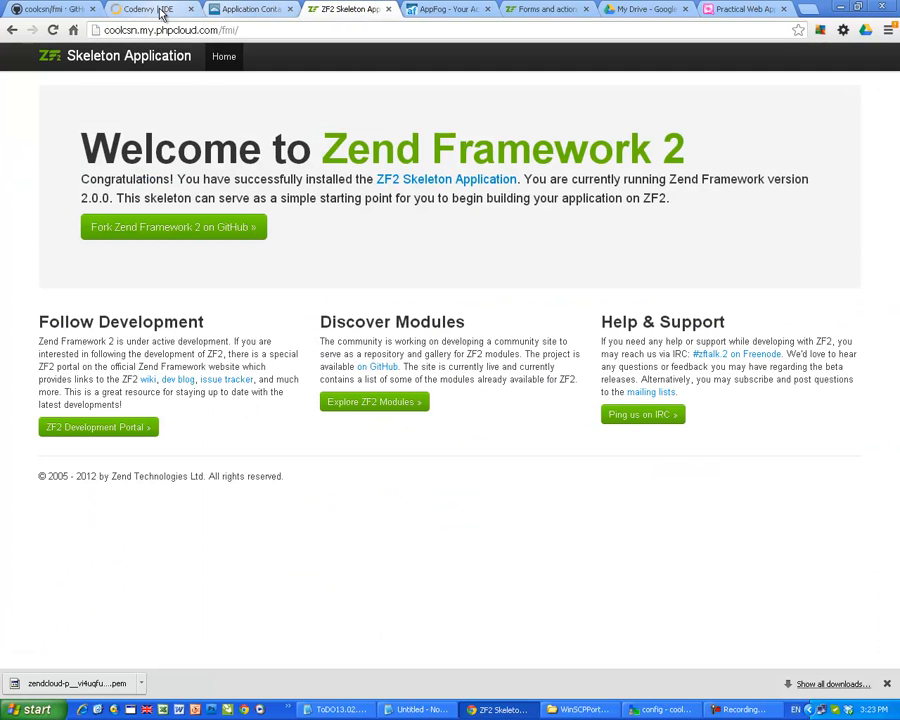
# Step: Switch from the ZF2 Skeleton Application page back to the Codenvy IDE tab
pyautogui.click(144, 8)
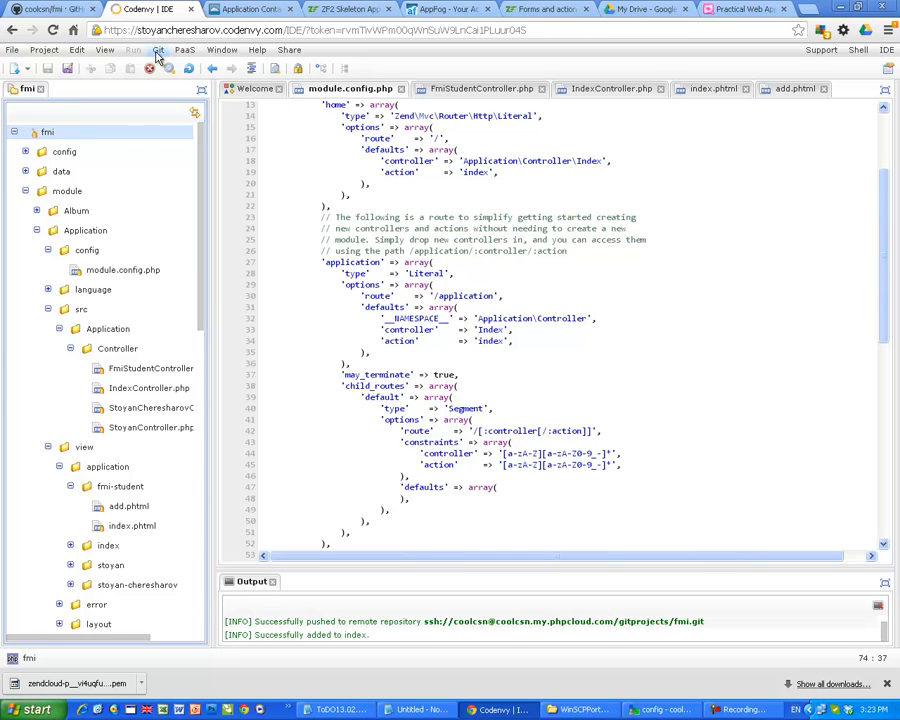
# Step: Commit the staged changes with the log message 'Added a new controller'
pyautogui.click(156, 50)
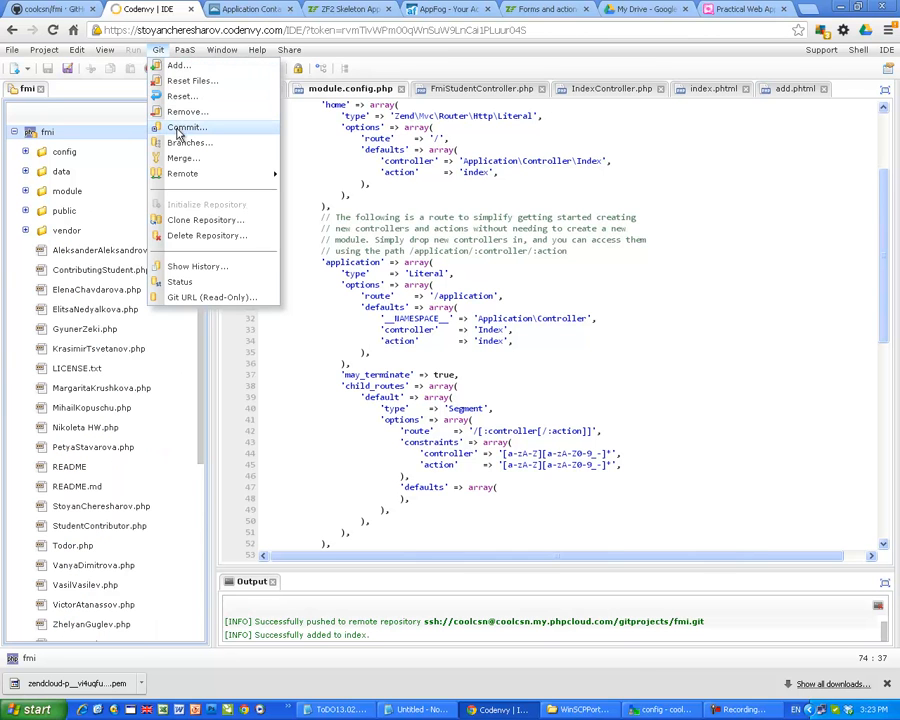
pyautogui.click(184, 128)
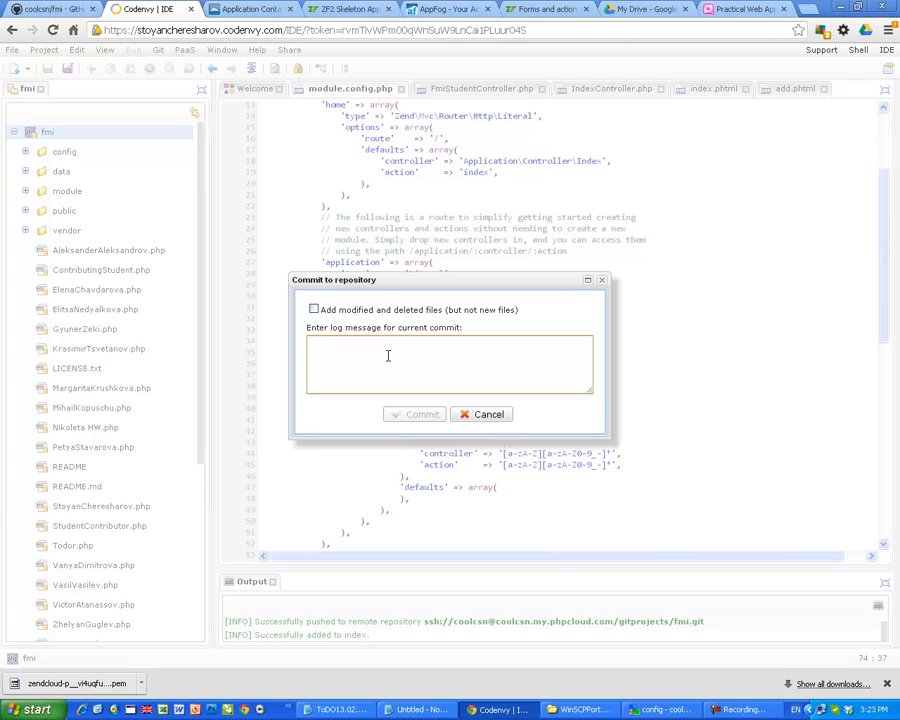
pyautogui.write('Added a new control')
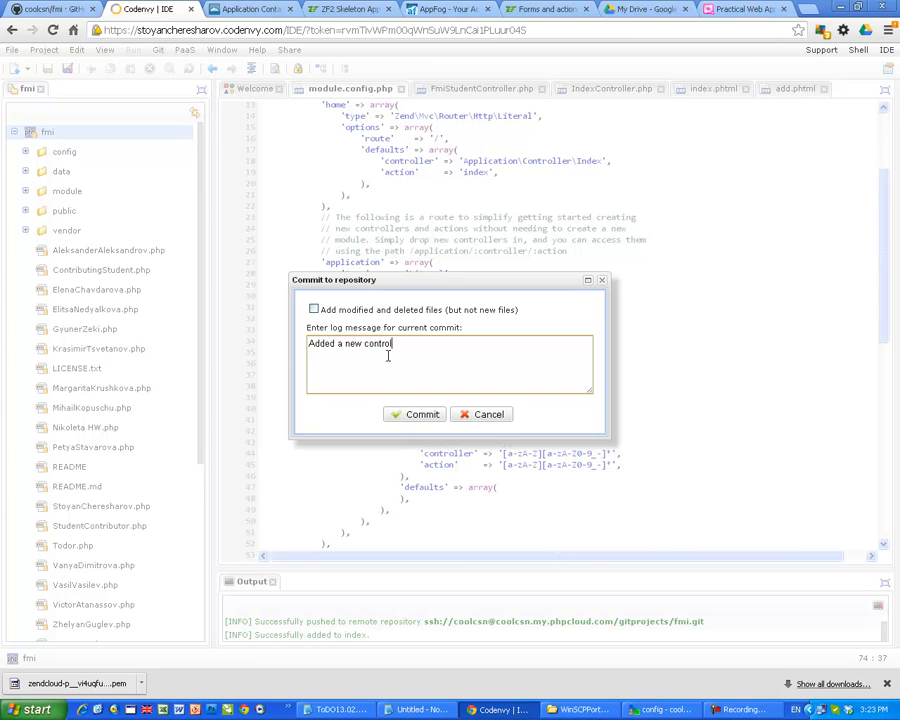
pyautogui.click(416, 414)
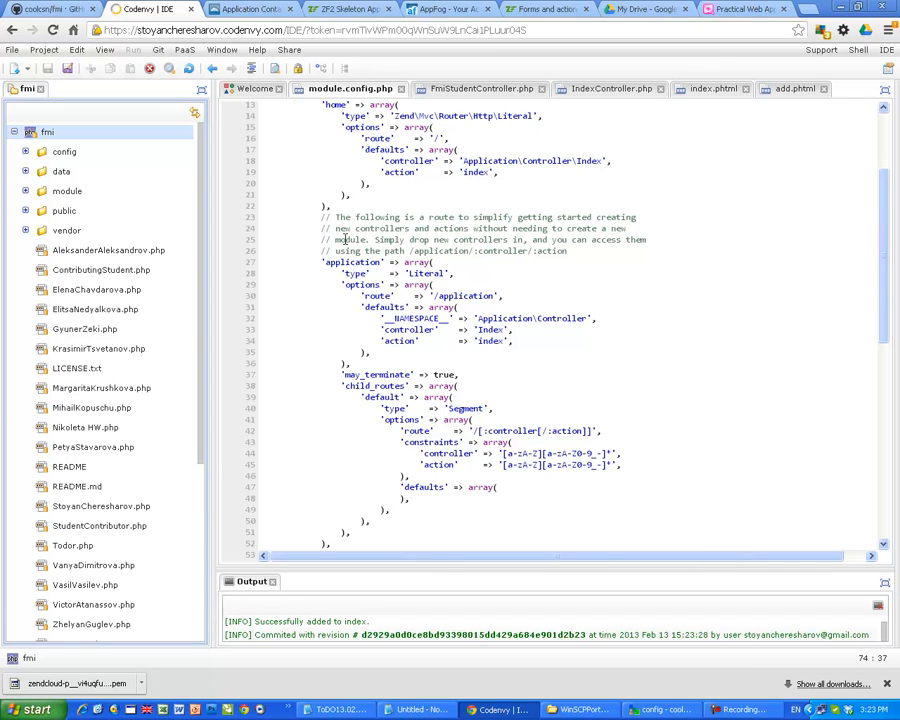
pyautogui.scroll(-3)
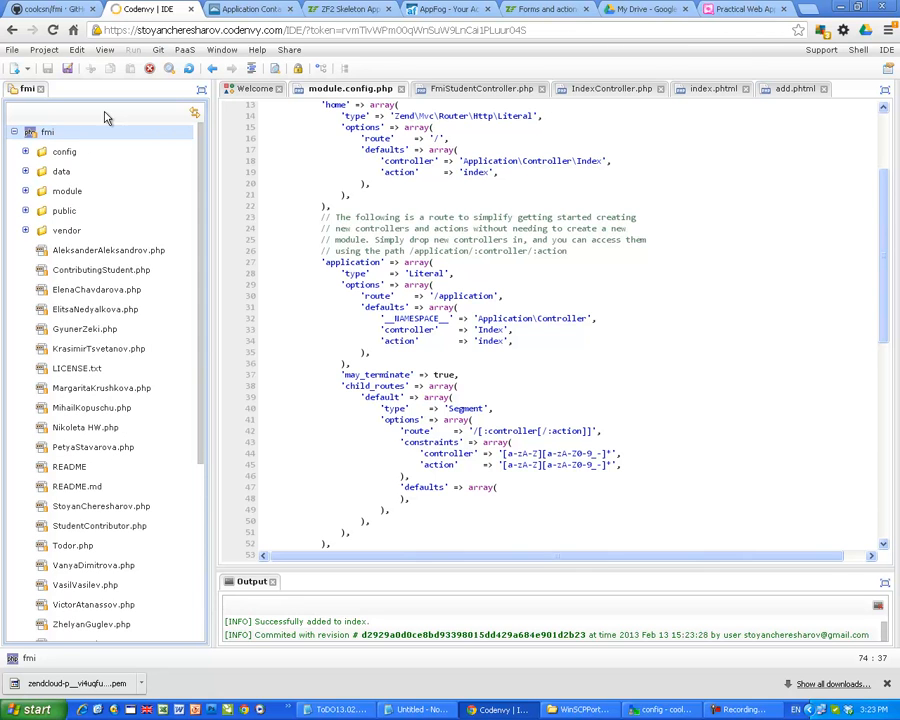
# Step: Push the new commit to the remote fmi.git repository via Git > Remote > Push
pyautogui.click(156, 48)
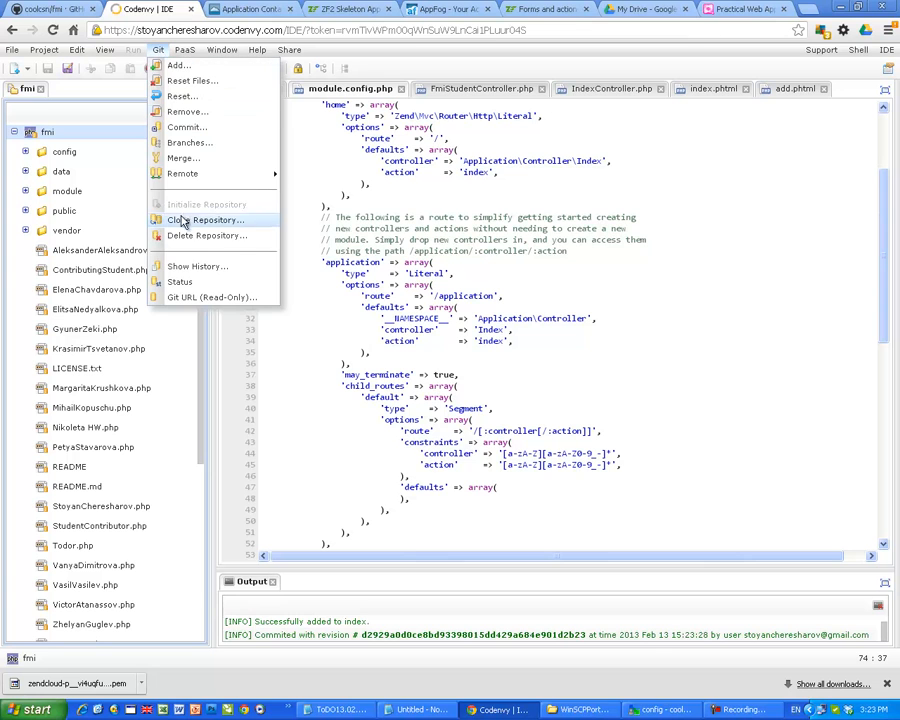
pyautogui.moveTo(184, 172)
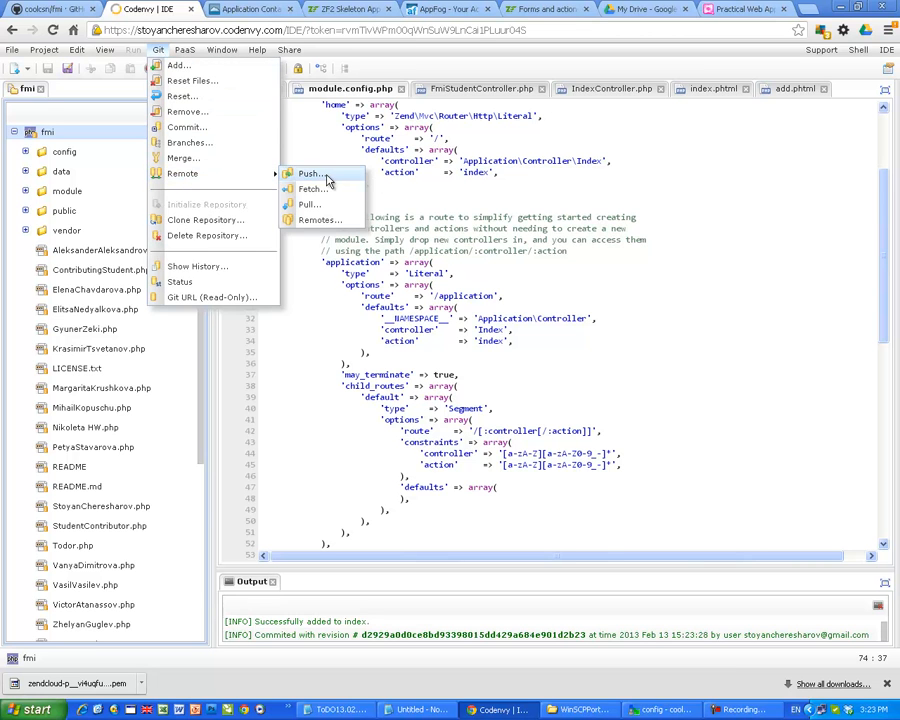
pyautogui.click(312, 172)
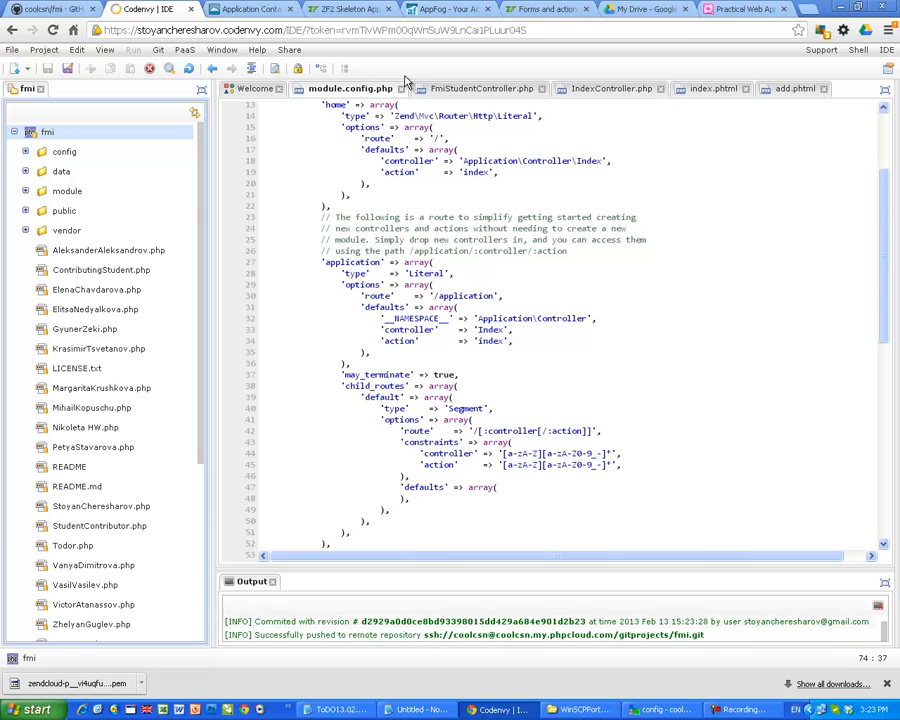
# Step: Load /fmi/application/fmi-student/index in Chrome showing 'I am index.phtml', then return to Codenvy
pyautogui.click(350, 8)
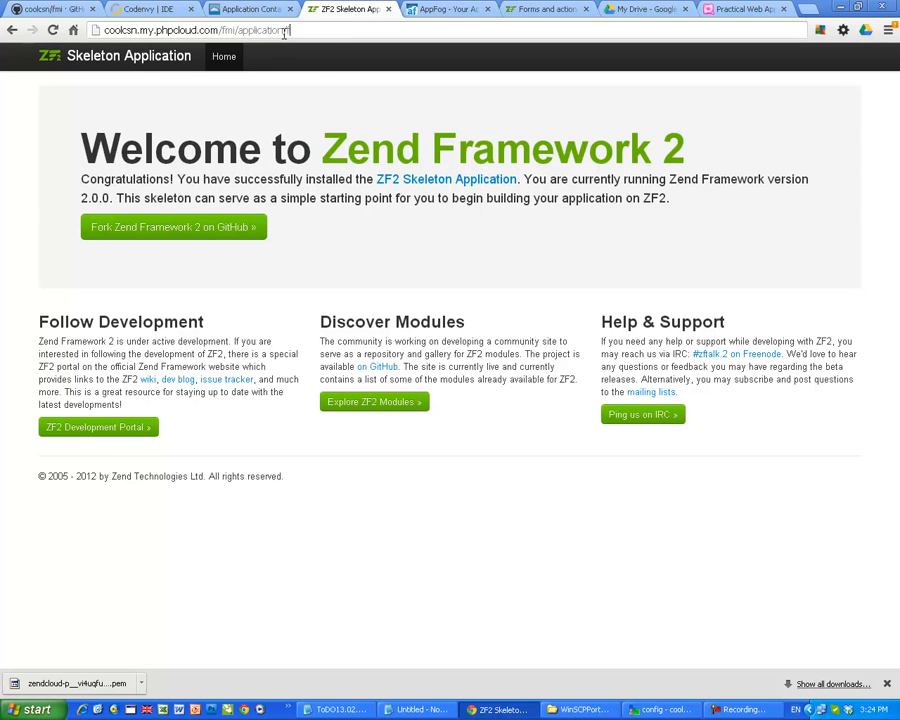
pyautogui.write('fmi-student/index')
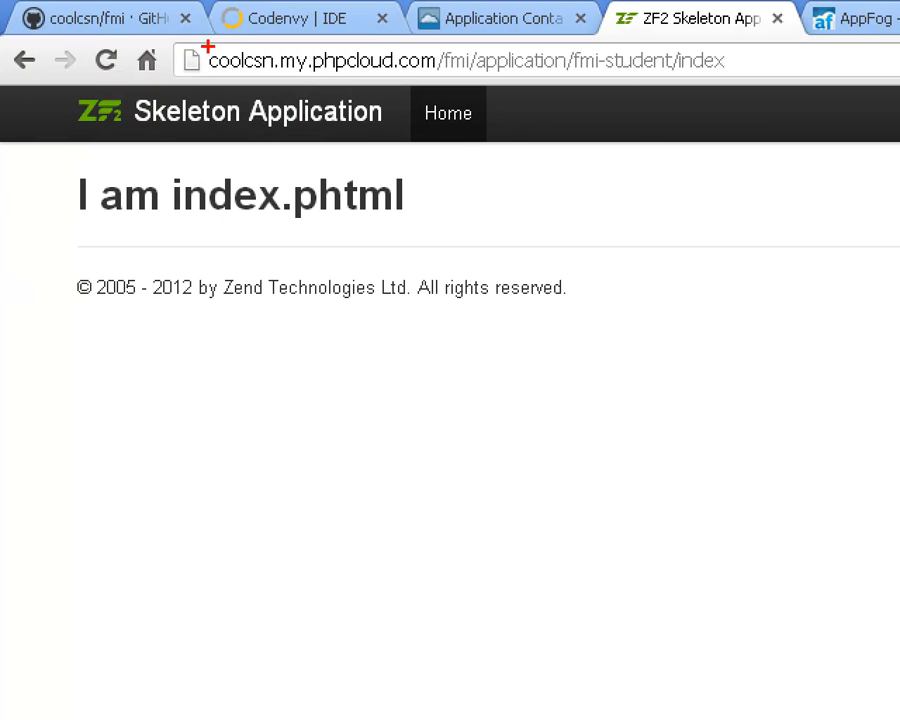
pyautogui.click(480, 60)
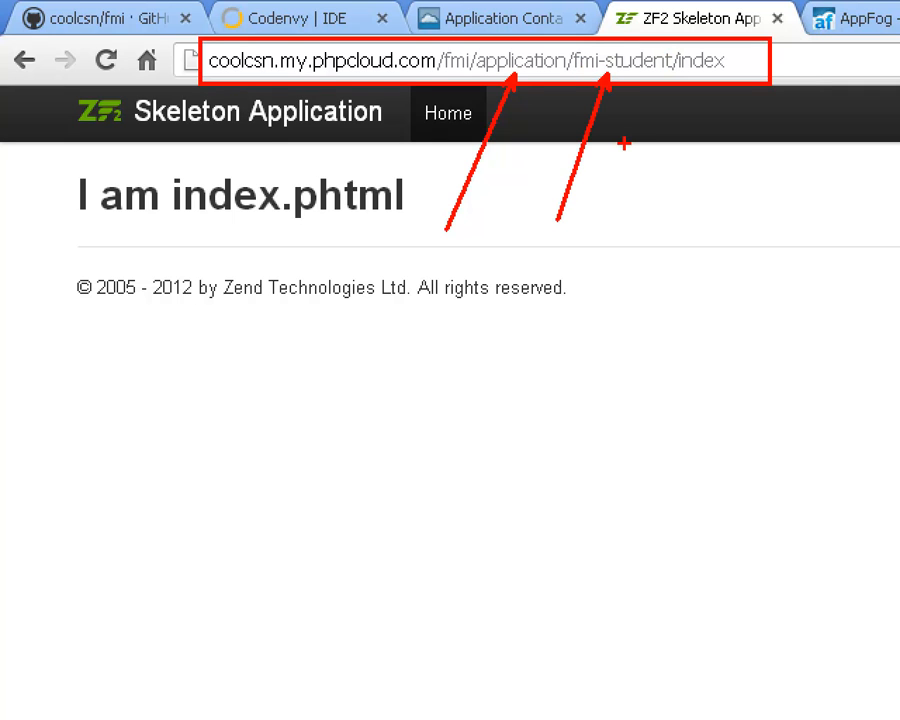
pyautogui.moveTo(612, 62)
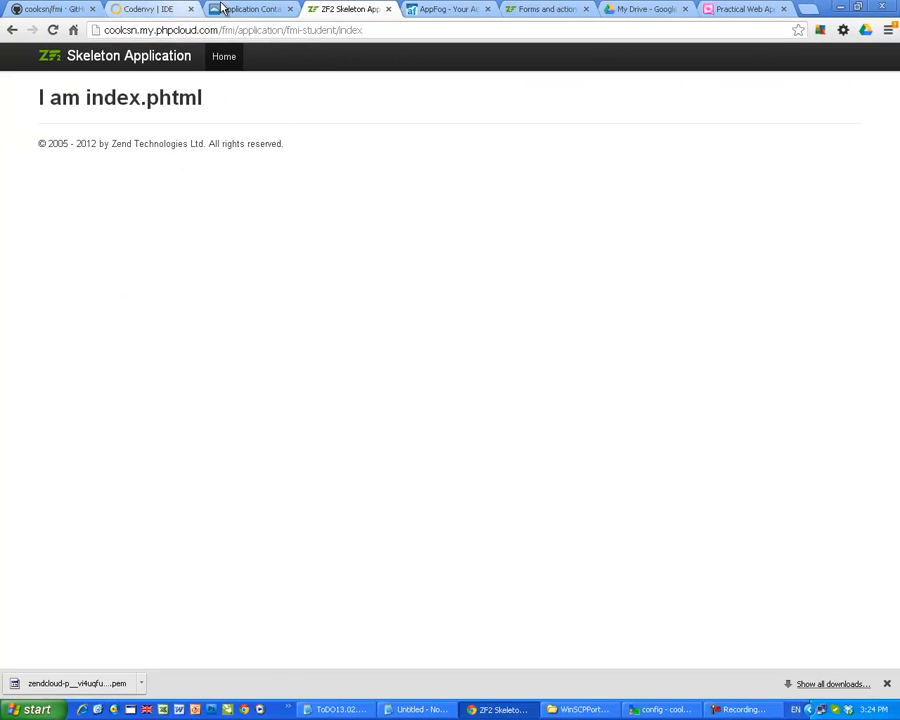
pyautogui.click(230, 30)
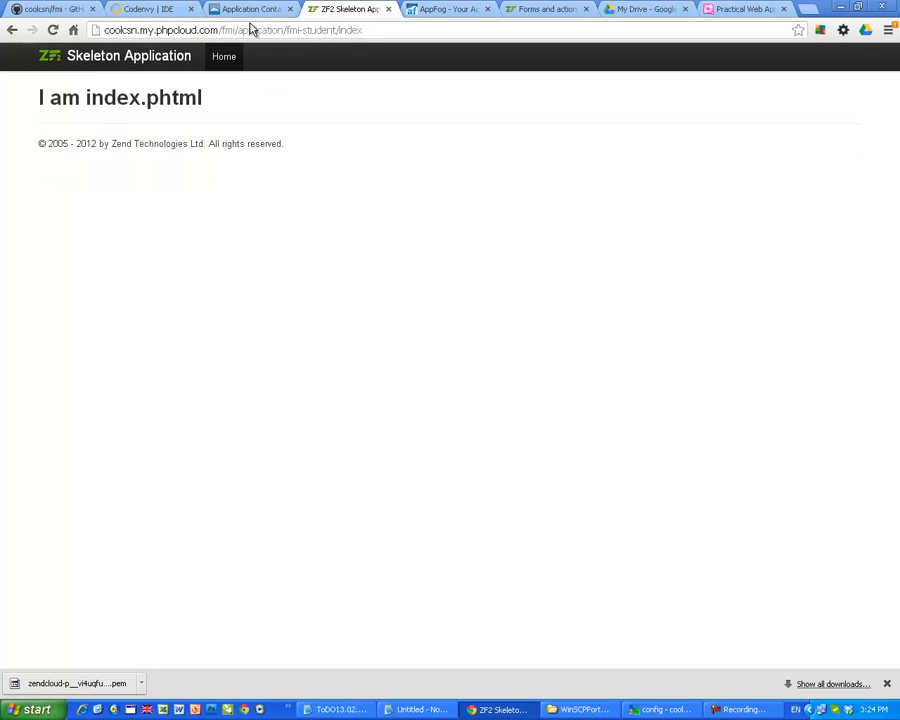
pyautogui.click(144, 8)
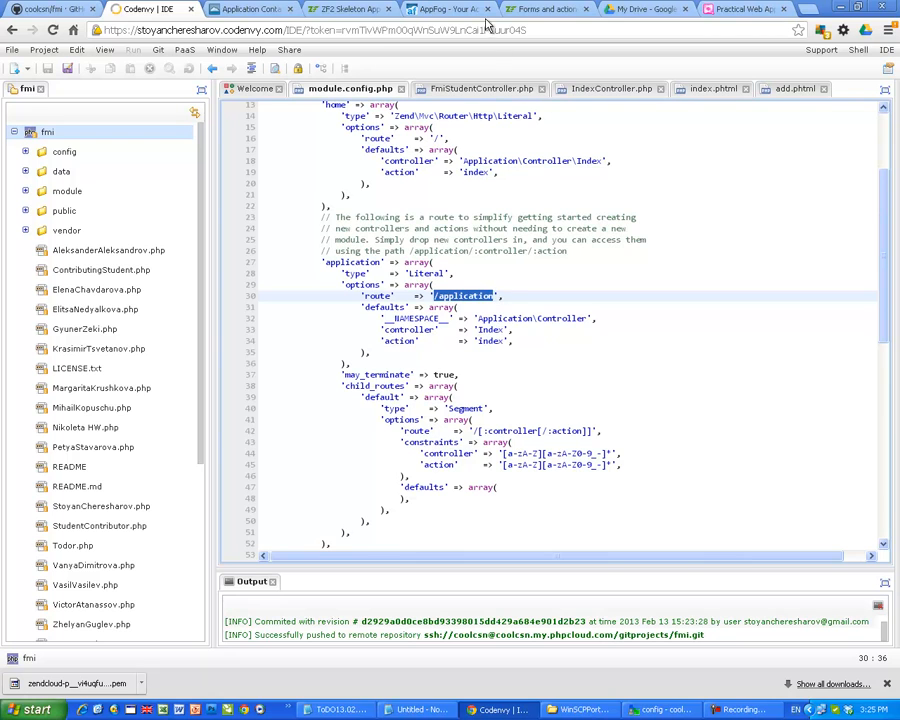
pyautogui.click(348, 8)
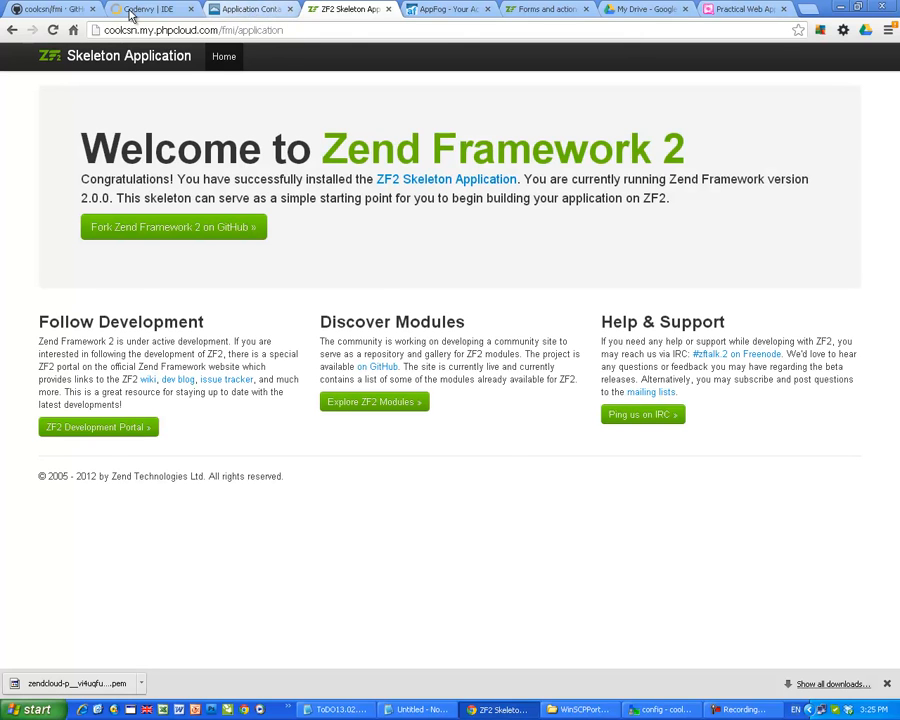
pyautogui.click(140, 8)
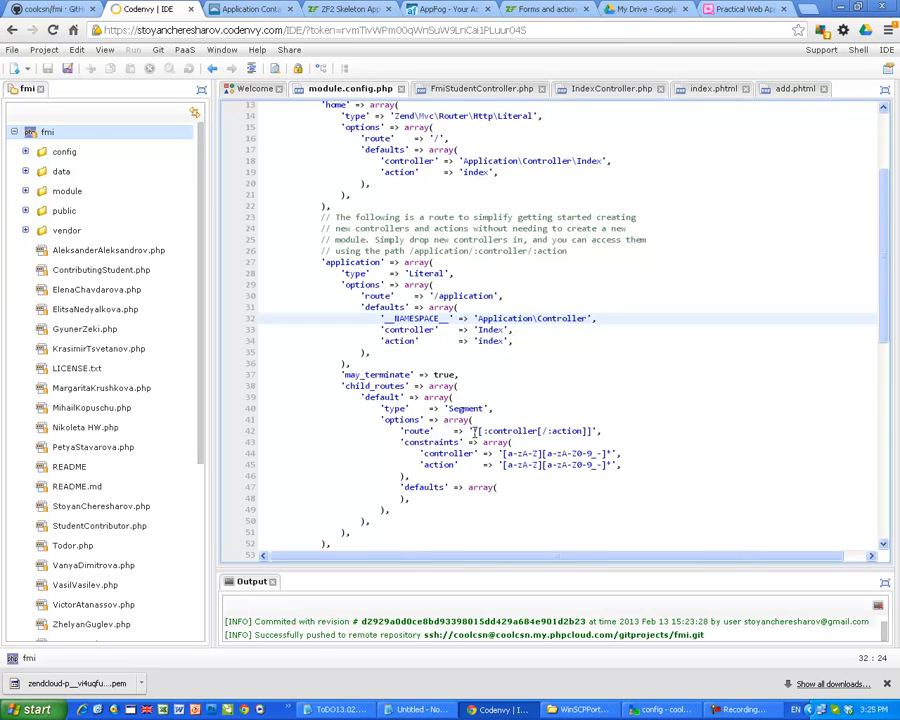
pyautogui.moveTo(482, 384)
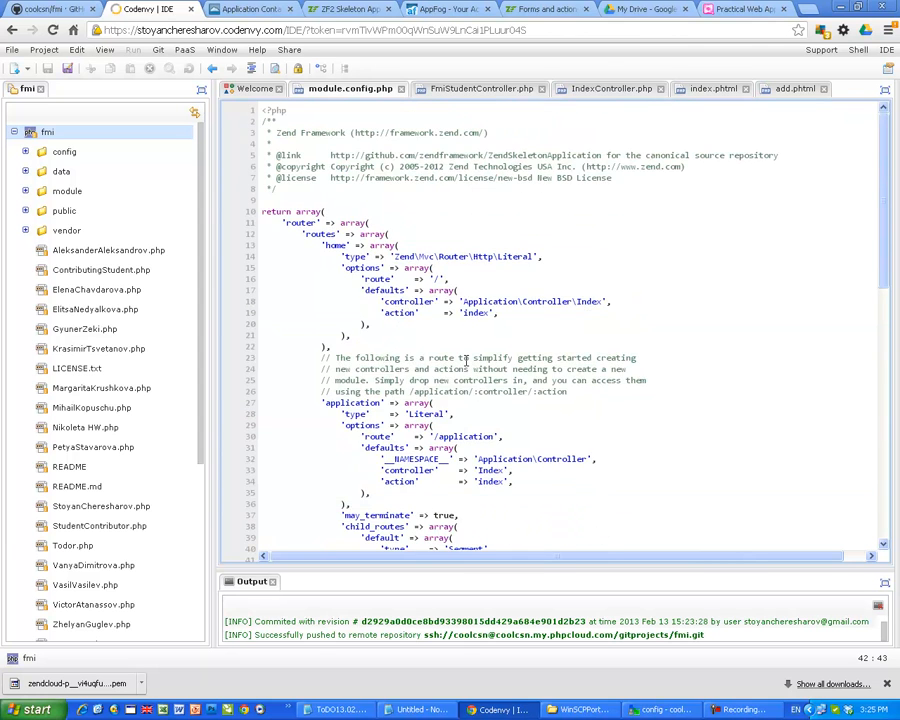
pyautogui.scroll(-3)
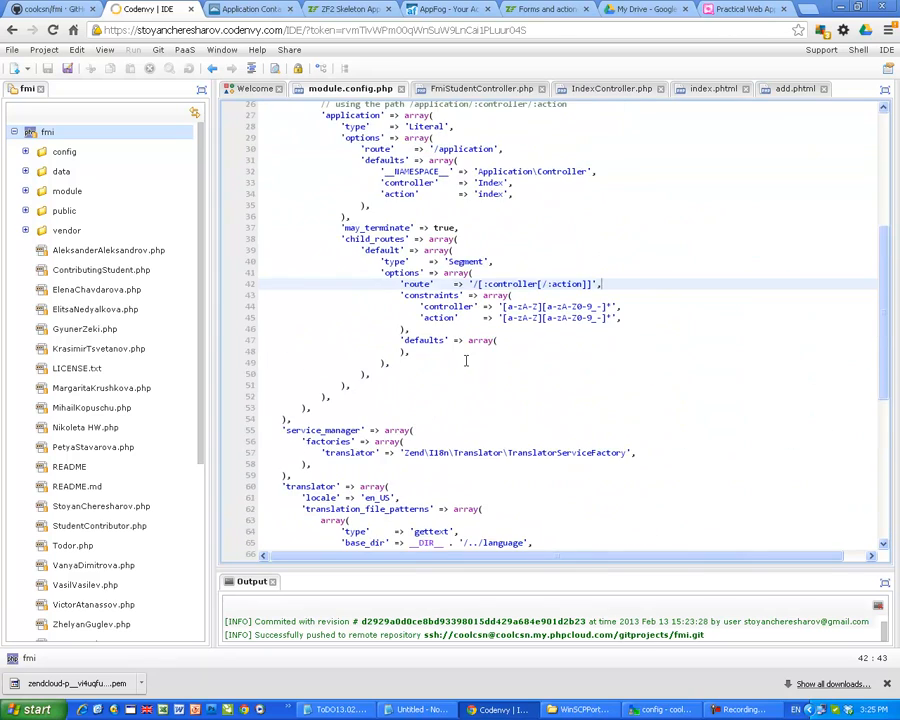
pyautogui.scroll(3)
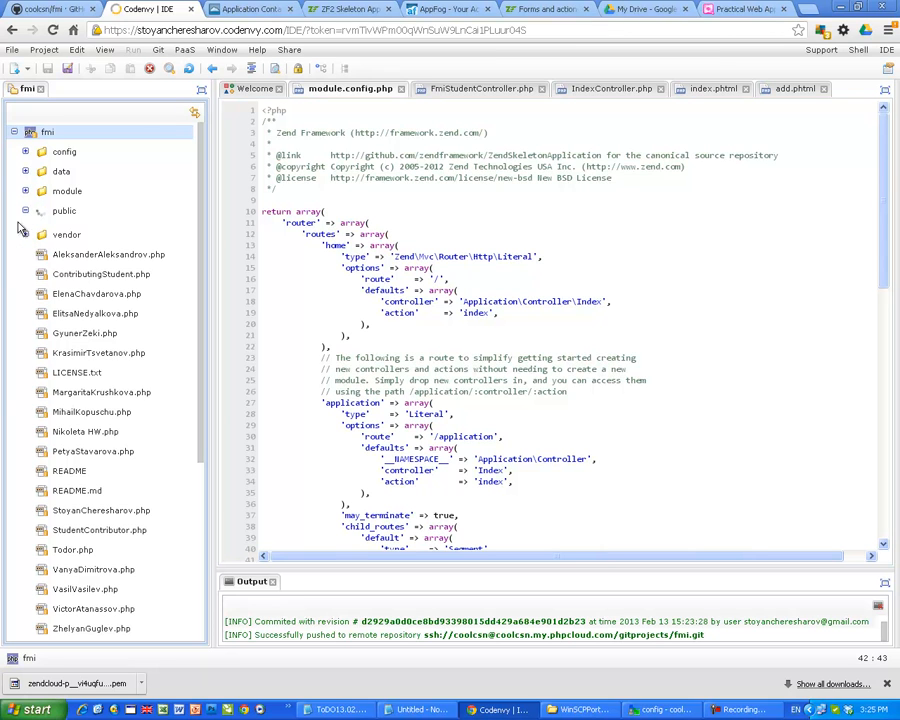
pyautogui.click(26, 192)
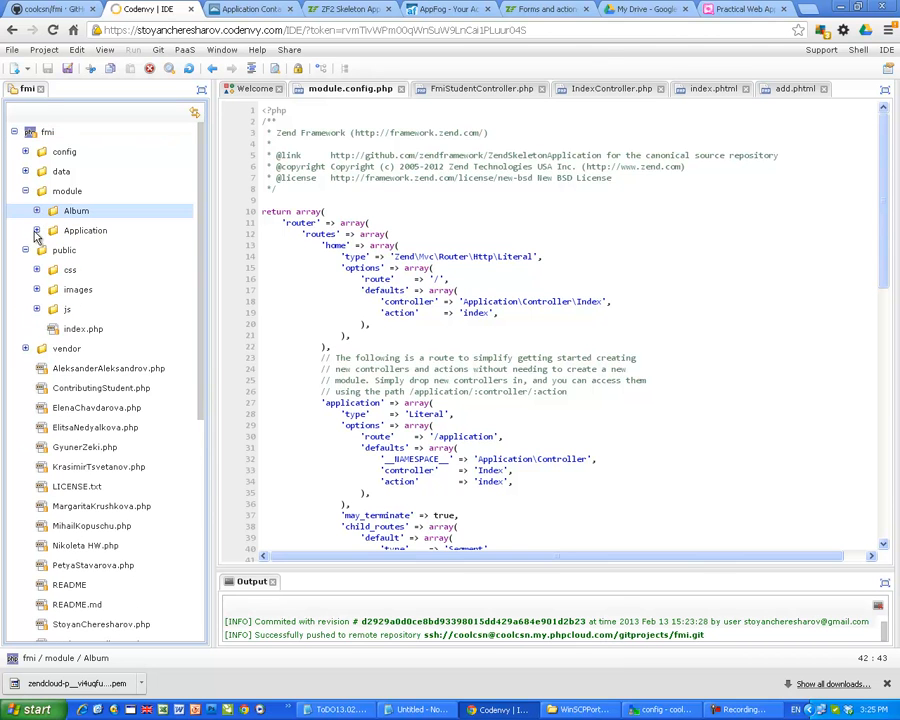
# Step: Expand Application > view > layout, review layout.phtml and bring up the layout folder's actions
pyautogui.click(36, 230)
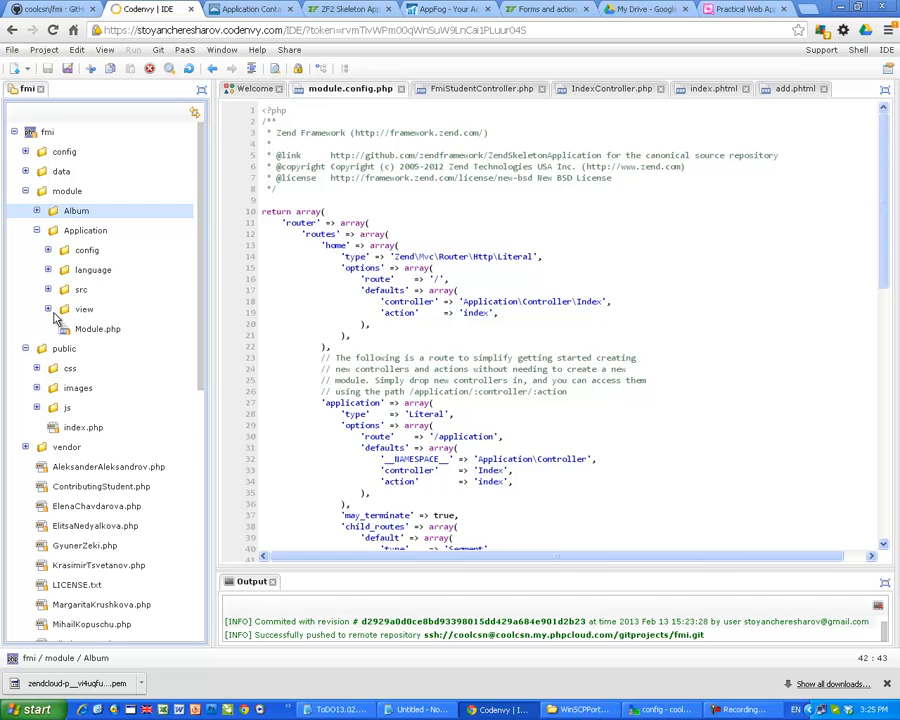
pyautogui.click(48, 308)
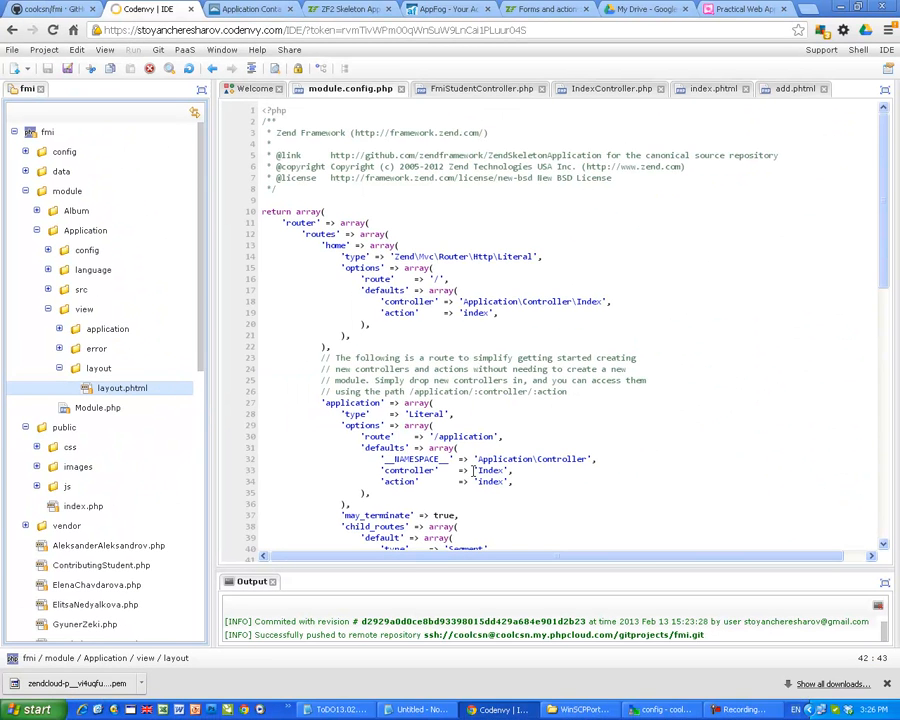
pyautogui.scroll(-3)
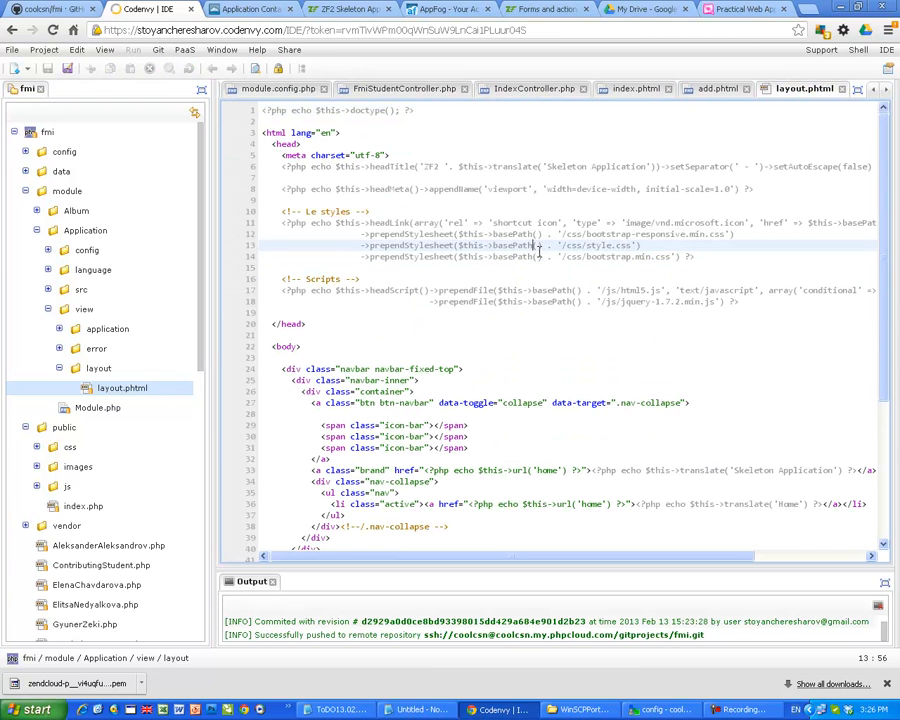
pyautogui.scroll(-3)
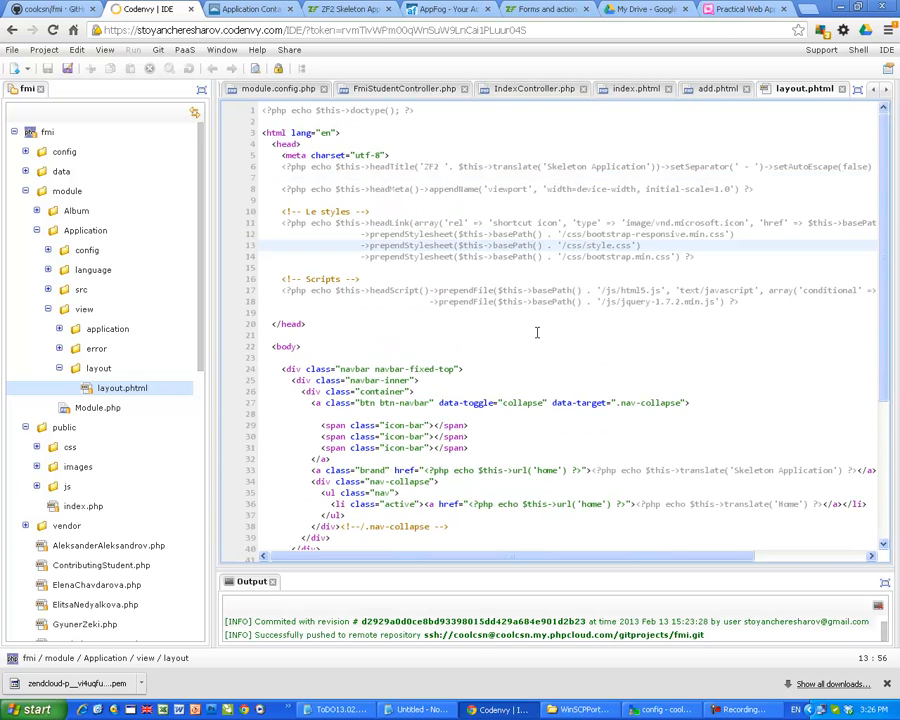
pyautogui.scroll(-3)
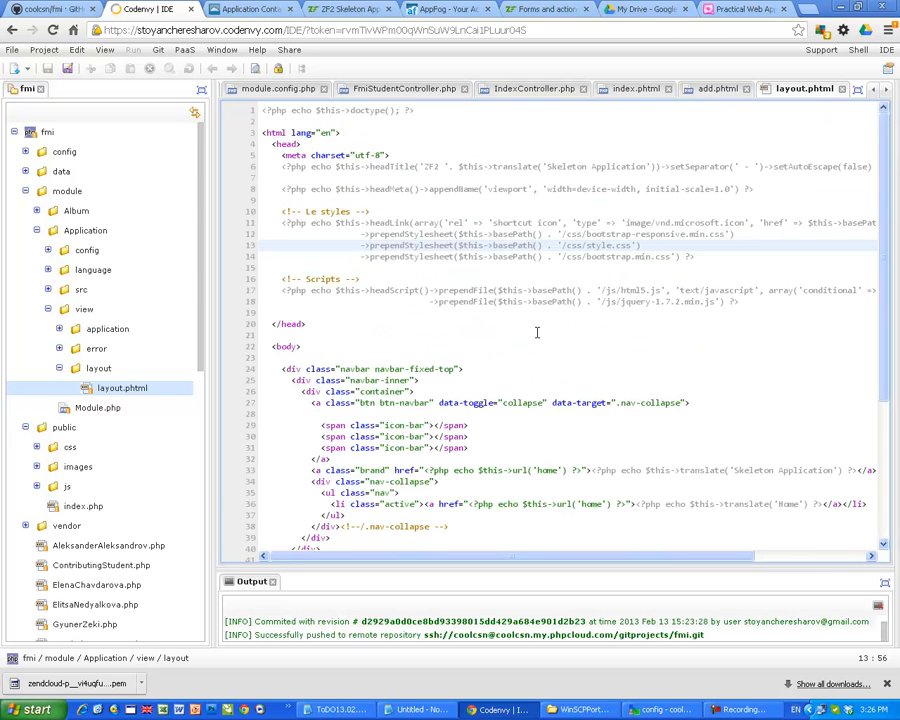
pyautogui.scroll(-3)
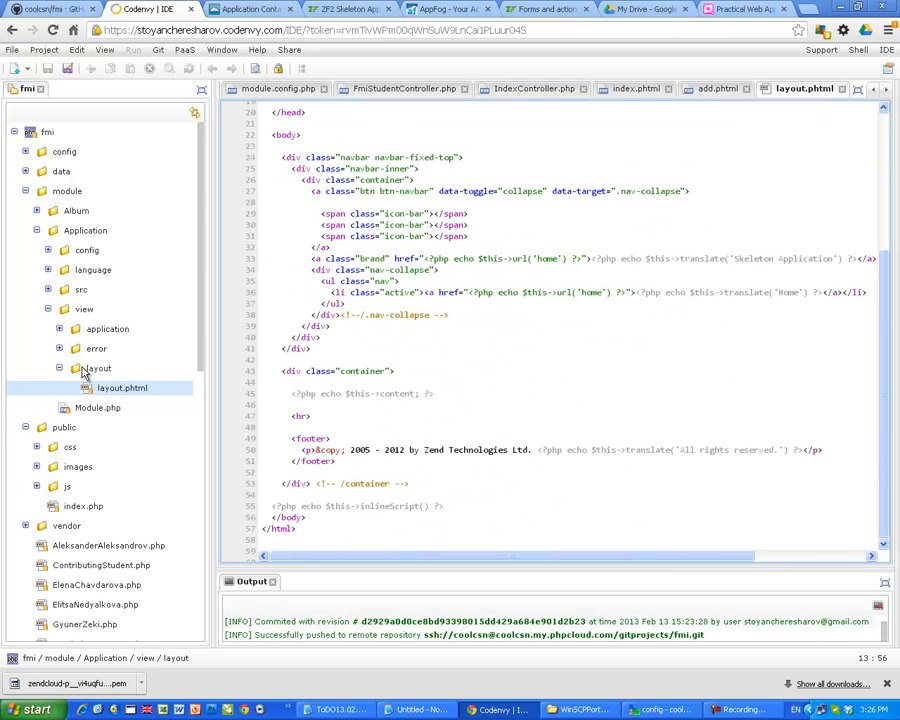
pyautogui.rightClick(96, 368)
pyautogui.write('student.phtml')
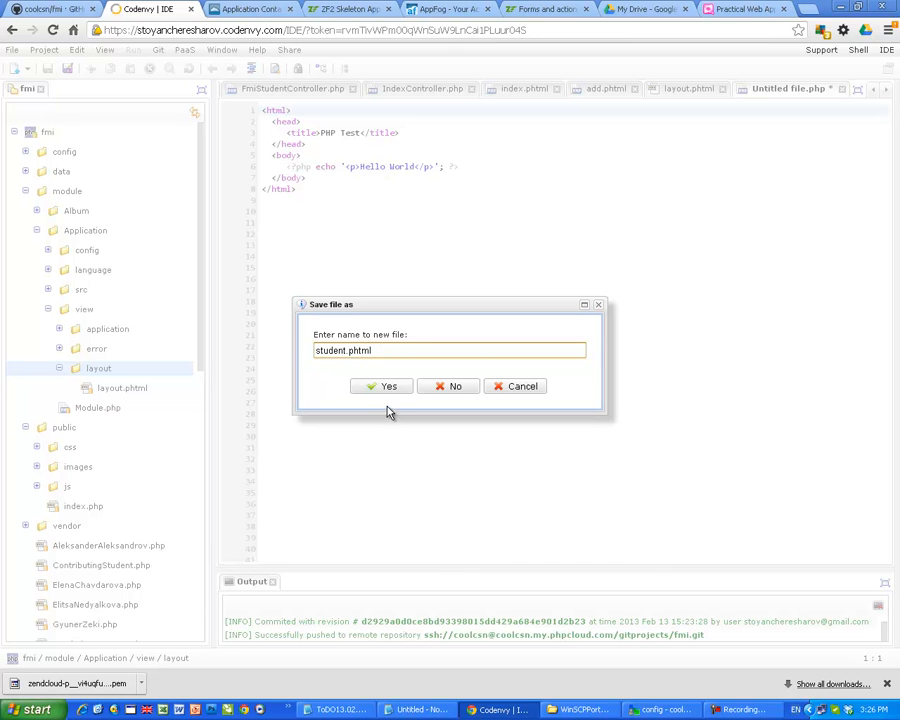
# Step: Save the new file as student.phtml and add '<?php echo $this->content; ?>' copied from layout.phtml
pyautogui.click(380, 386)
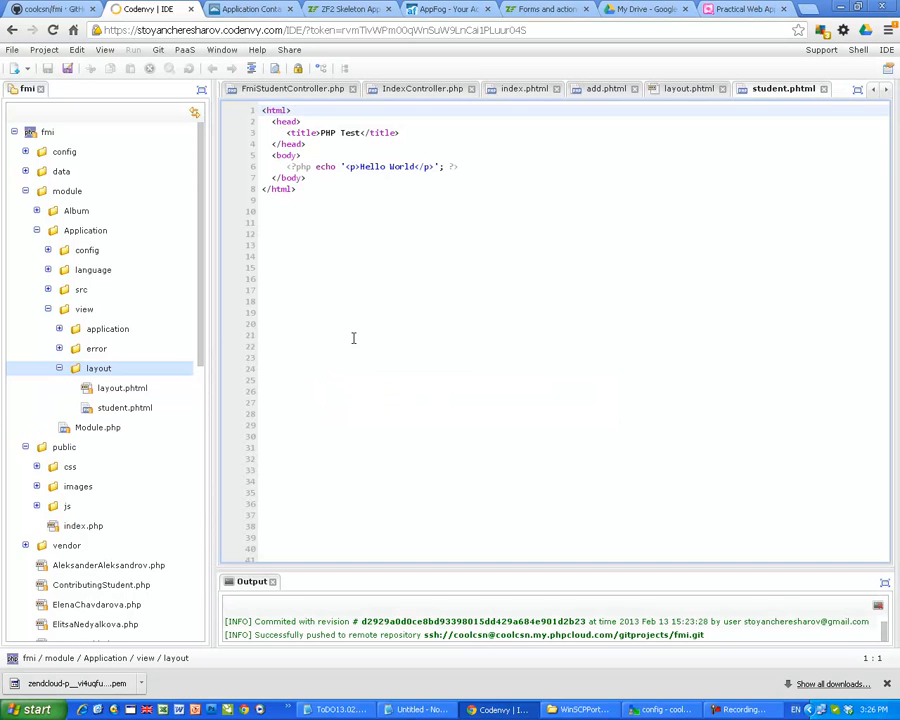
pyautogui.click(124, 408)
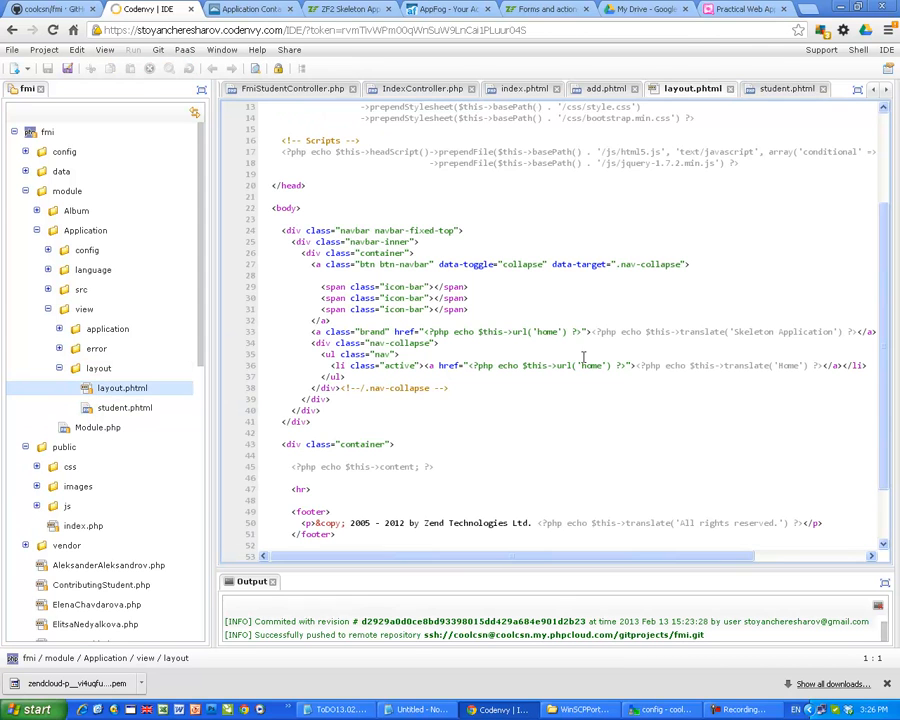
pyautogui.doubleClick(390, 466)
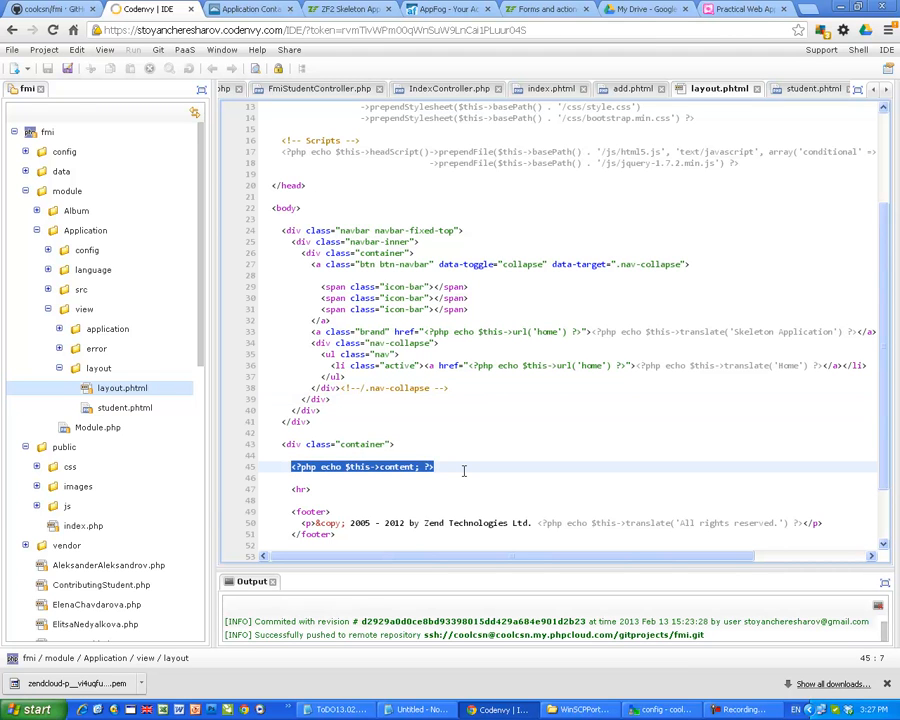
pyautogui.moveTo(88, 404)
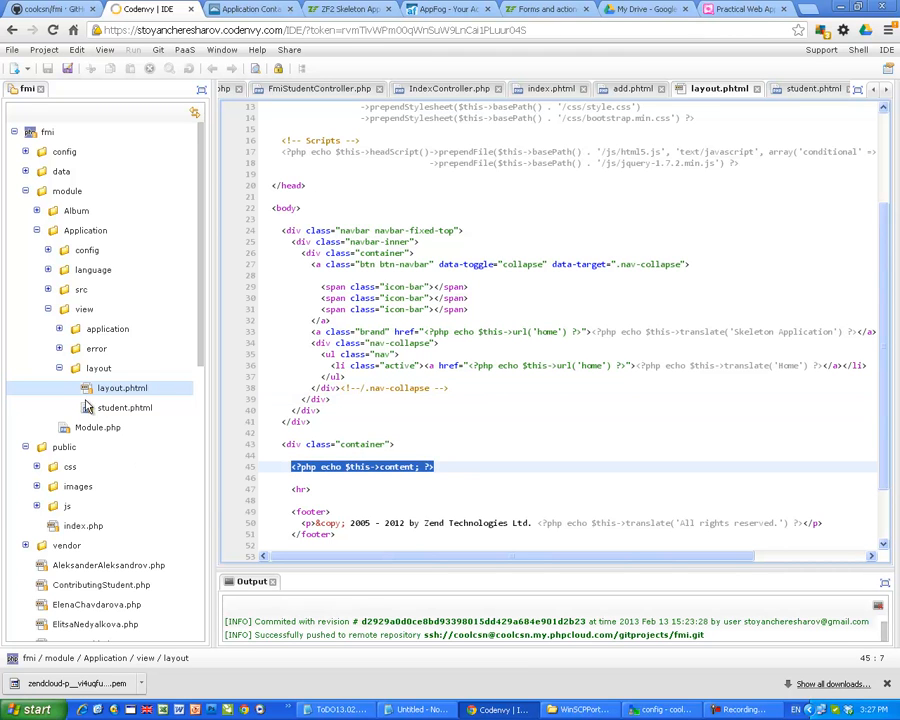
pyautogui.click(124, 408)
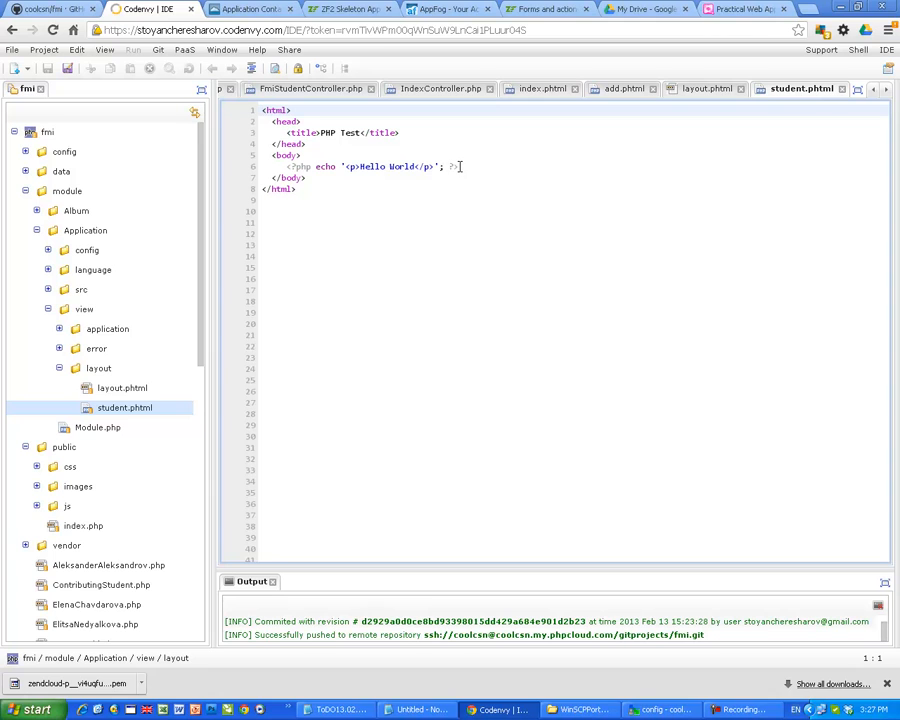
pyautogui.tripleClick(370, 166)
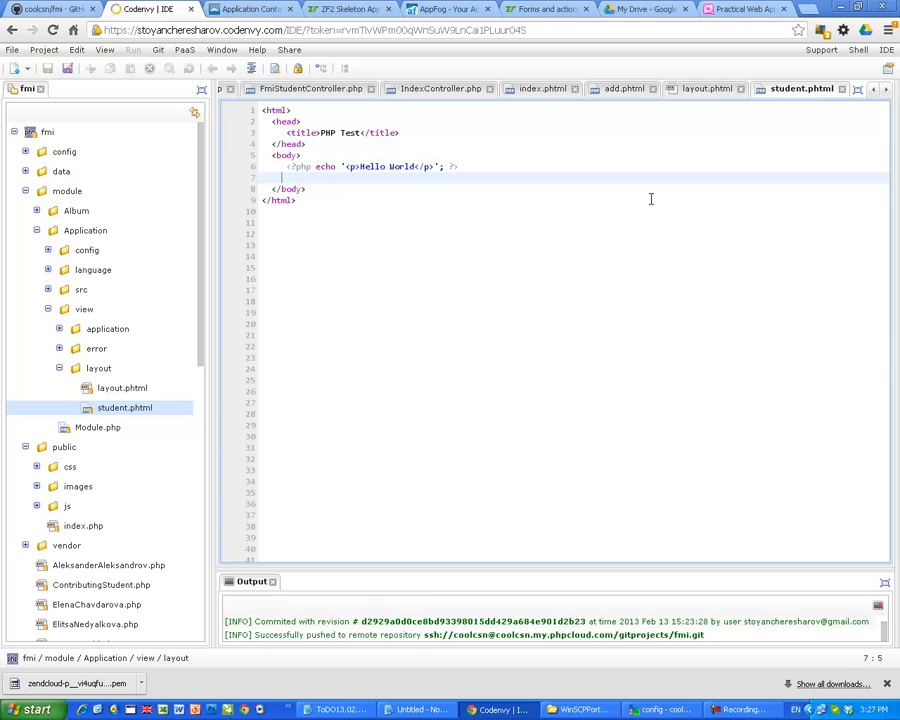
pyautogui.write('<?php echo $this->content; ?>')
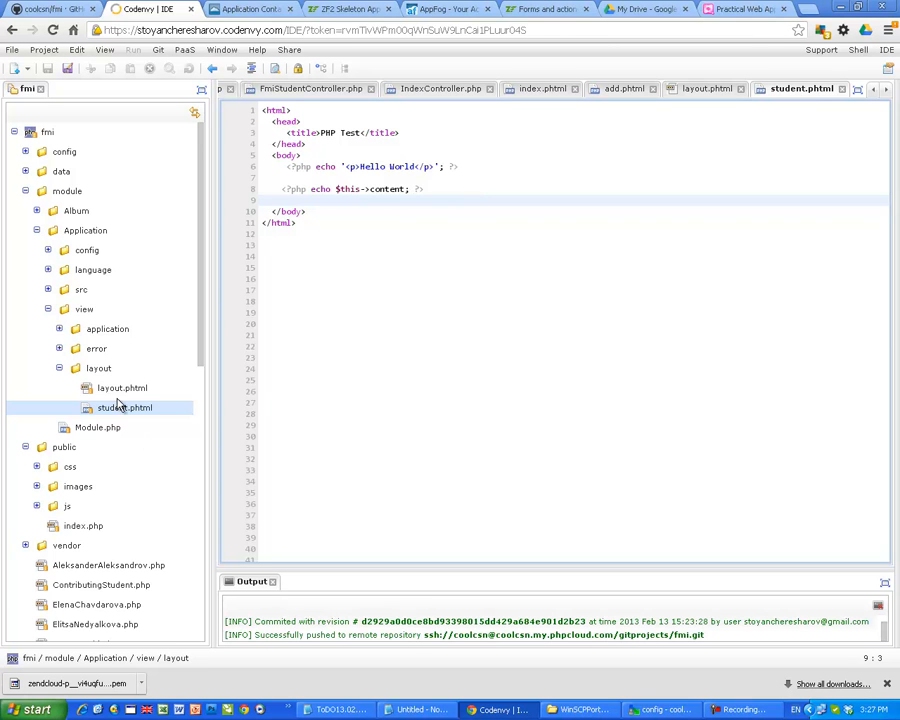
pyautogui.moveTo(260, 376)
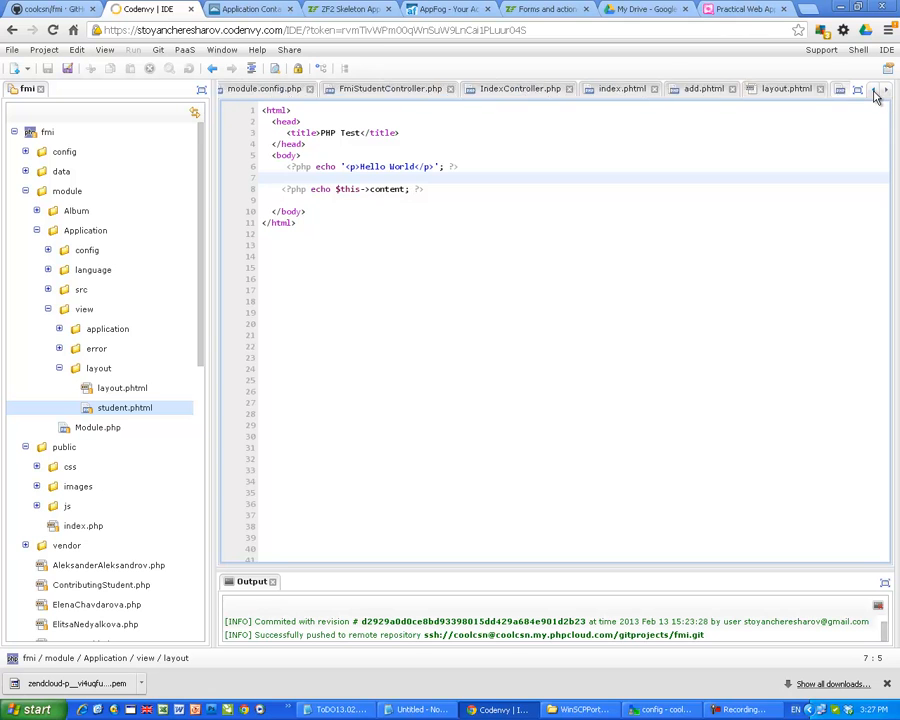
# Step: Point template_map 'layout/layout' at student.phtml in module.config.php and add all changes to the index
pyautogui.click(348, 88)
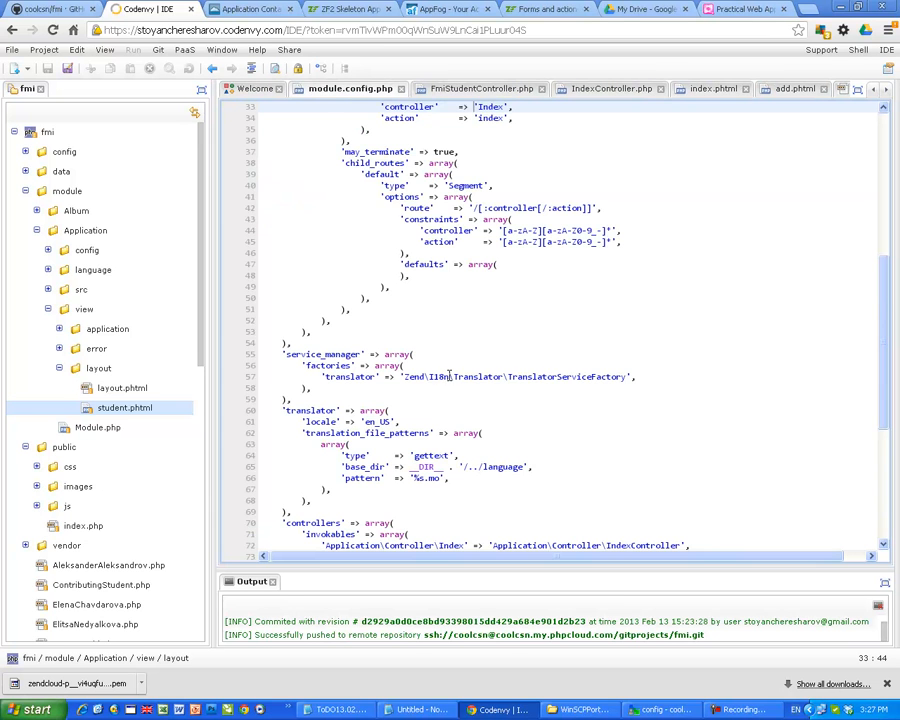
pyautogui.scroll(-3)
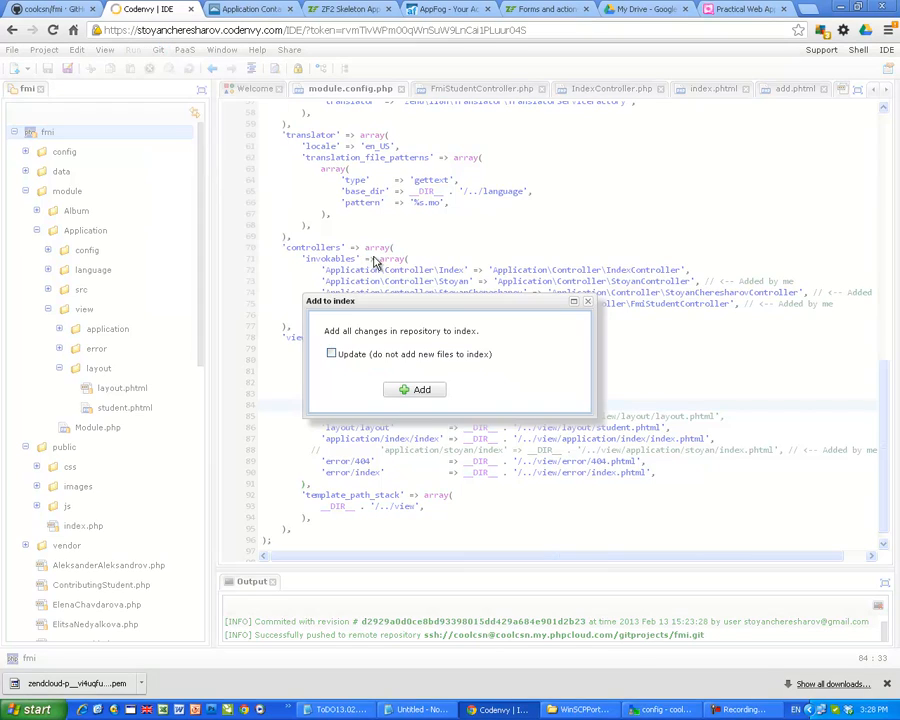
pyautogui.click(416, 388)
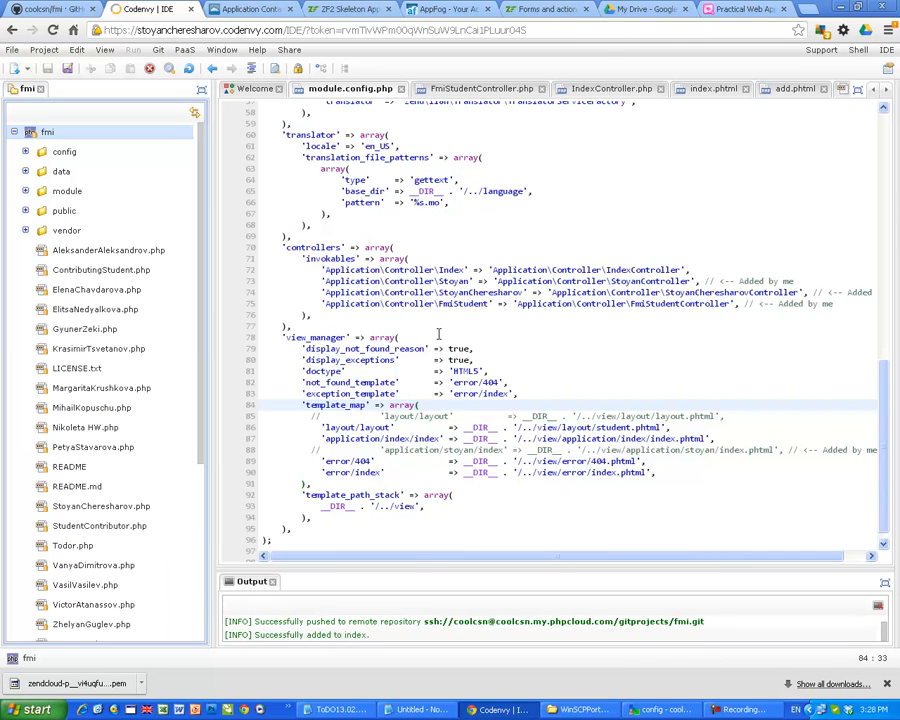
pyautogui.moveTo(148, 62)
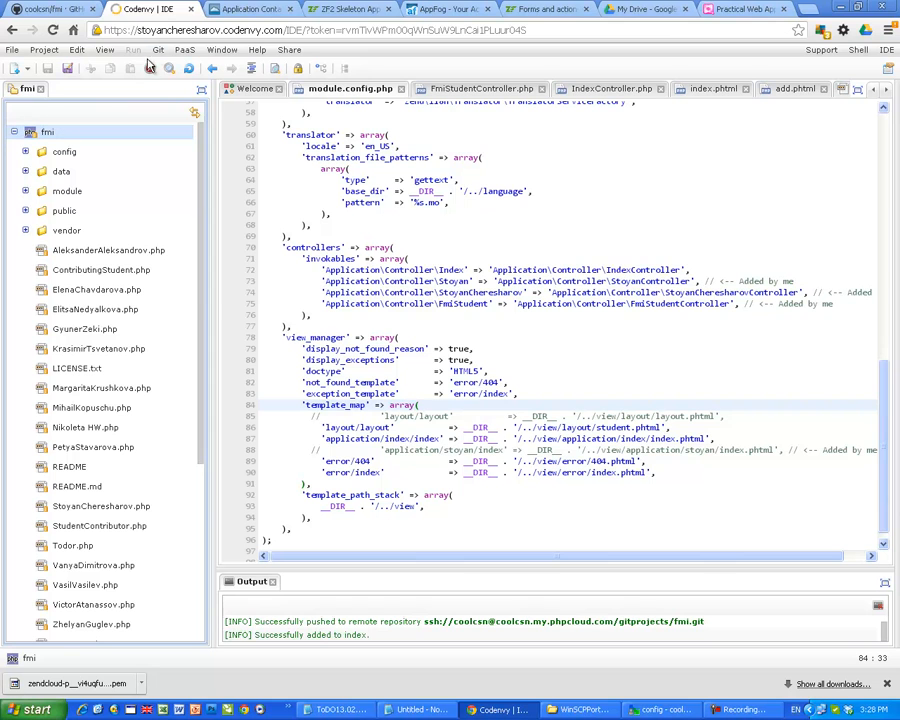
# Step: Commit the changes with the message 'I have changed the layout'
pyautogui.click(156, 50)
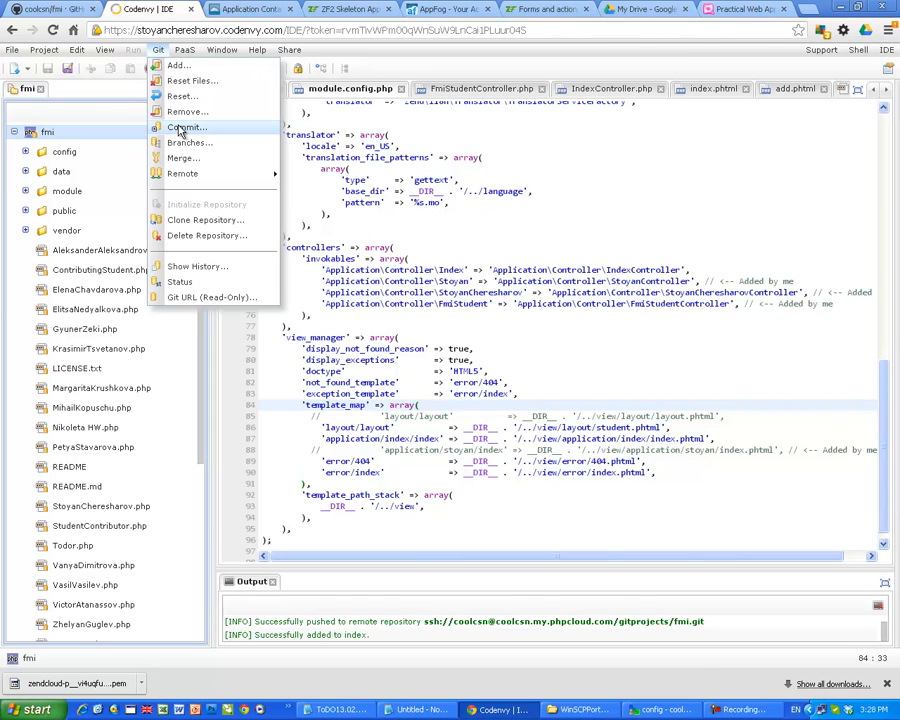
pyautogui.click(186, 128)
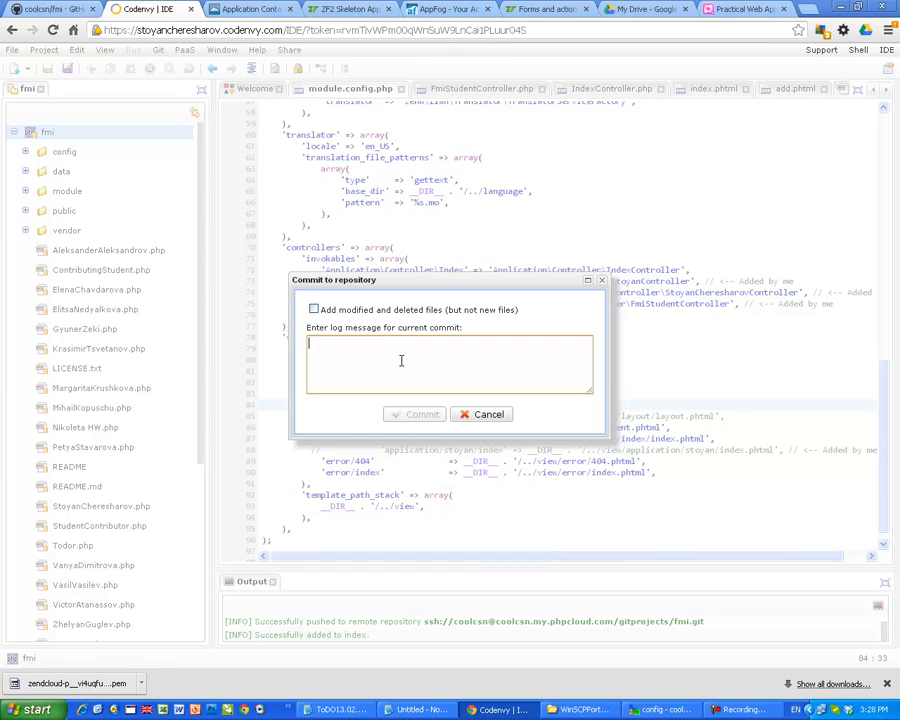
pyautogui.write('I have changed the la')
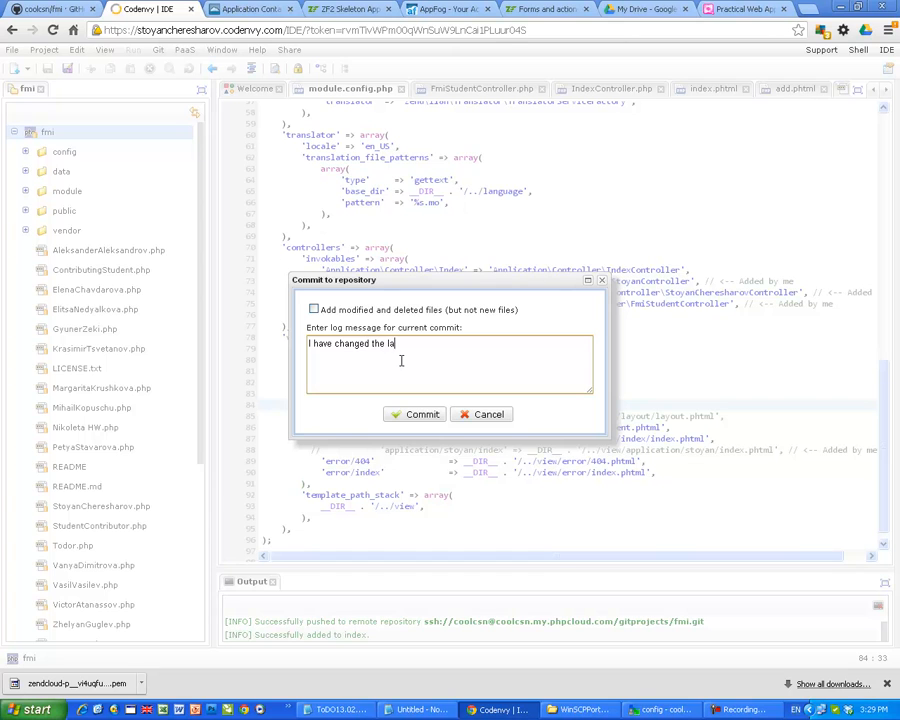
pyautogui.write('yout.co')
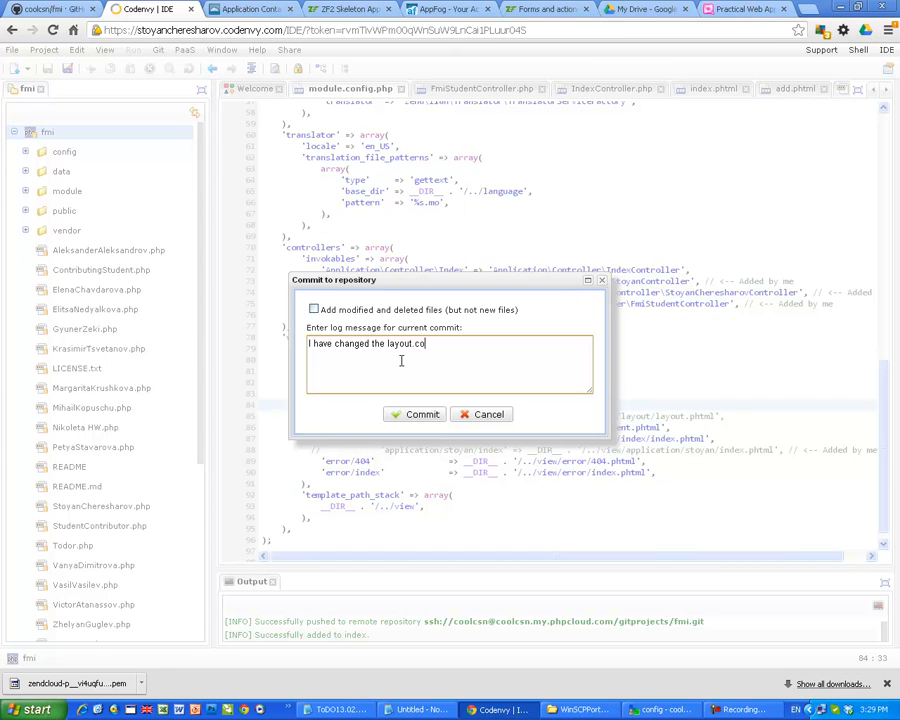
pyautogui.press('BackSpace')
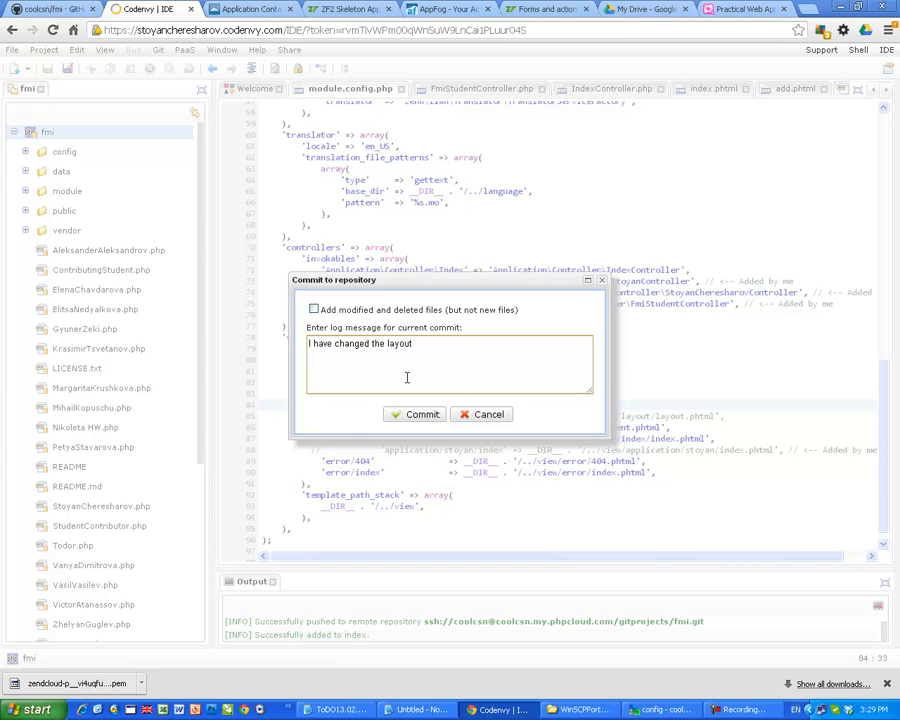
pyautogui.click(414, 414)
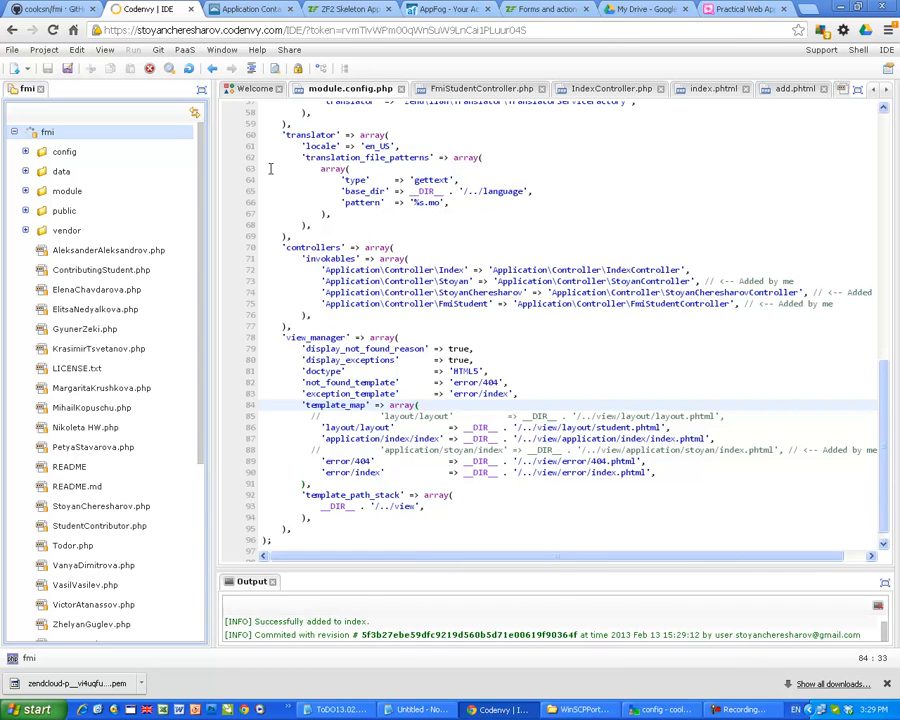
pyautogui.moveTo(716, 48)
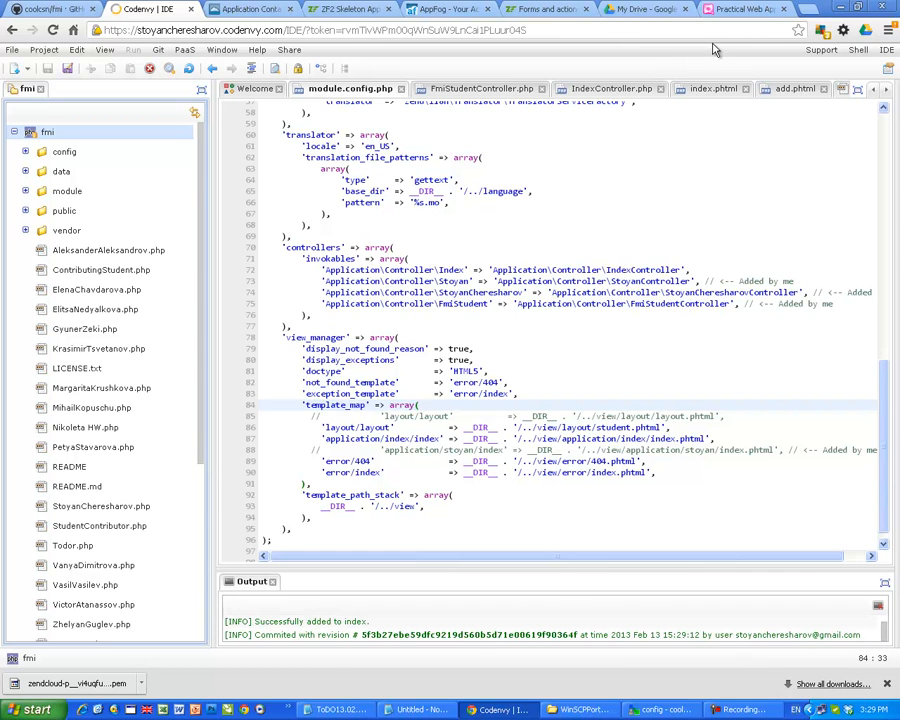
# Step: Push the layout commit to the remote repository via Git > Remote > Push
pyautogui.click(156, 48)
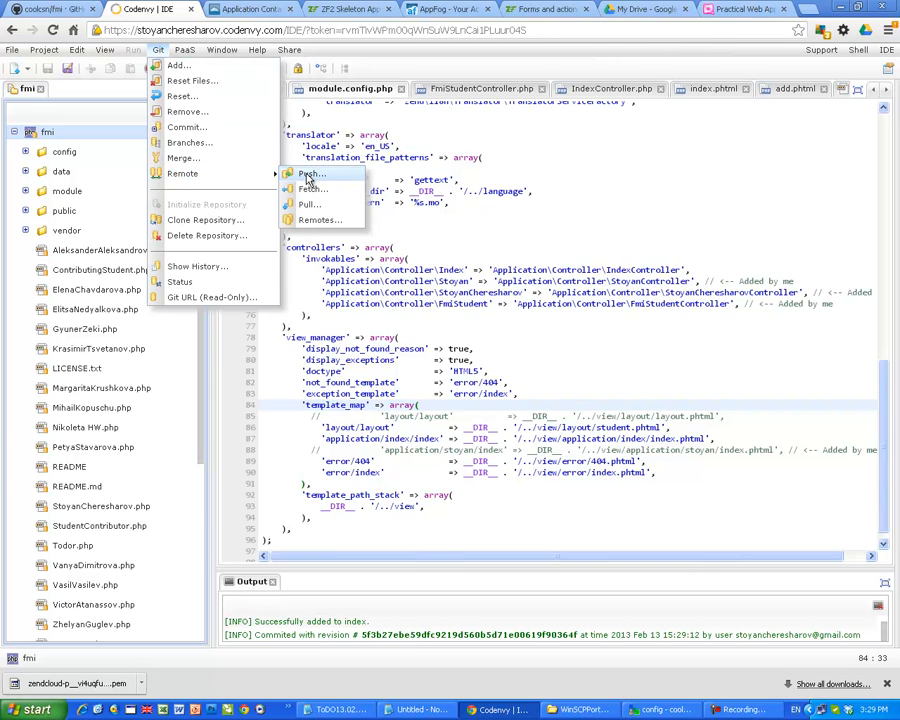
pyautogui.click(310, 174)
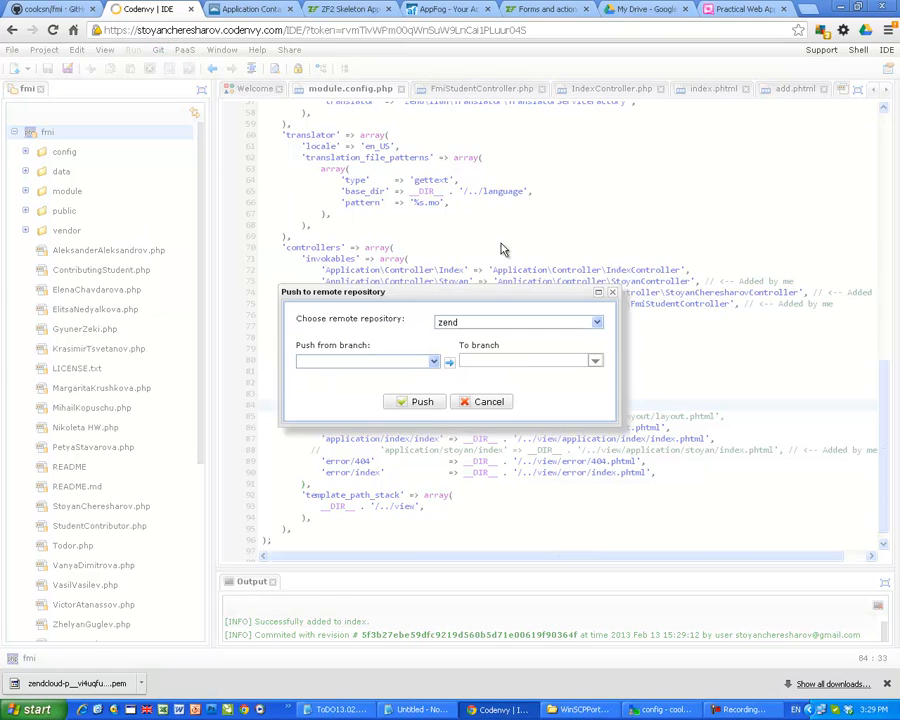
pyautogui.click(420, 400)
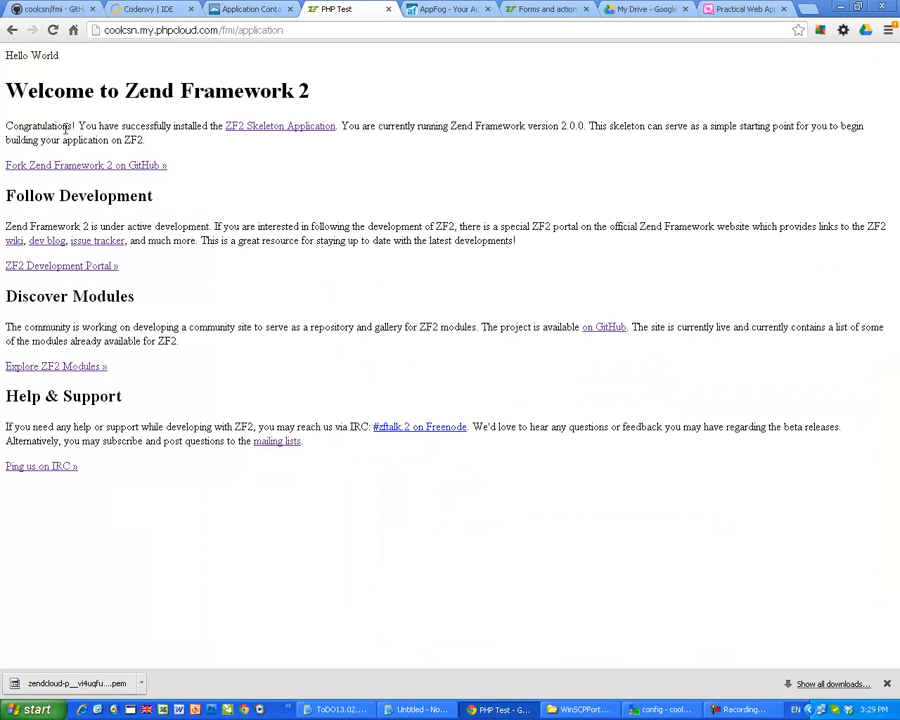
pyautogui.moveTo(168, 164)
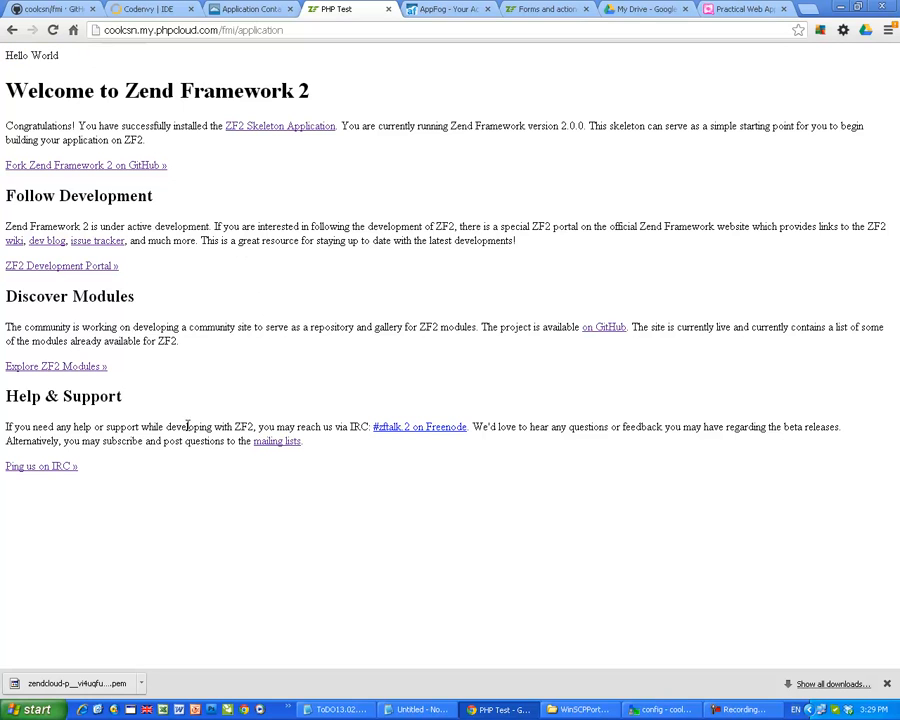
pyautogui.moveTo(142, 518)
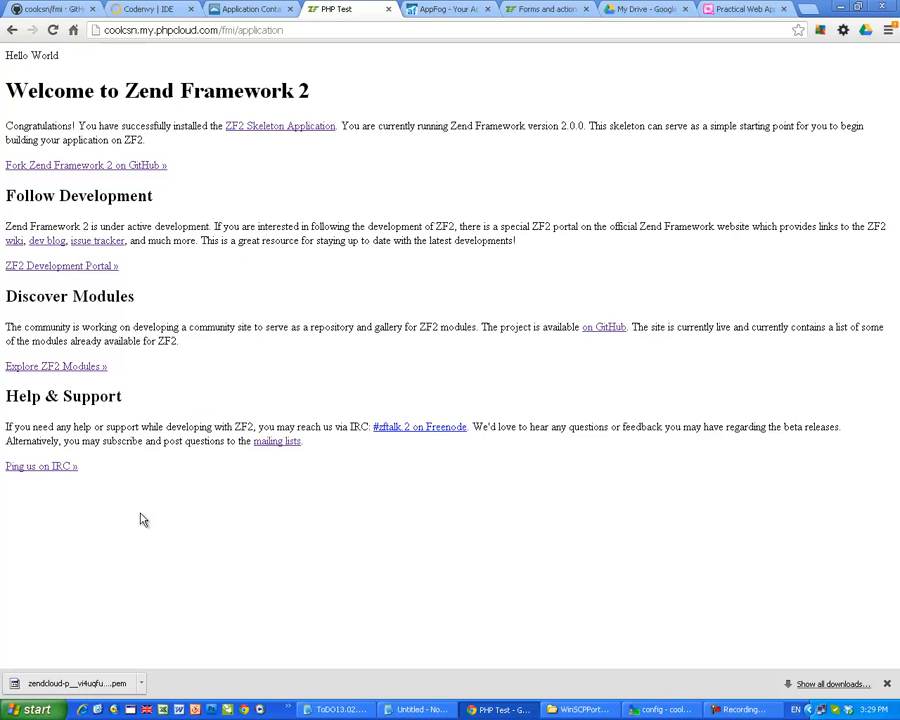
# Step: Visit the deployed fmi-student/index and fmi-student/add pages, then return to the Codenvy tab
pyautogui.click(190, 30)
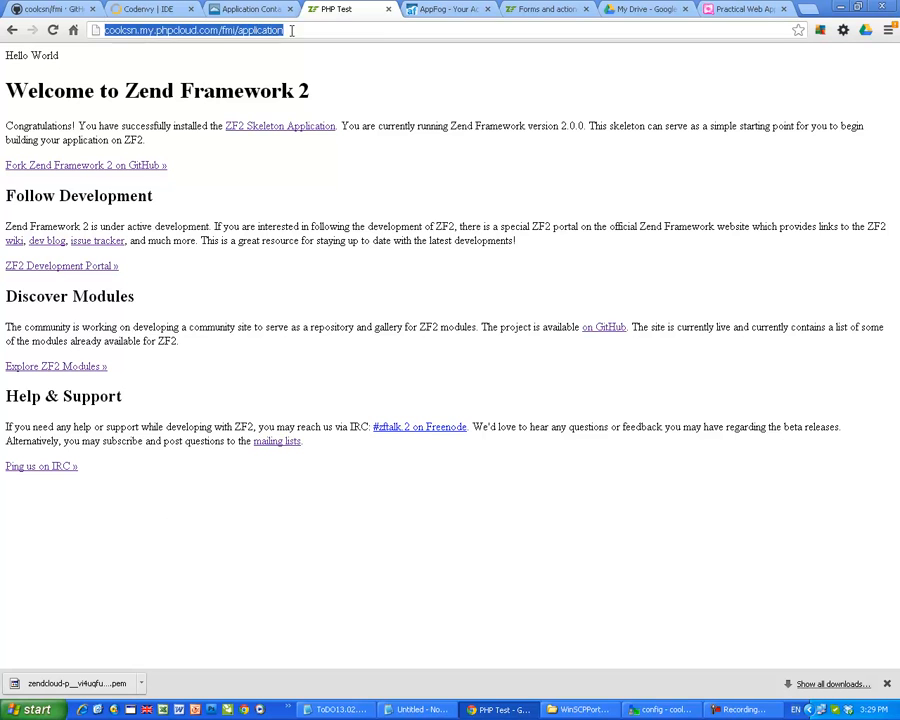
pyautogui.write('fmi-student/index')
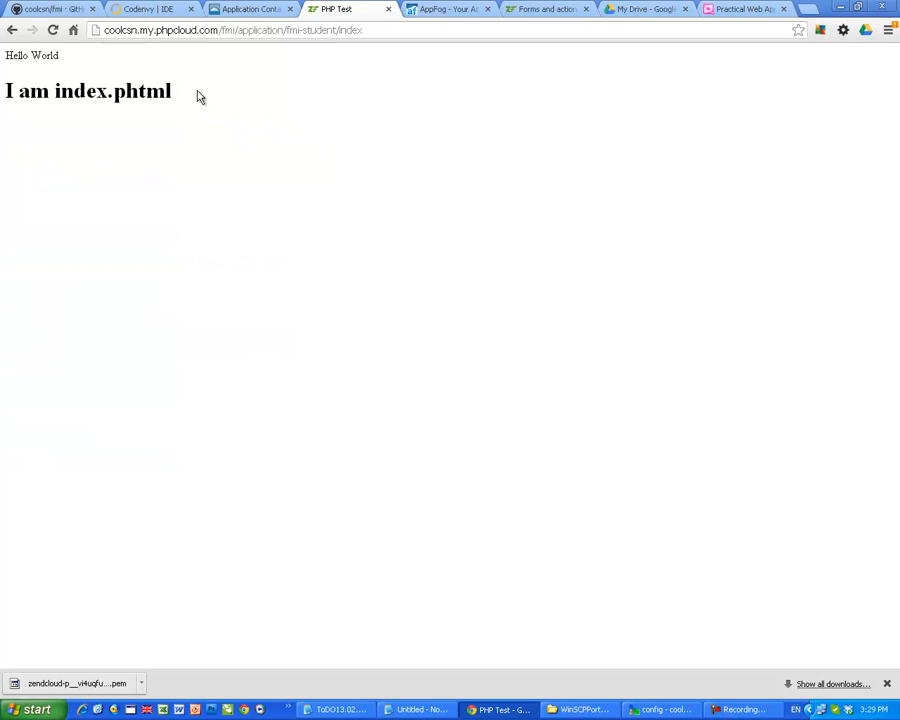
pyautogui.moveTo(324, 124)
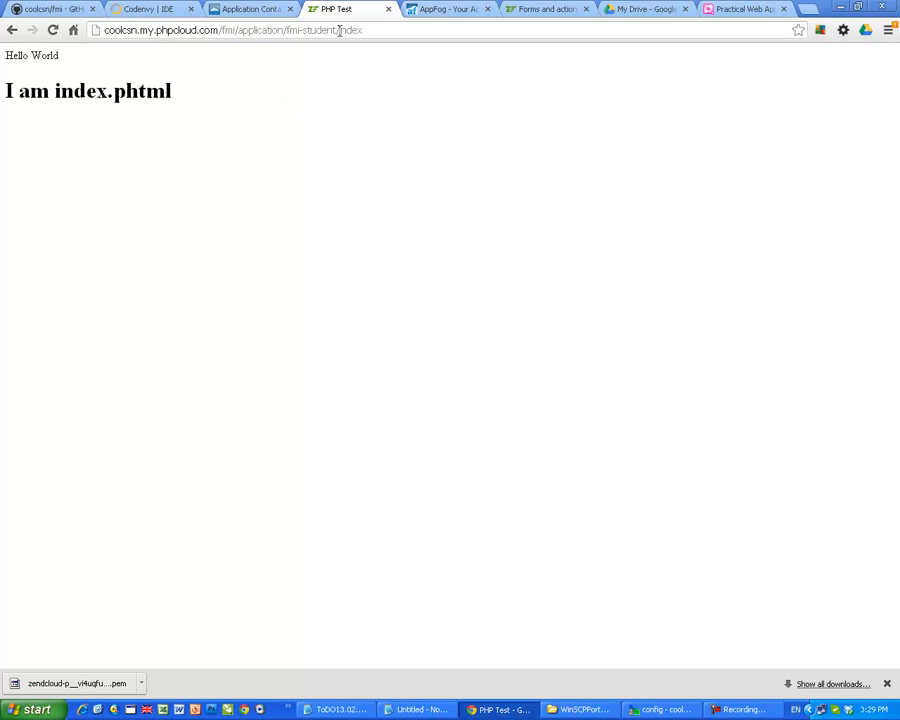
pyautogui.write('ac')
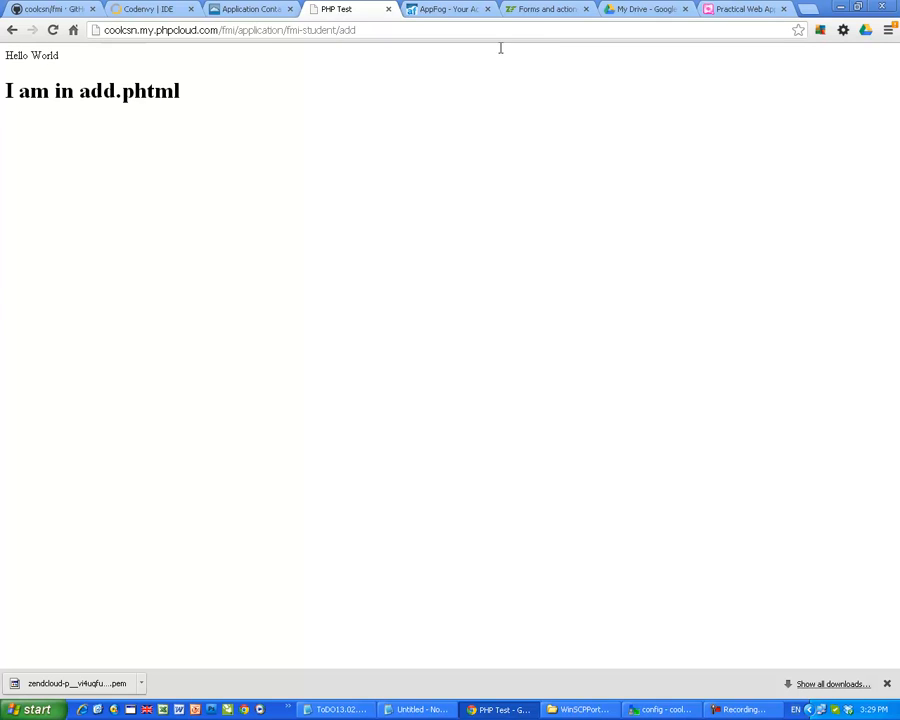
pyautogui.moveTo(220, 100)
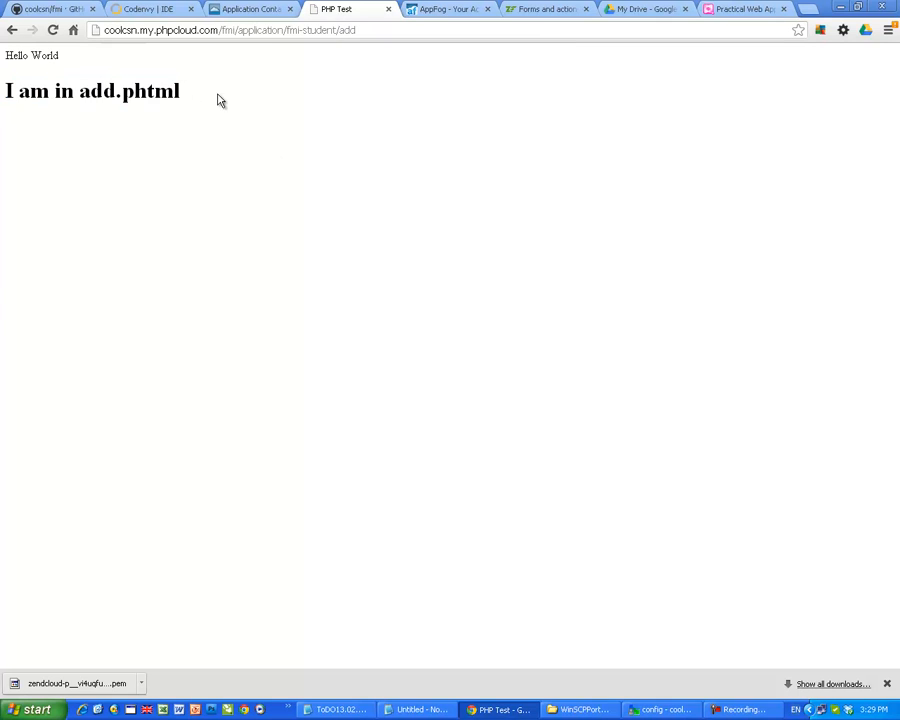
pyautogui.click(150, 8)
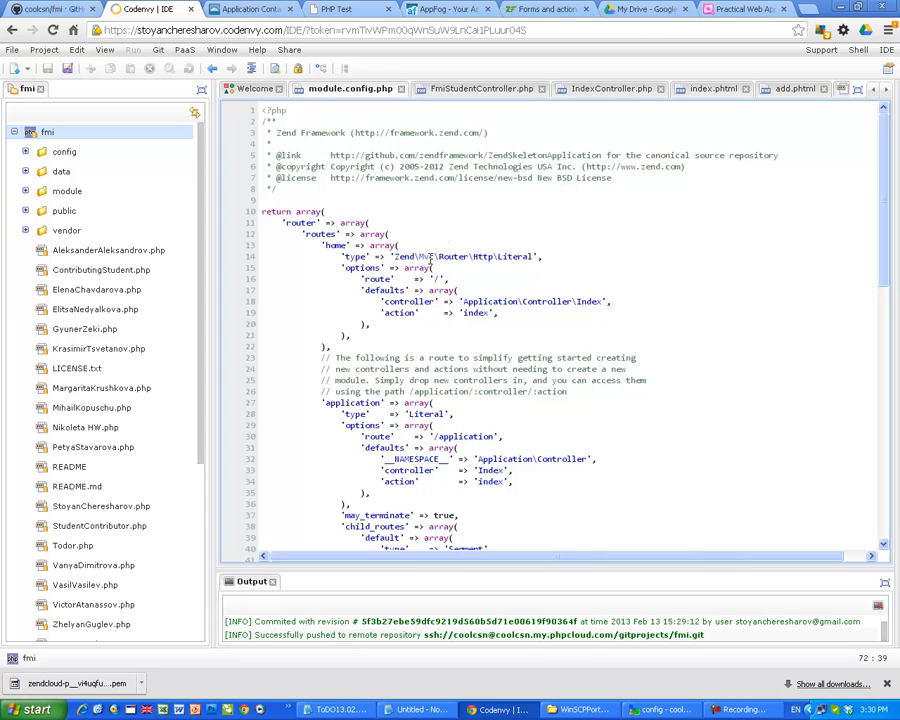
# Step: Add a second heading <h1><?php echo $this->title; ?></h1> on line 2 of add.phtml
pyautogui.click(480, 88)
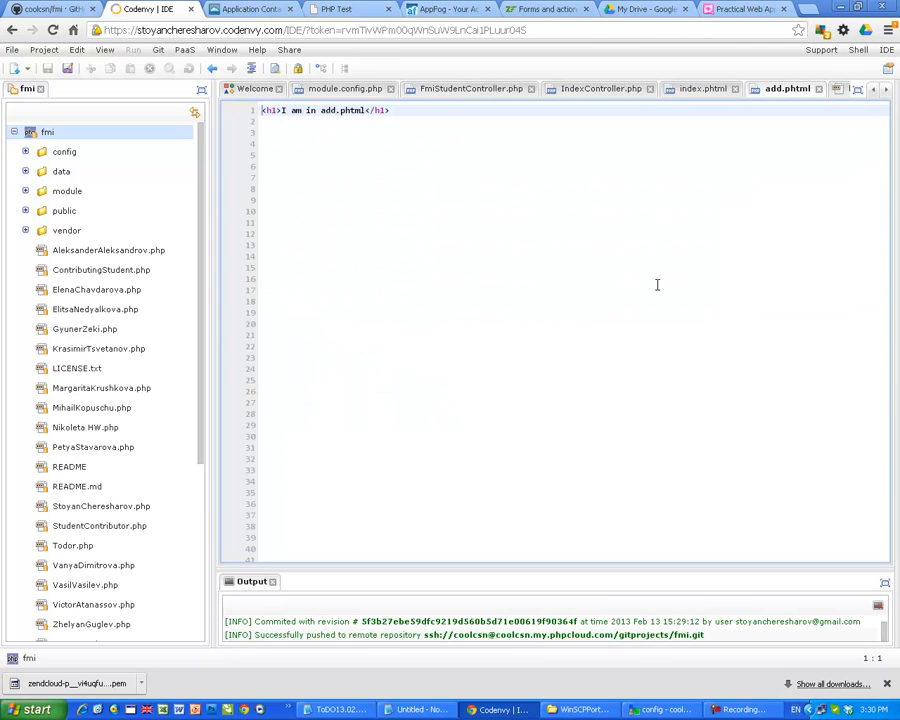
pyautogui.click(390, 110)
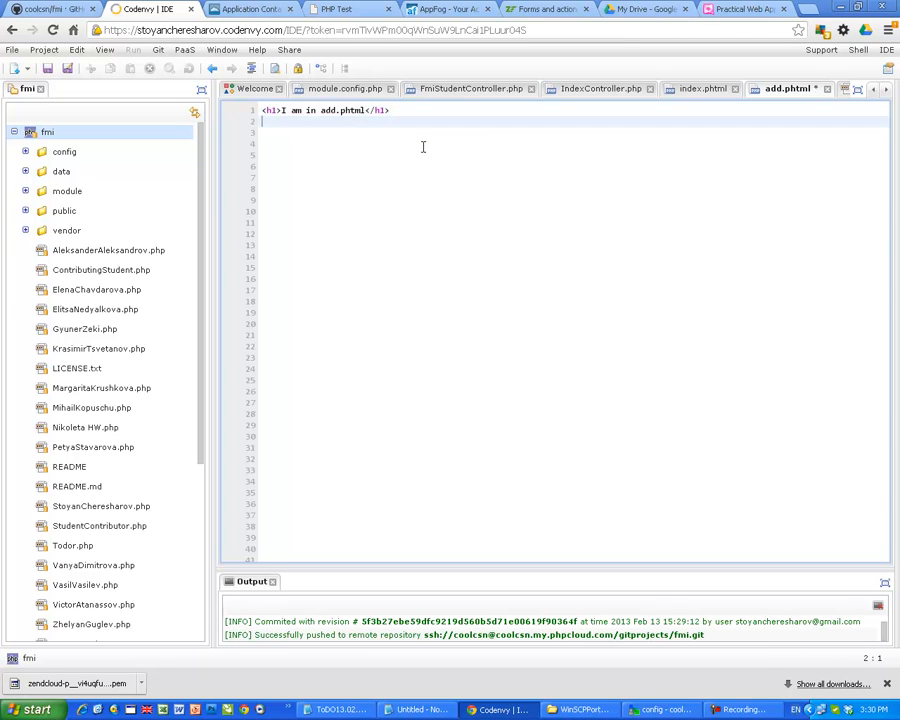
pyautogui.write('<h1><')
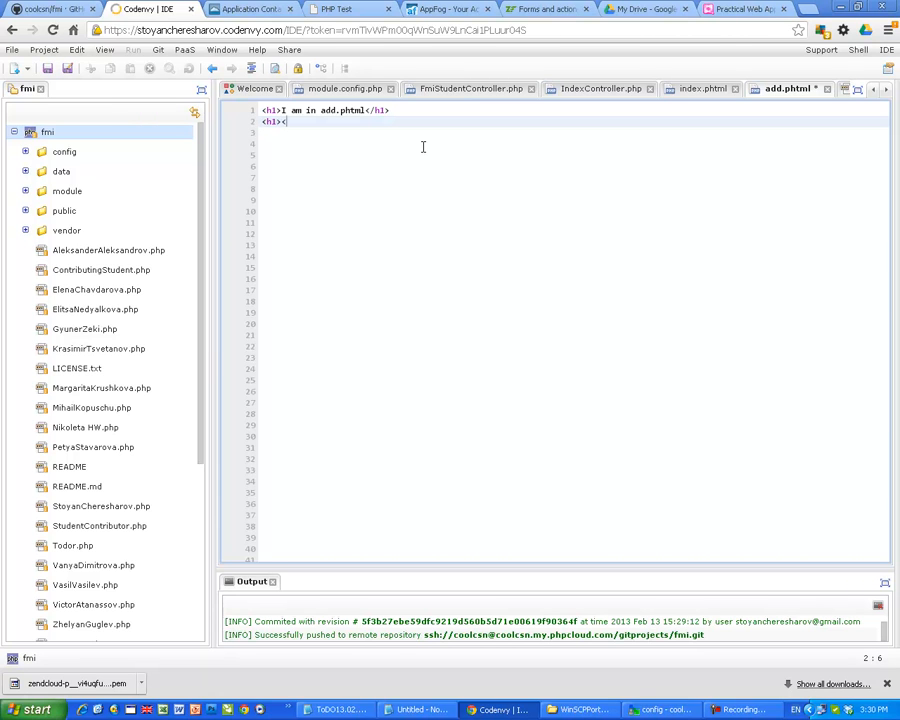
pyautogui.write('/h1>')
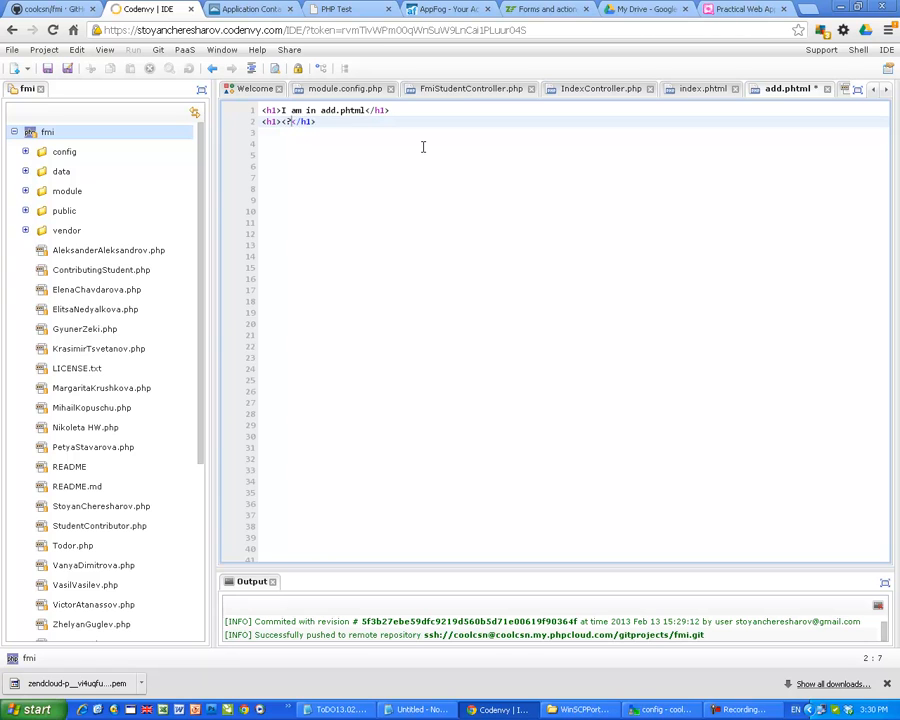
pyautogui.write('php')
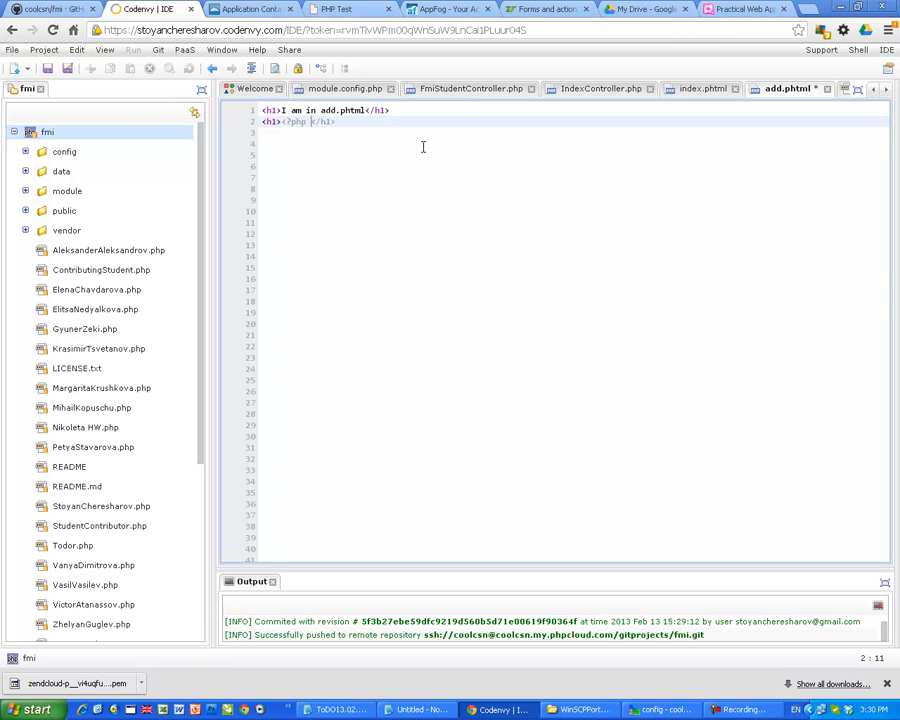
pyautogui.write('echo')
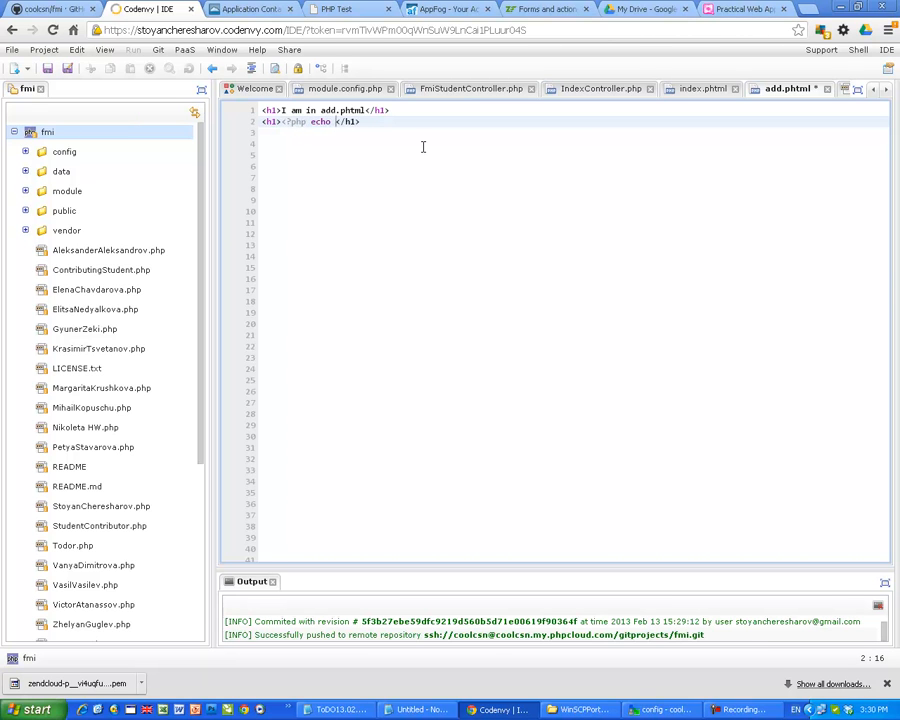
pyautogui.write('$this')
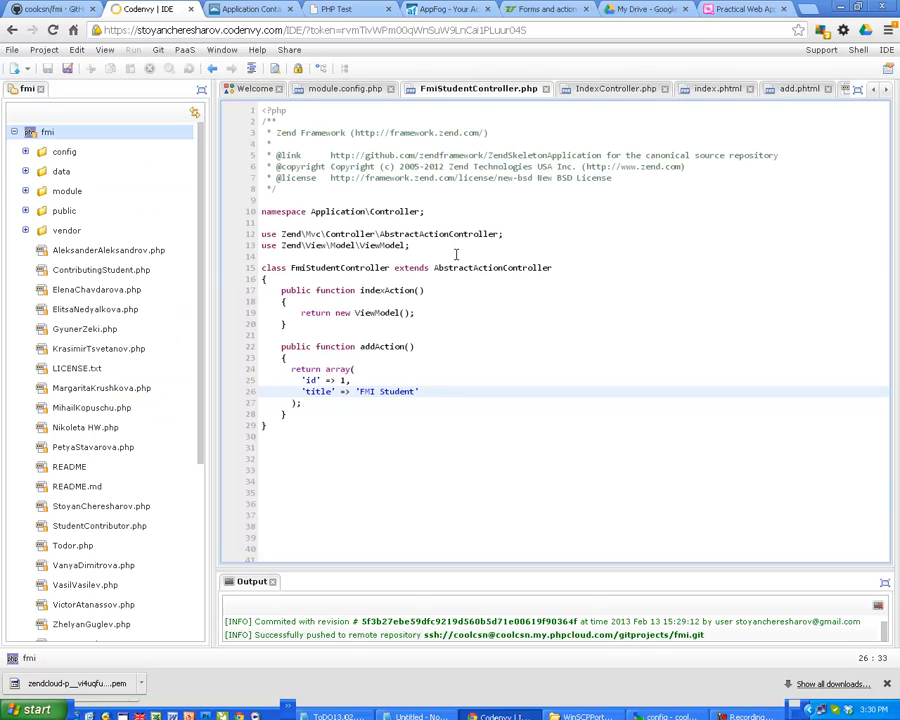
pyautogui.moveTo(438, 350)
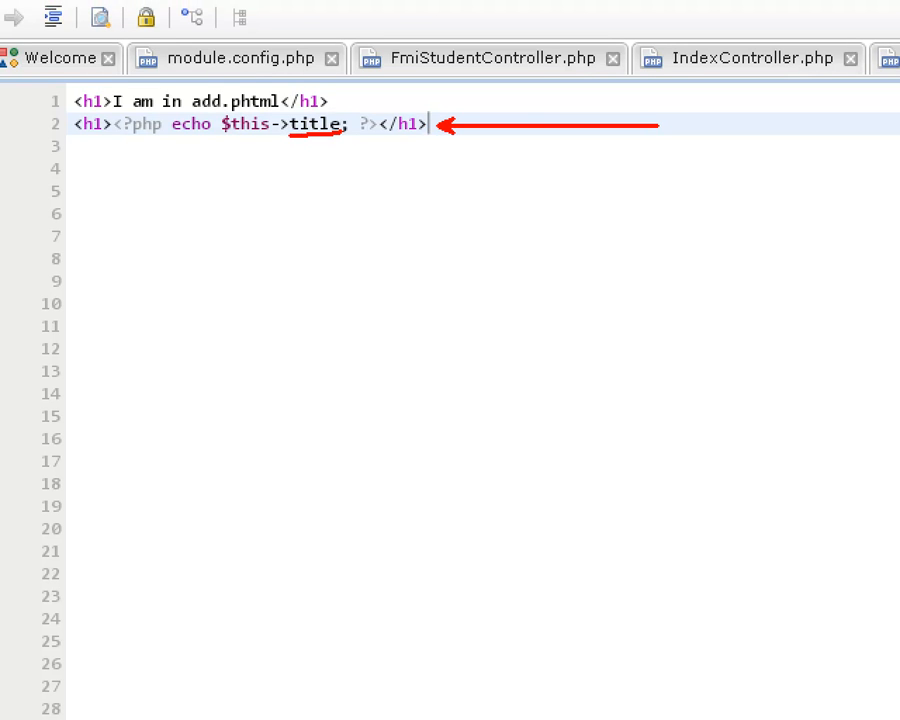
pyautogui.moveTo(338, 172)
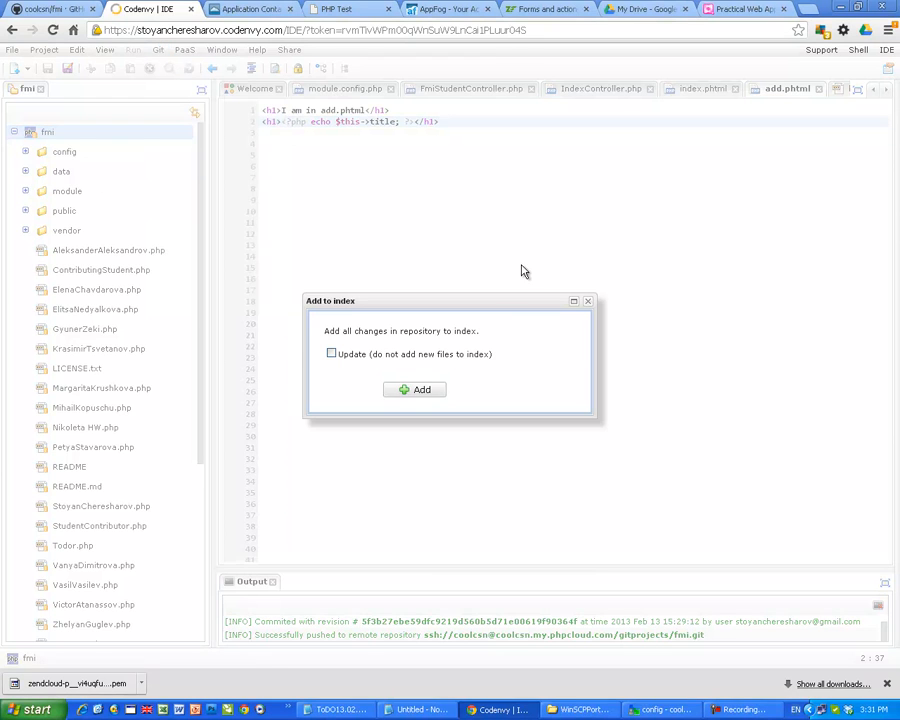
# Step: Stage all changed files to the Git index and reload the add page in the browser
pyautogui.click(416, 388)
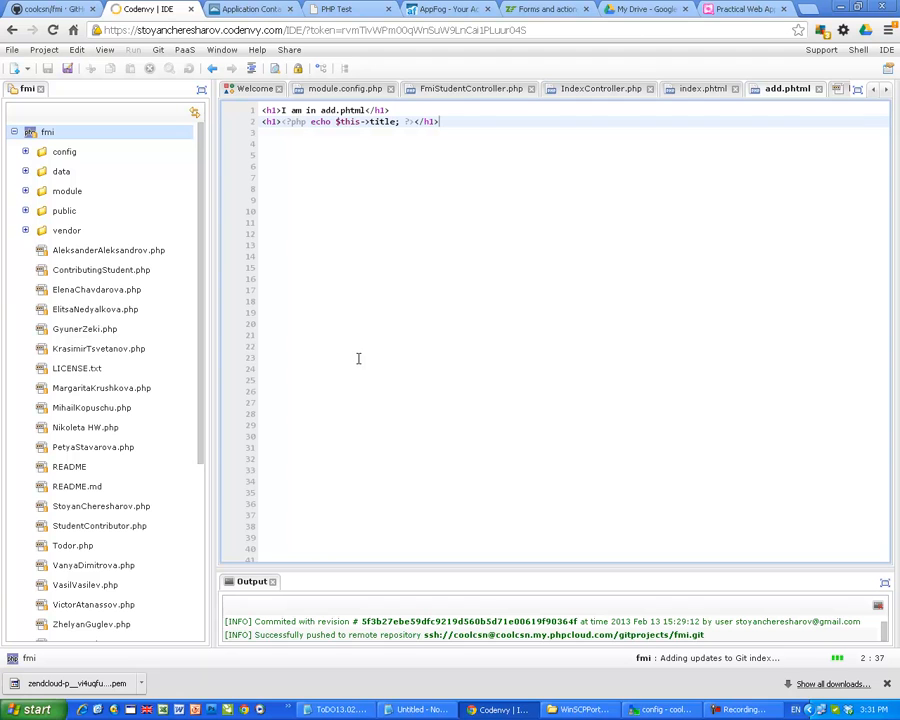
pyautogui.moveTo(516, 96)
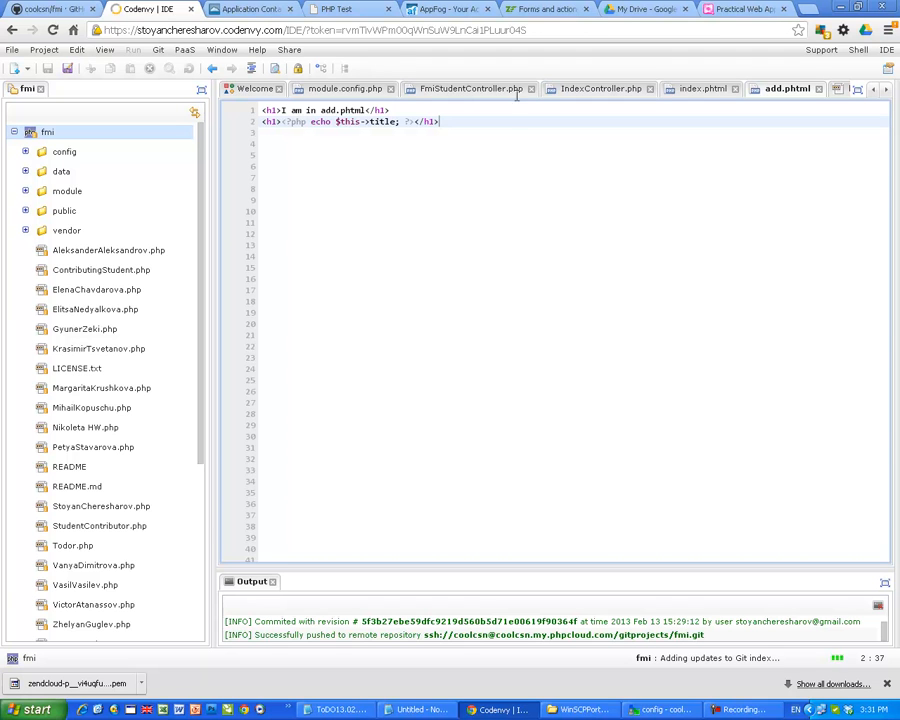
pyautogui.click(336, 8)
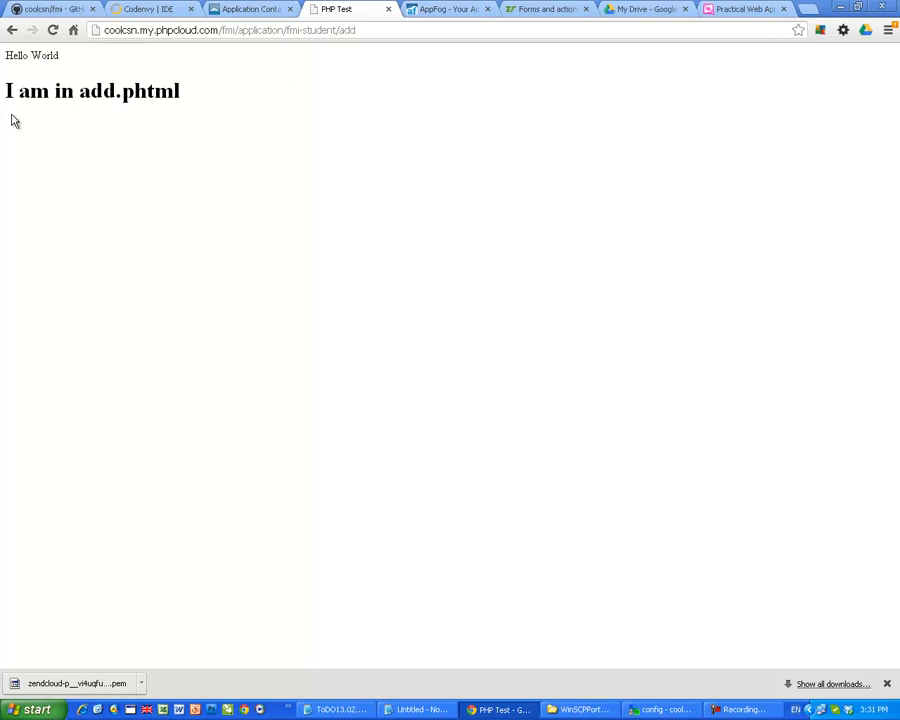
pyautogui.moveTo(198, 114)
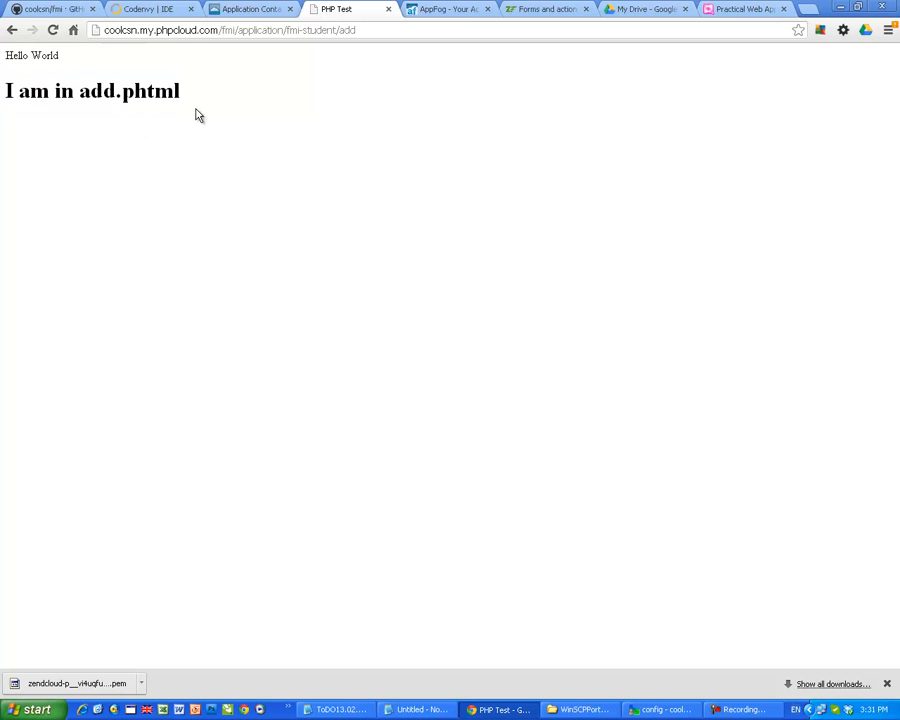
pyautogui.click(150, 8)
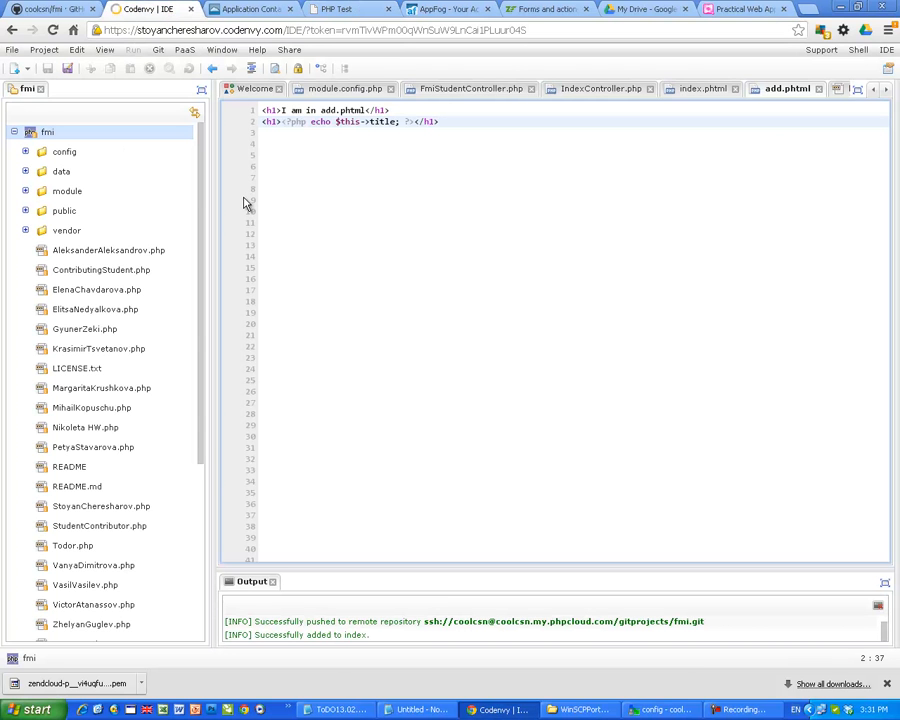
# Step: Commit with the message 'I am sending a parameter to the view script'
pyautogui.click(156, 48)
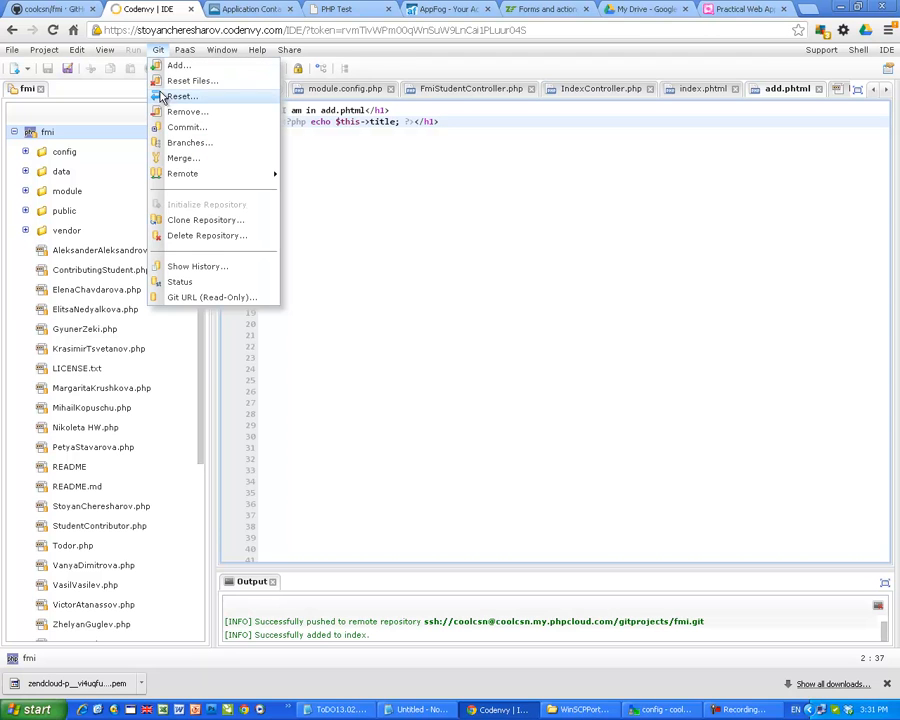
pyautogui.click(186, 128)
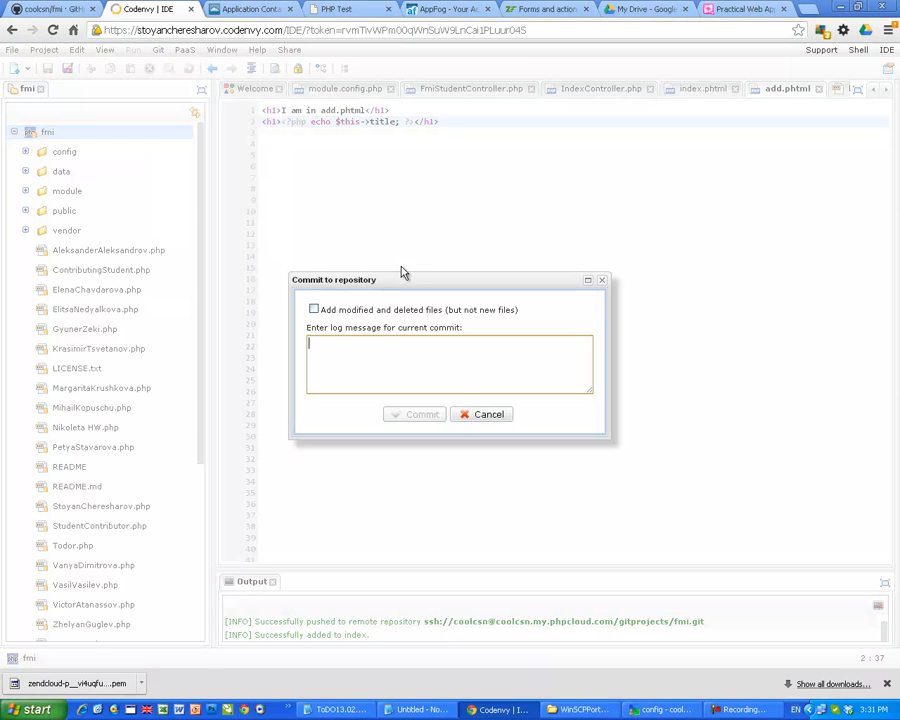
pyautogui.write('I am sending')
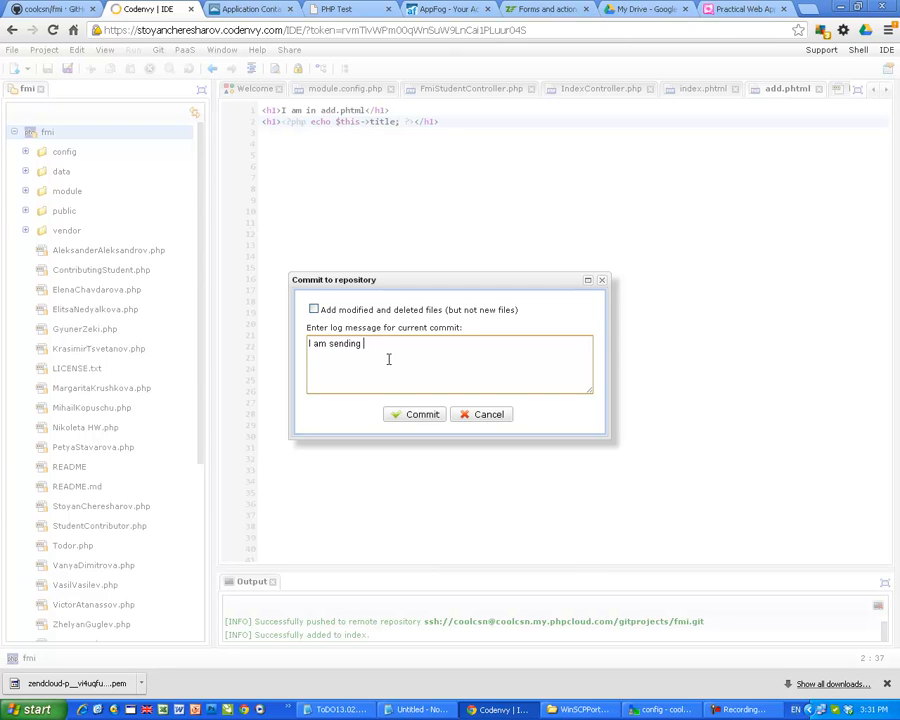
pyautogui.write('a para')
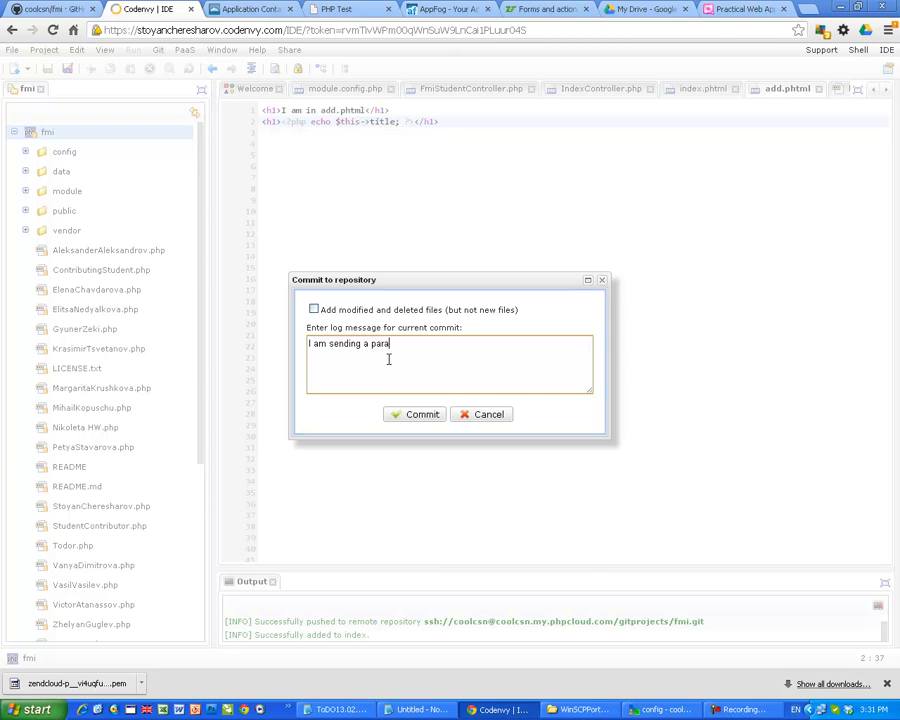
pyautogui.write('meter')
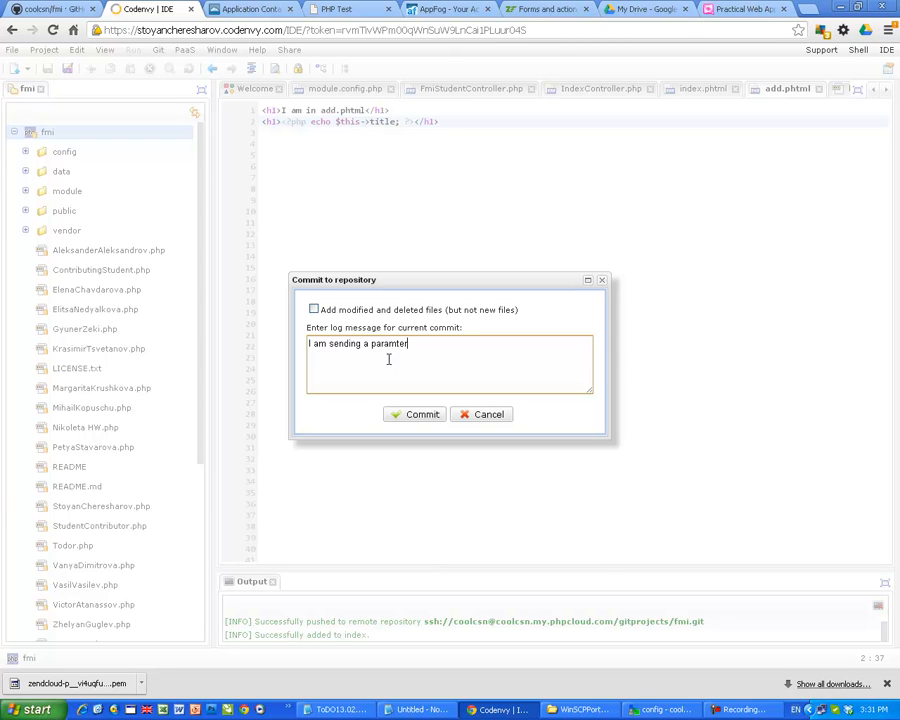
pyautogui.write('to the')
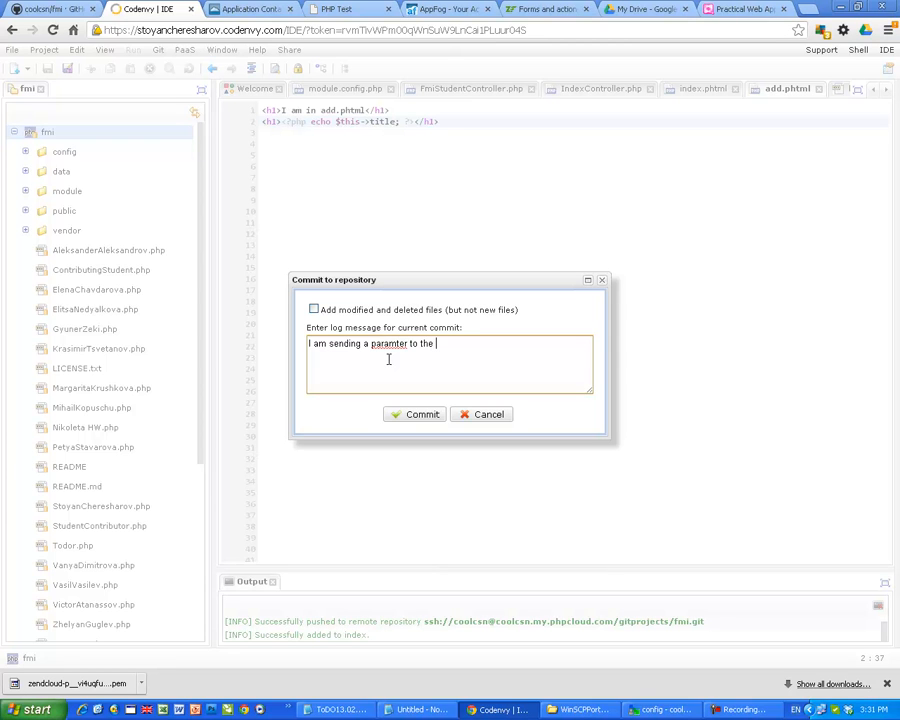
pyautogui.write('view scr')
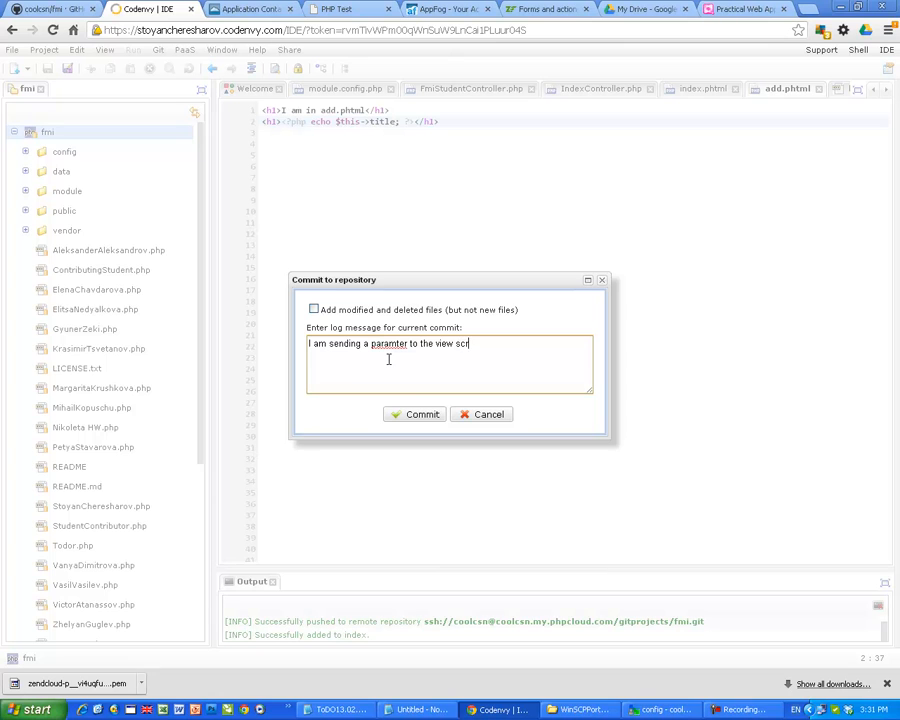
pyautogui.write('pt')
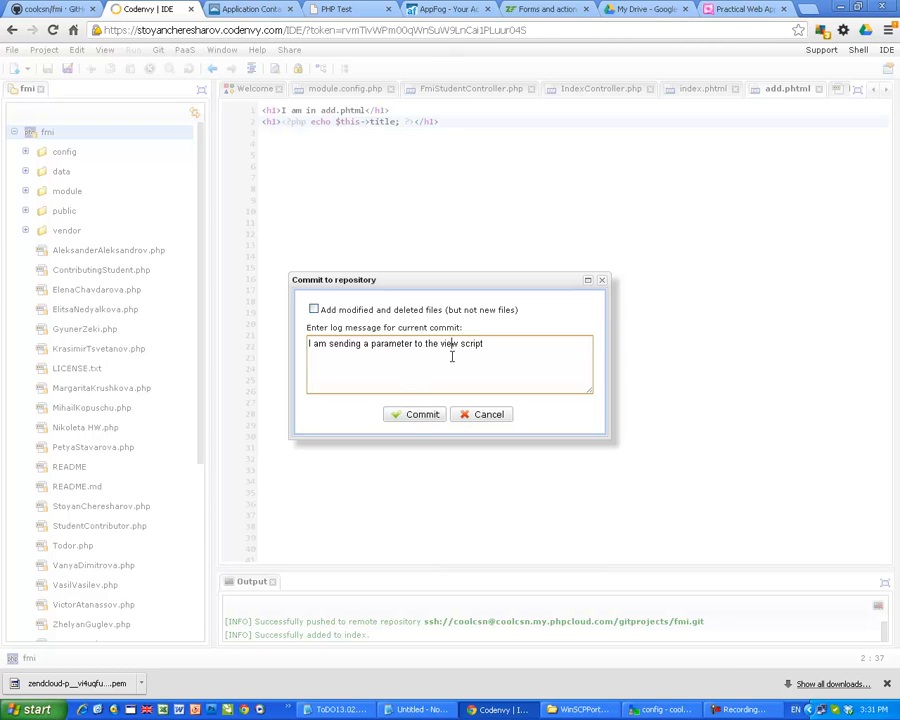
pyautogui.click(416, 414)
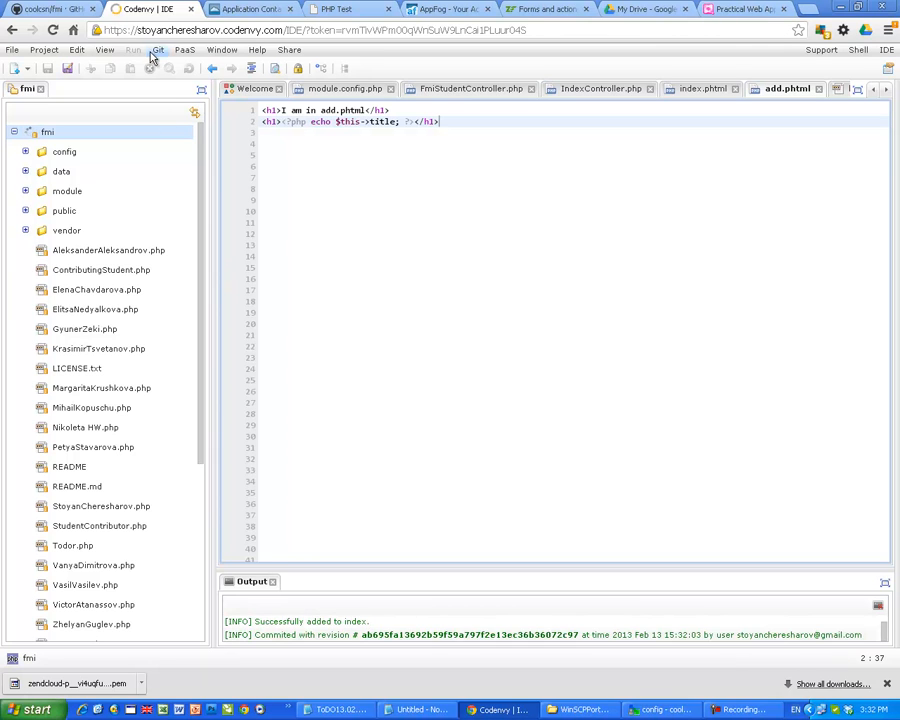
# Step: Push master to the zend remote and switch to the running app tab
pyautogui.click(156, 48)
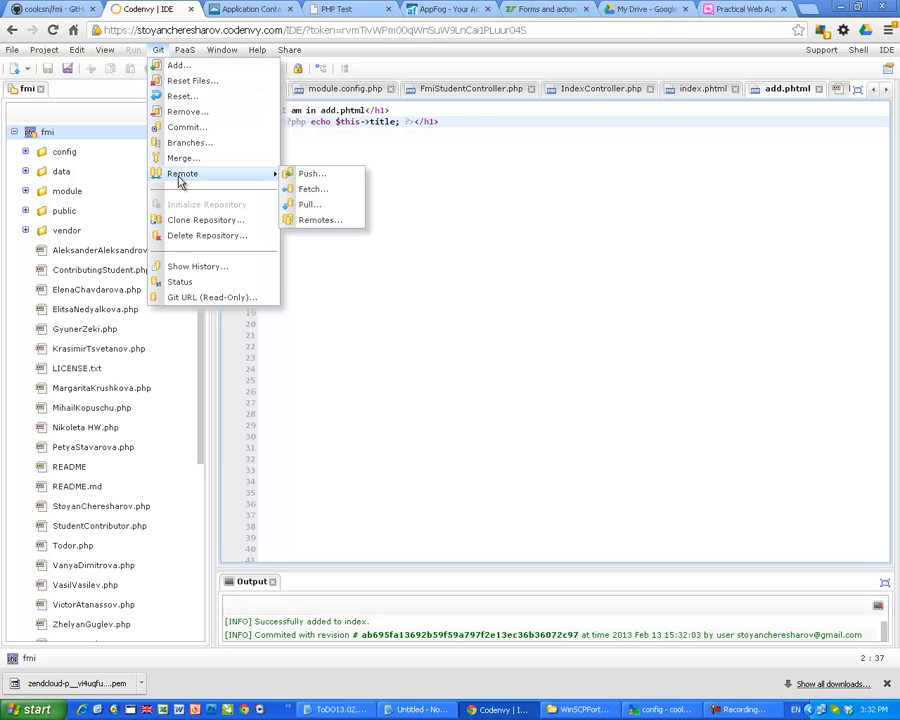
pyautogui.click(312, 172)
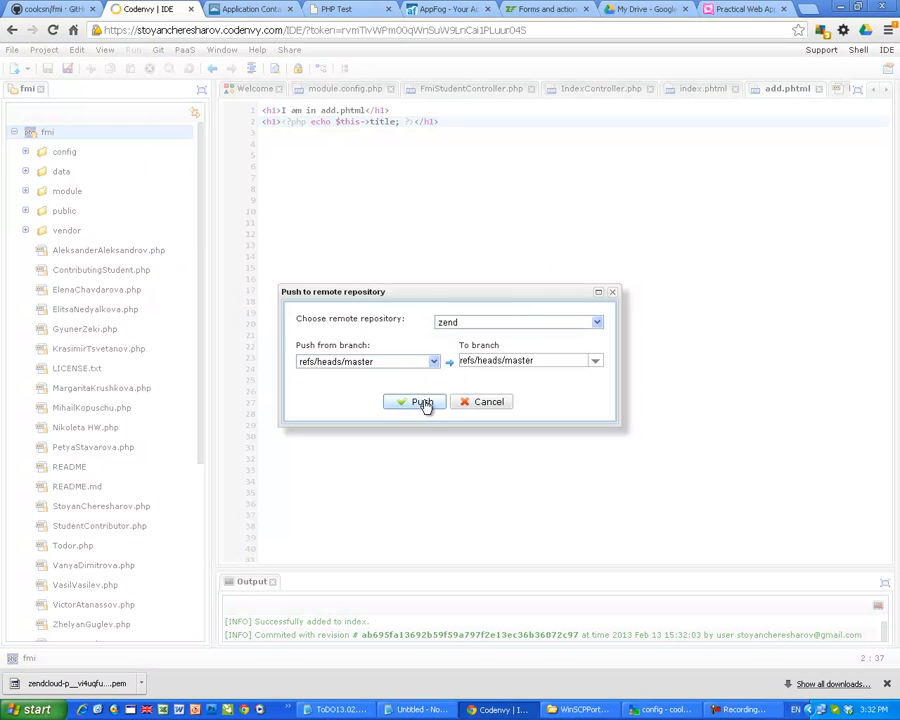
pyautogui.click(416, 400)
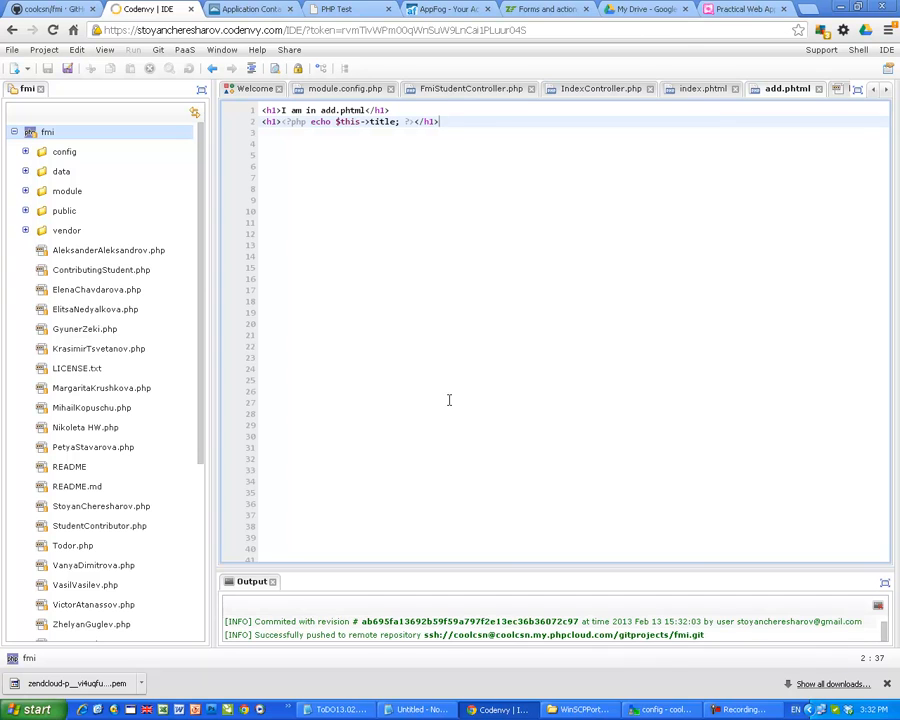
pyautogui.click(336, 8)
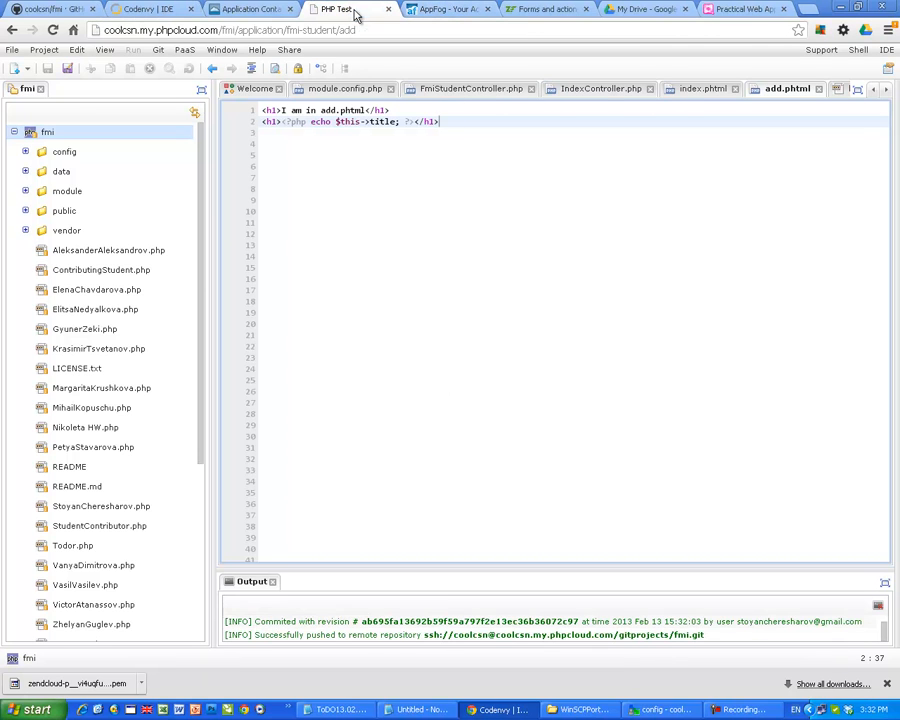
pyautogui.click(350, 8)
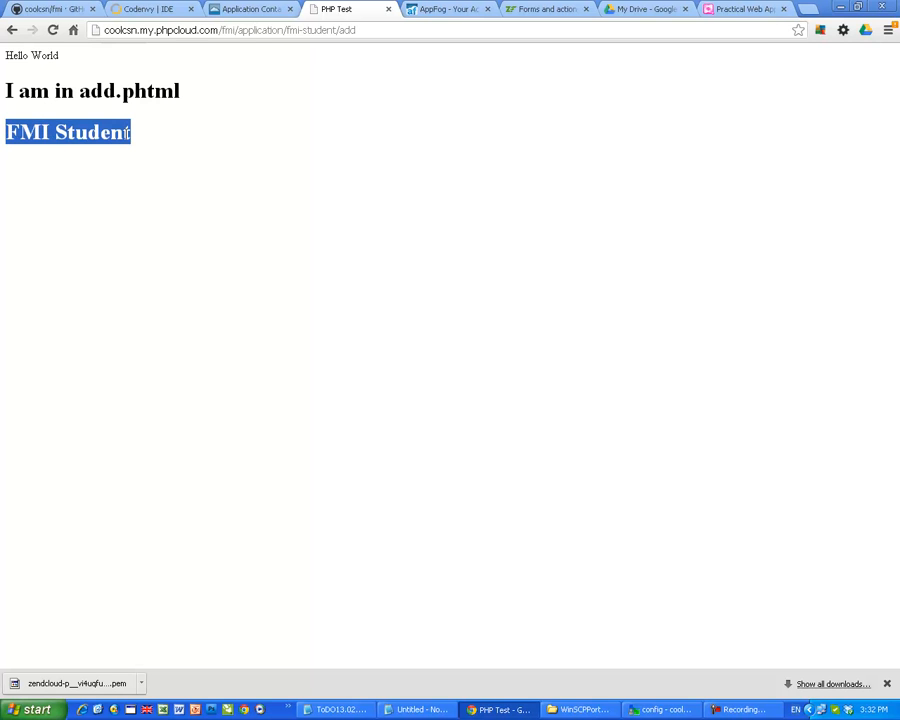
pyautogui.click(150, 8)
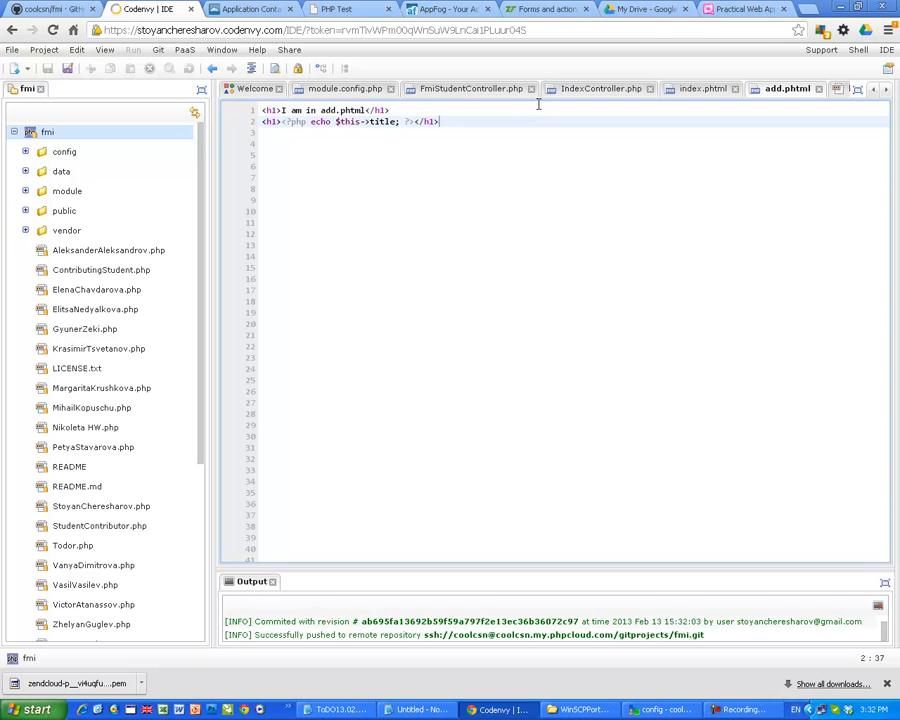
# Step: Review the Album module's module.config.php from the project tree
pyautogui.click(470, 88)
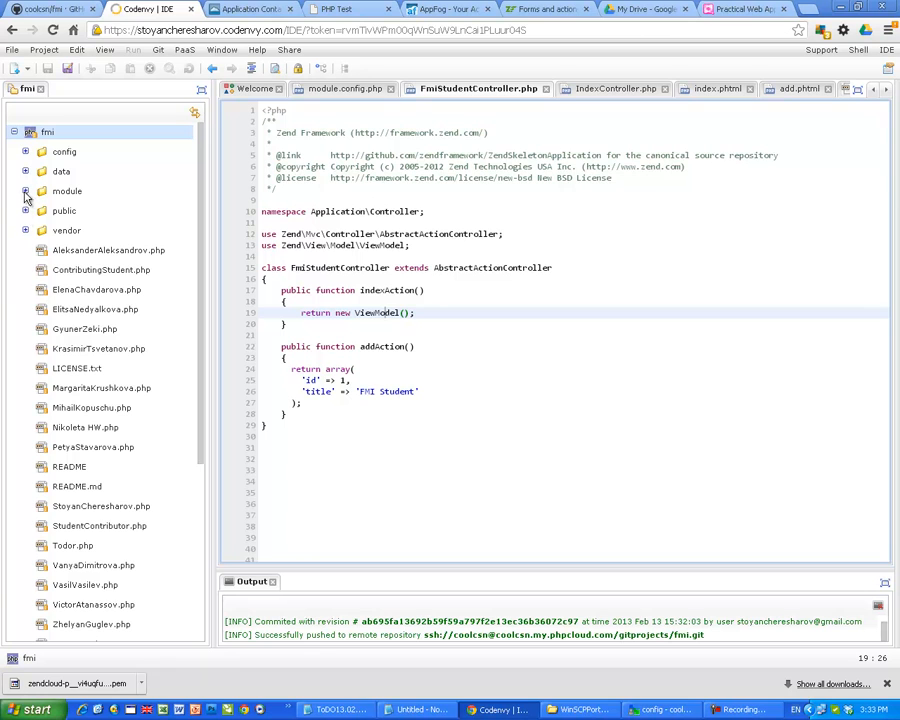
pyautogui.click(26, 192)
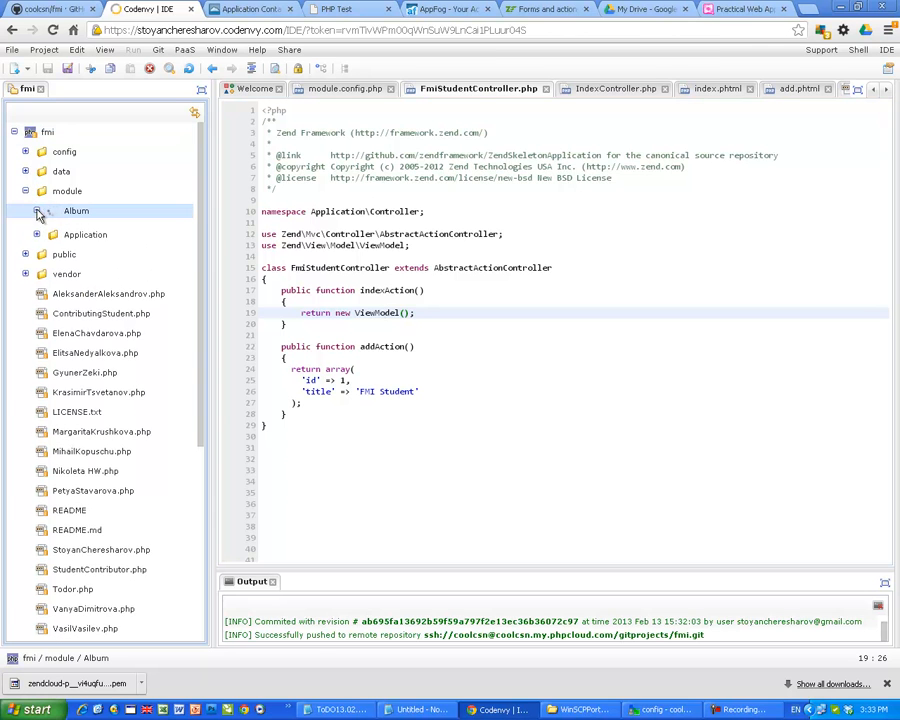
pyautogui.click(36, 210)
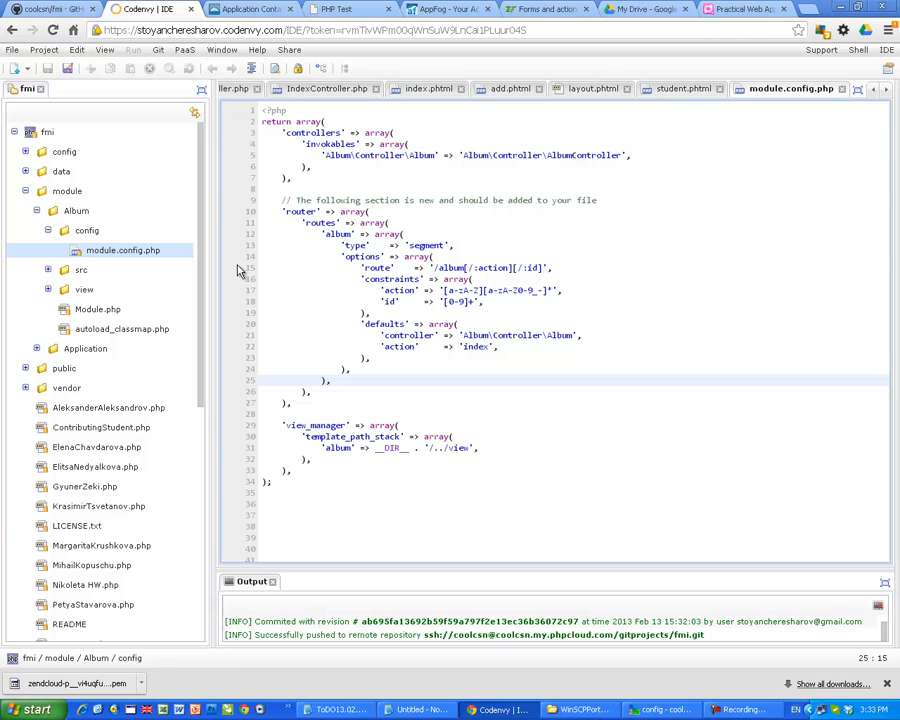
pyautogui.click(330, 380)
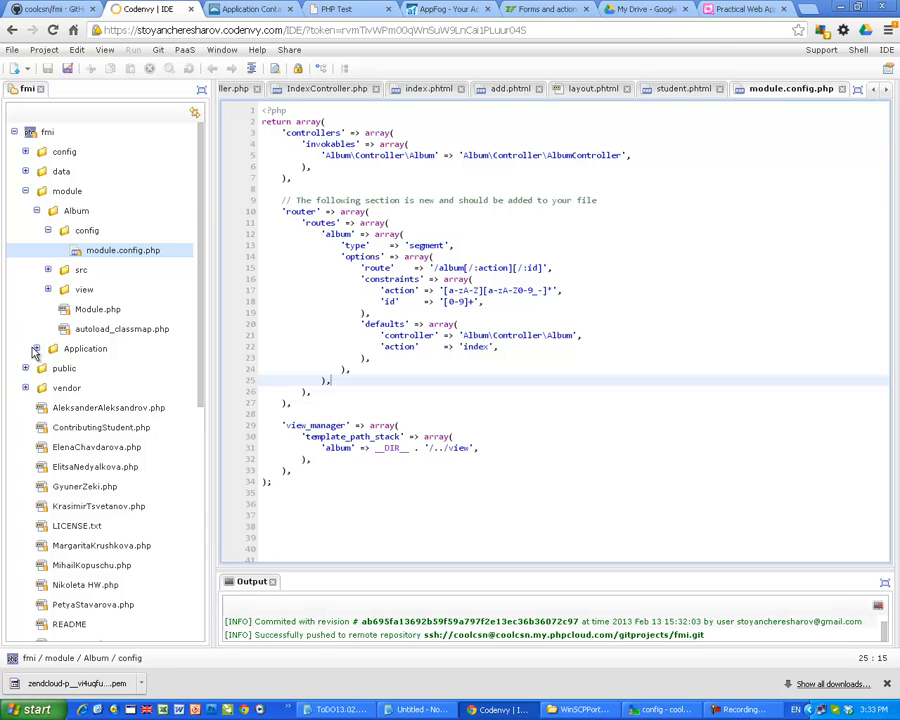
# Step: Open FmiStudentController.php under Application/src/Application/Controller, then switch to the app tab
pyautogui.click(36, 348)
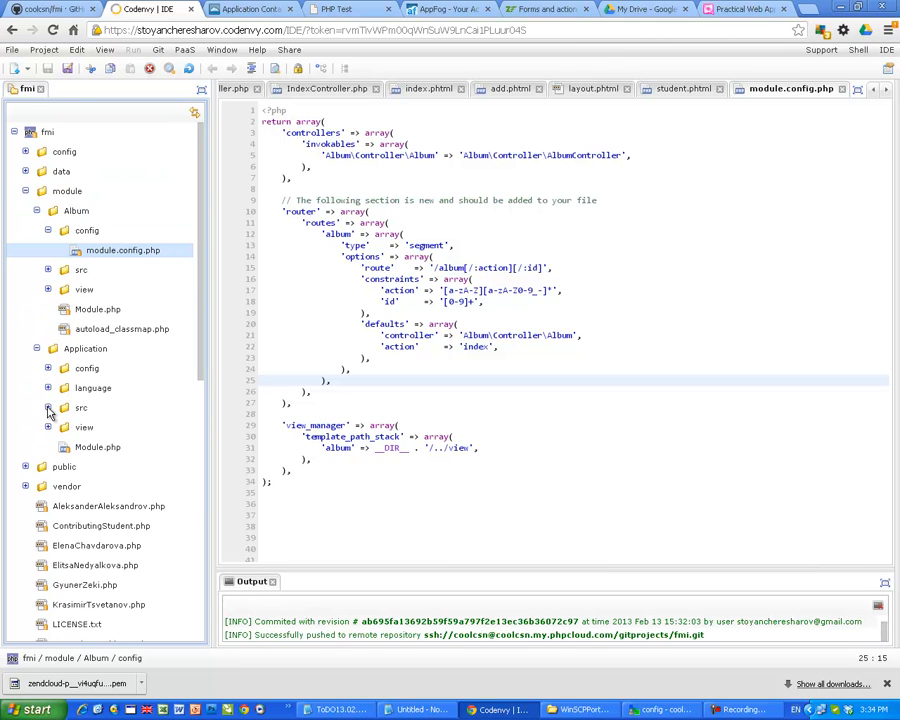
pyautogui.click(48, 408)
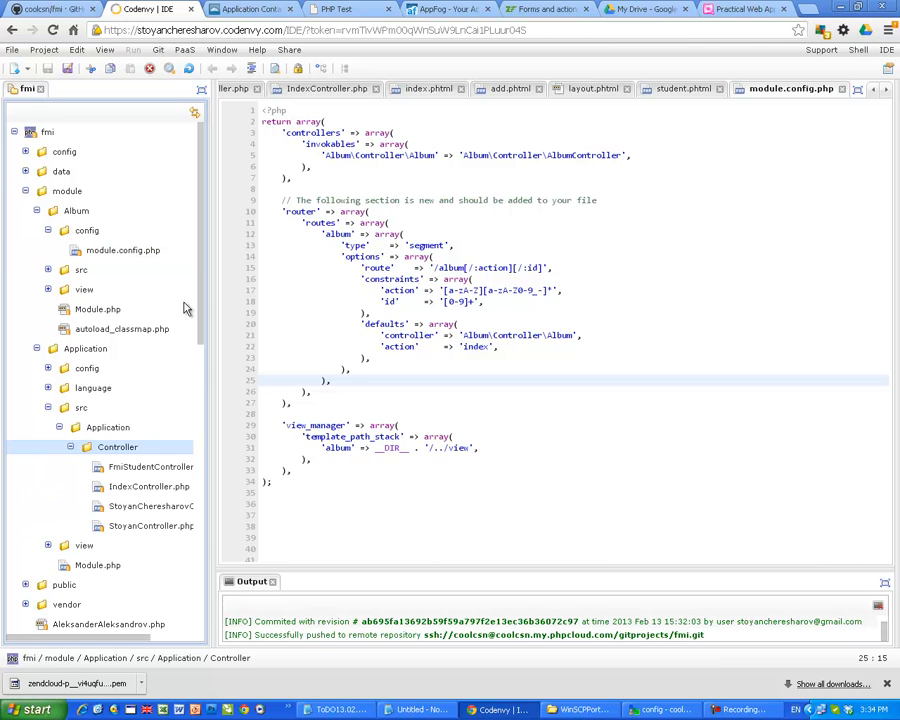
pyautogui.scroll(-3)
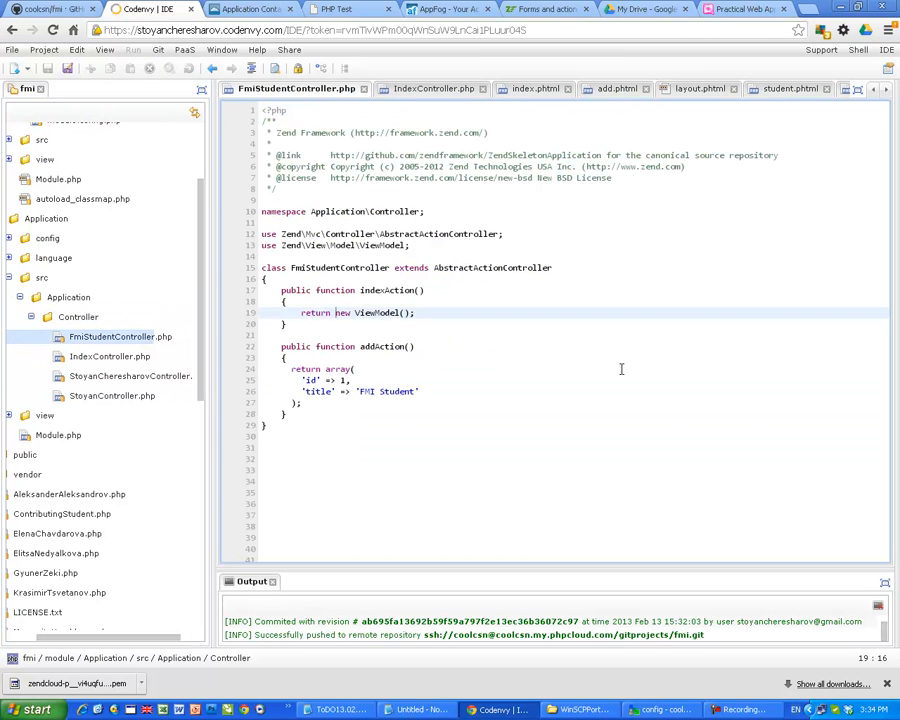
pyautogui.doubleClick(376, 346)
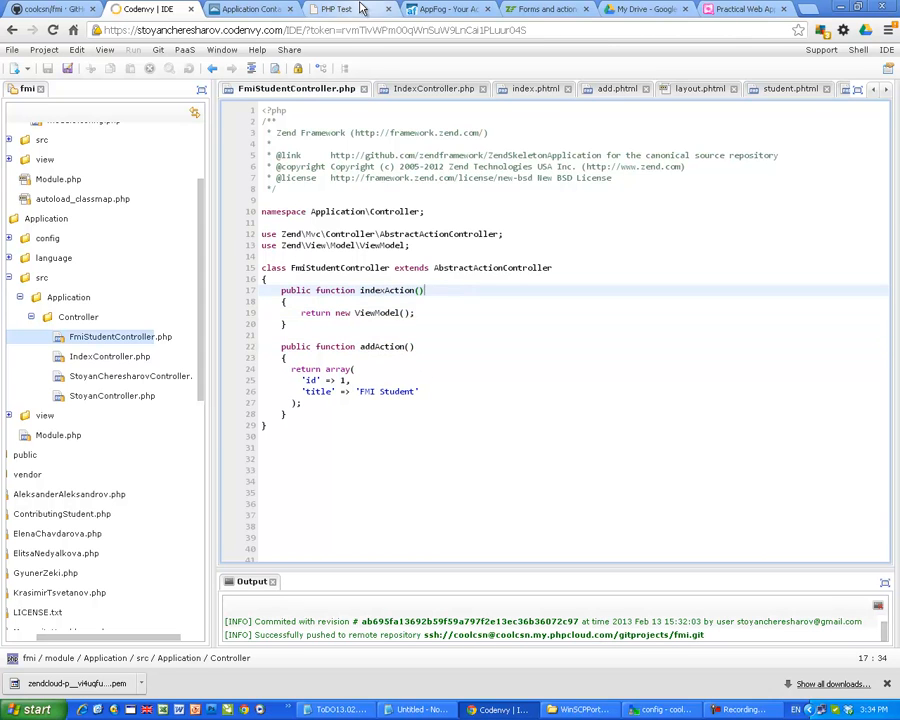
pyautogui.click(344, 8)
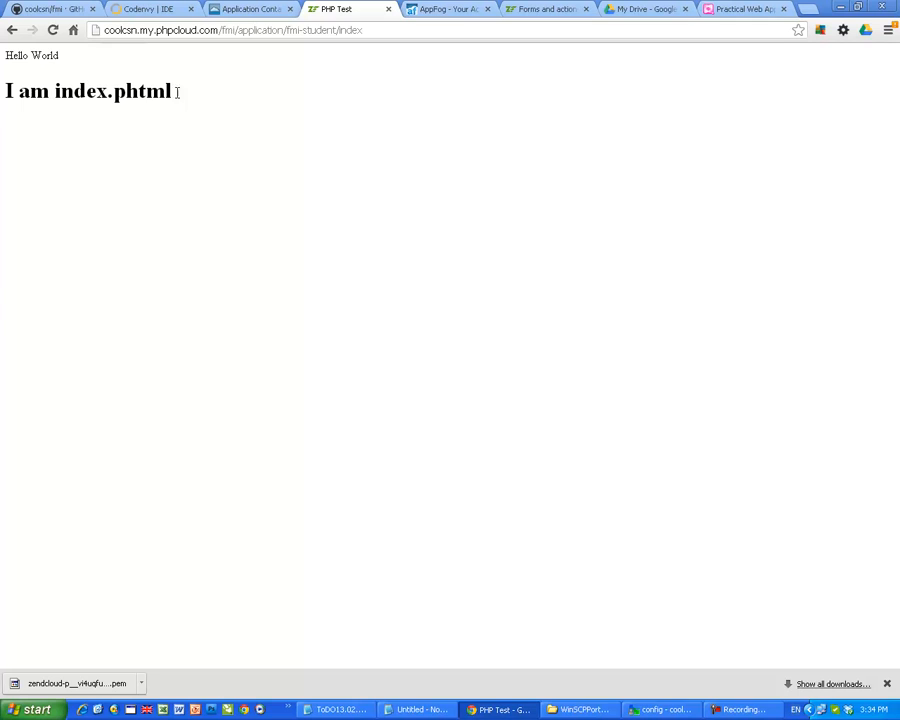
# Step: Highlight the 'I am index.phtml' heading and select 'index' in the address bar
pyautogui.moveTo(30, 92); pyautogui.dragTo(170, 92)
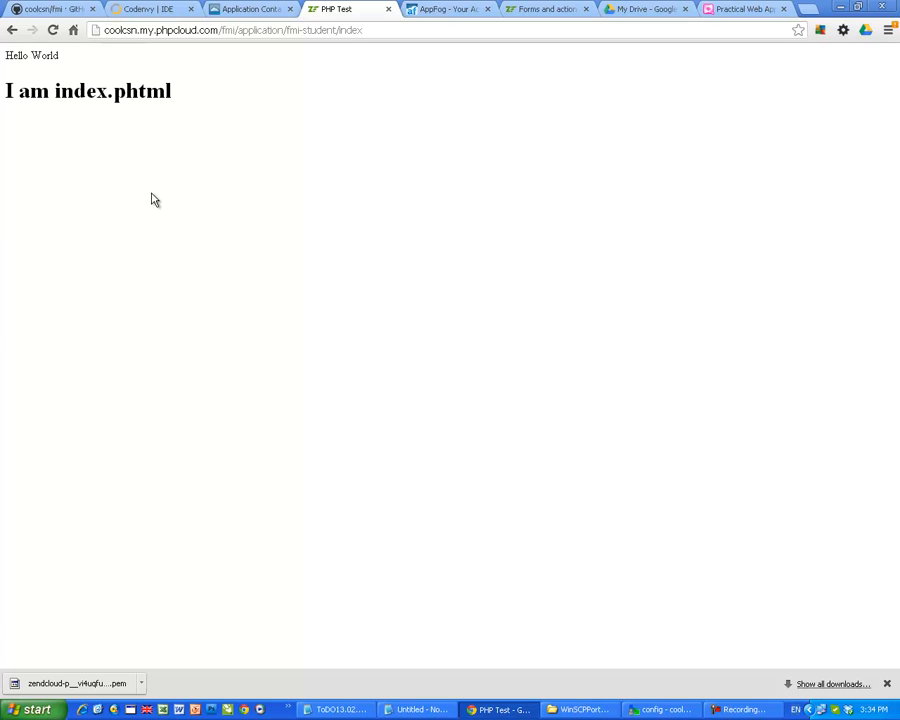
pyautogui.click(338, 30)
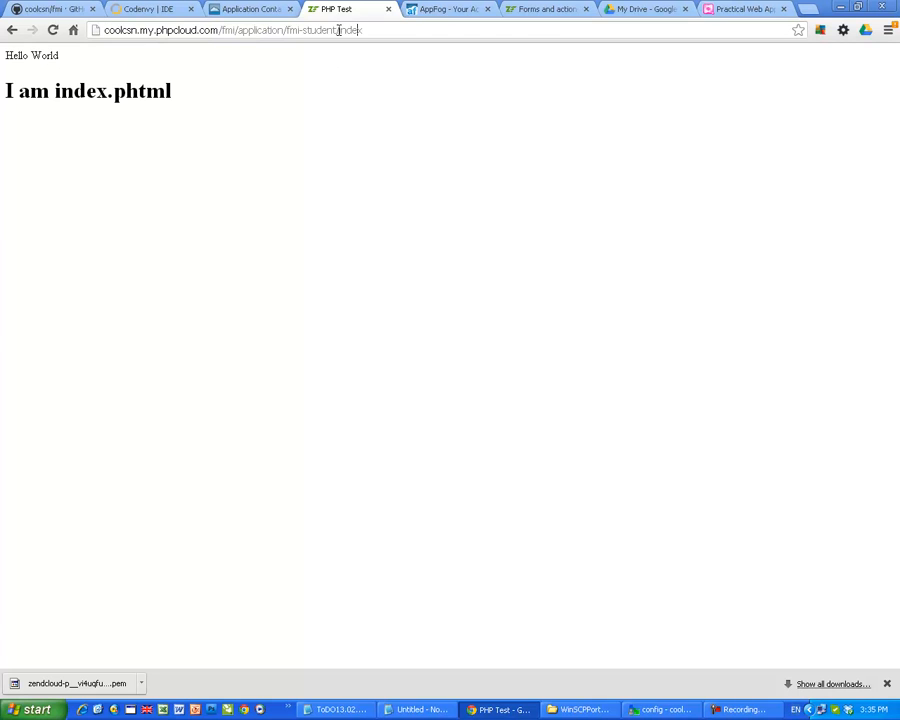
pyautogui.doubleClick(350, 30)
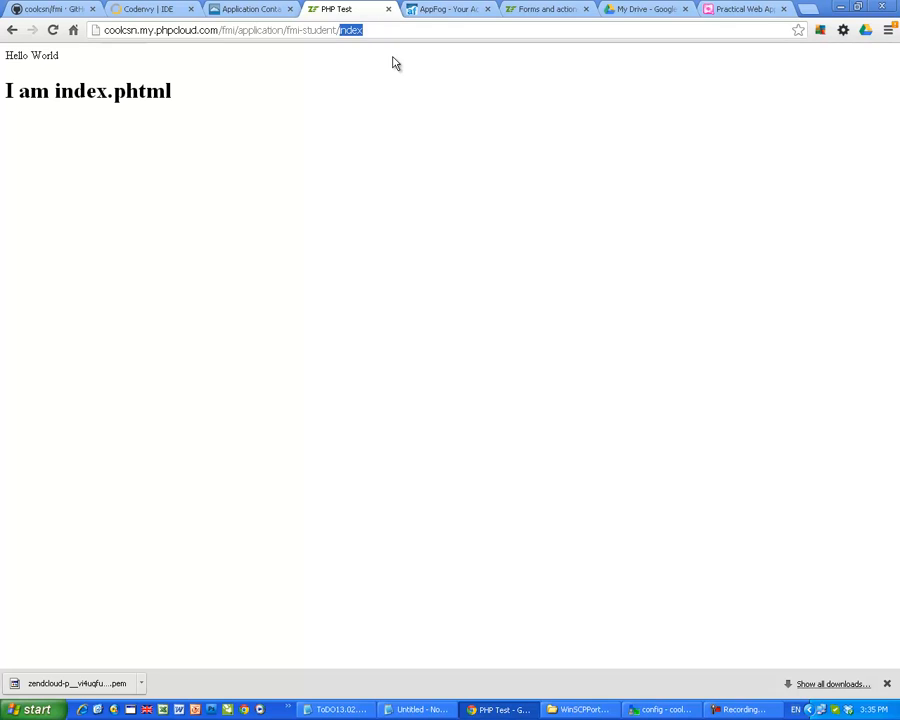